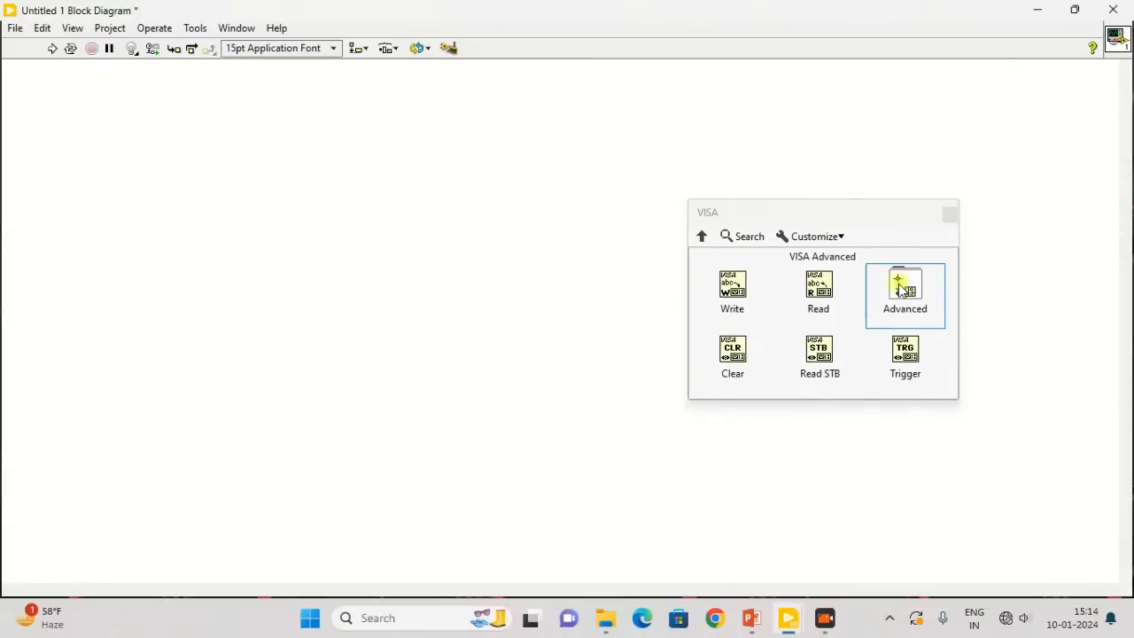
Place VISA Open, Write, Read and Close from the VISA palettes and wire Open to Write.
left_click(905, 286)
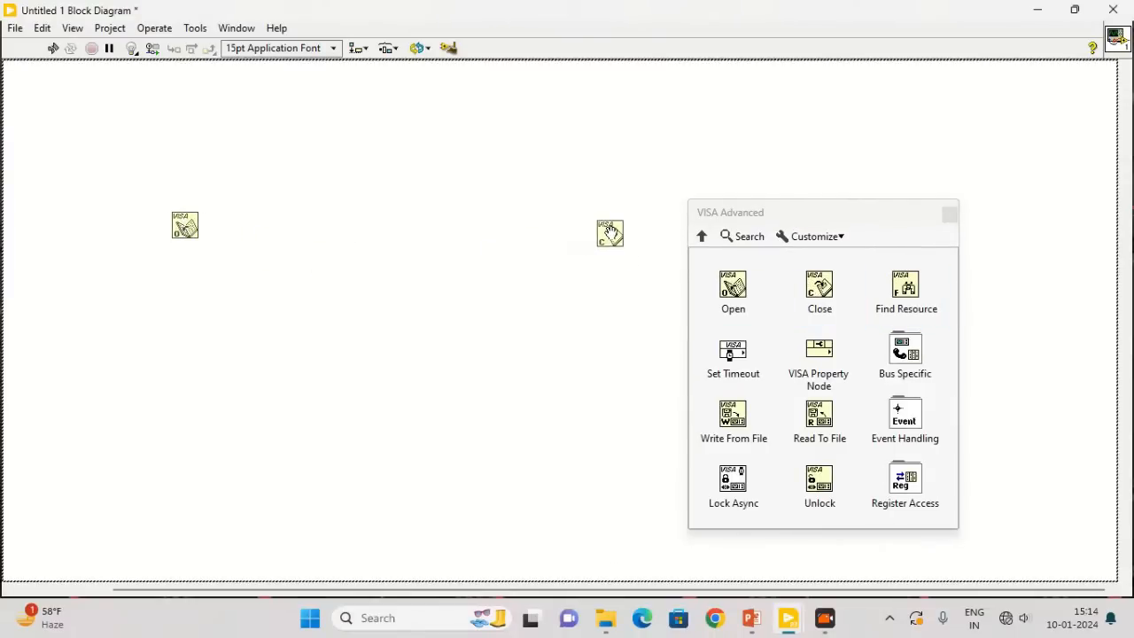
left_click(702, 235)
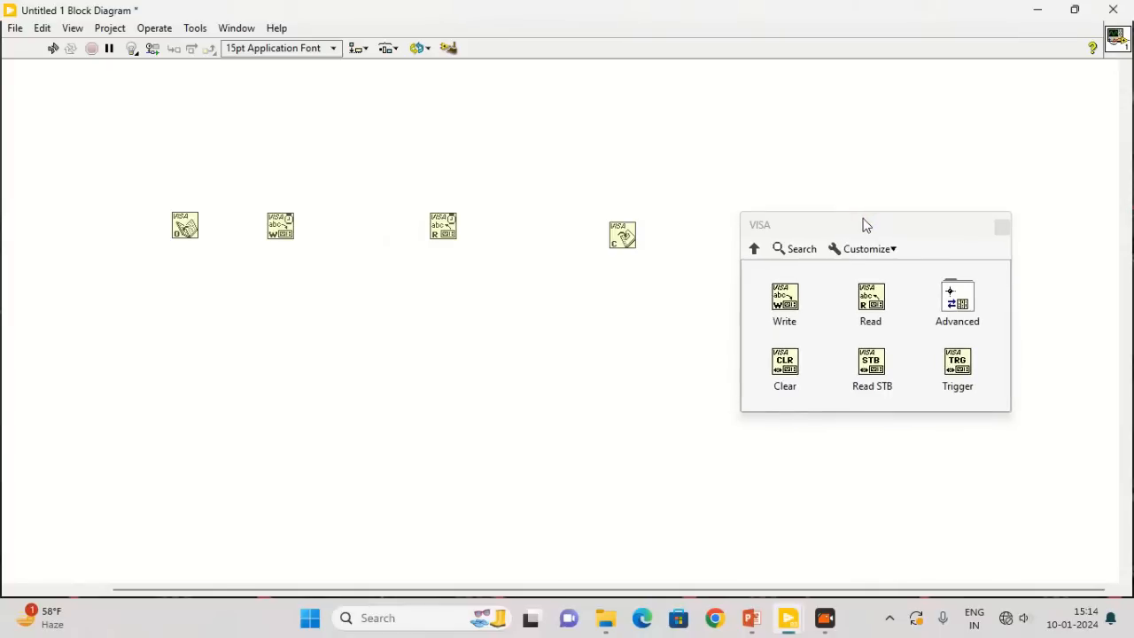
mouse_move(819, 241)
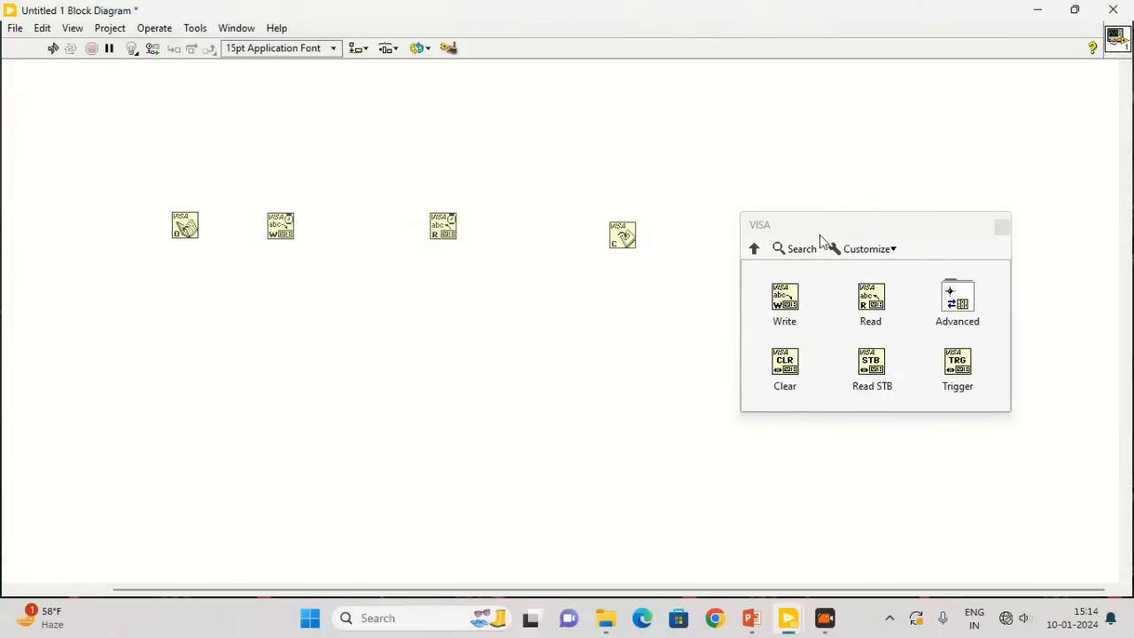
mouse_move(622, 235)
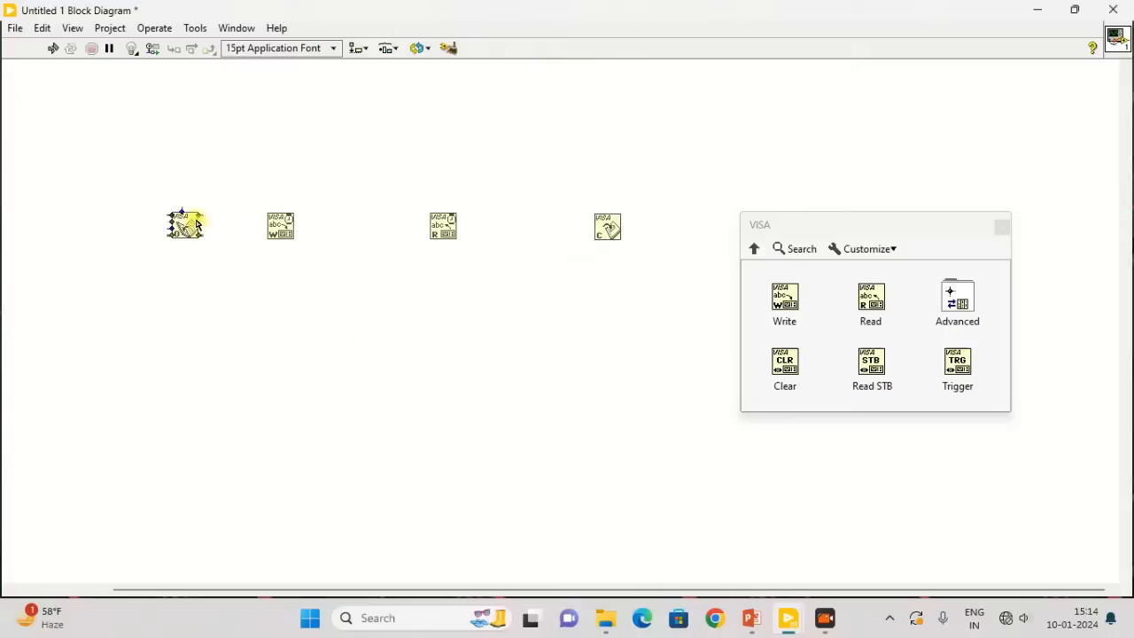
left_click_drag(184, 224, 280, 221)
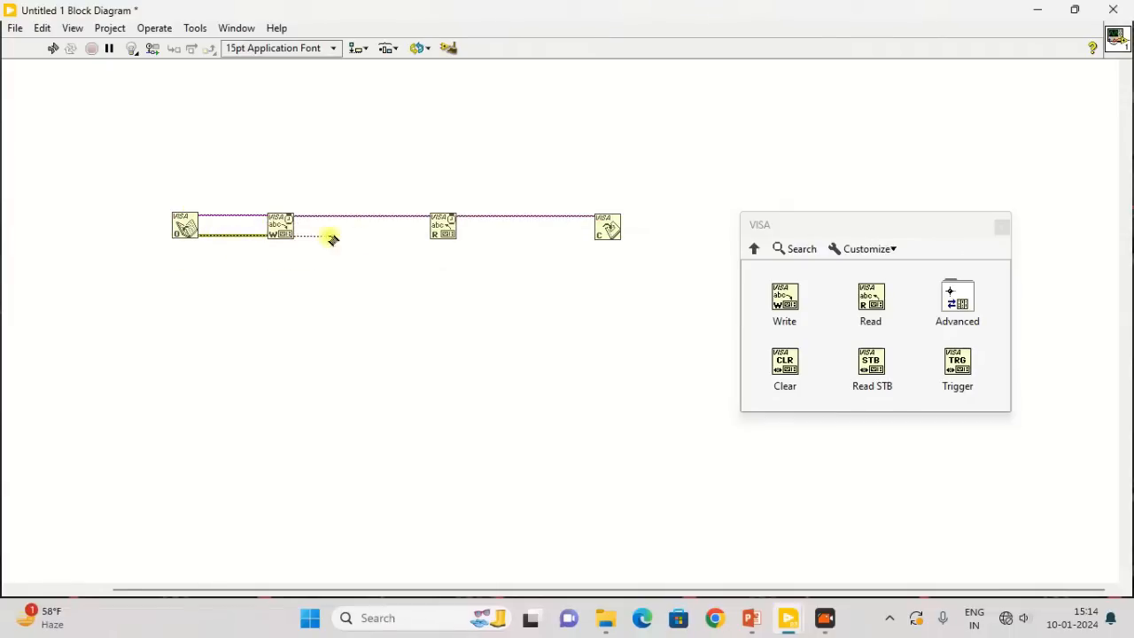
mouse_move(456, 235)
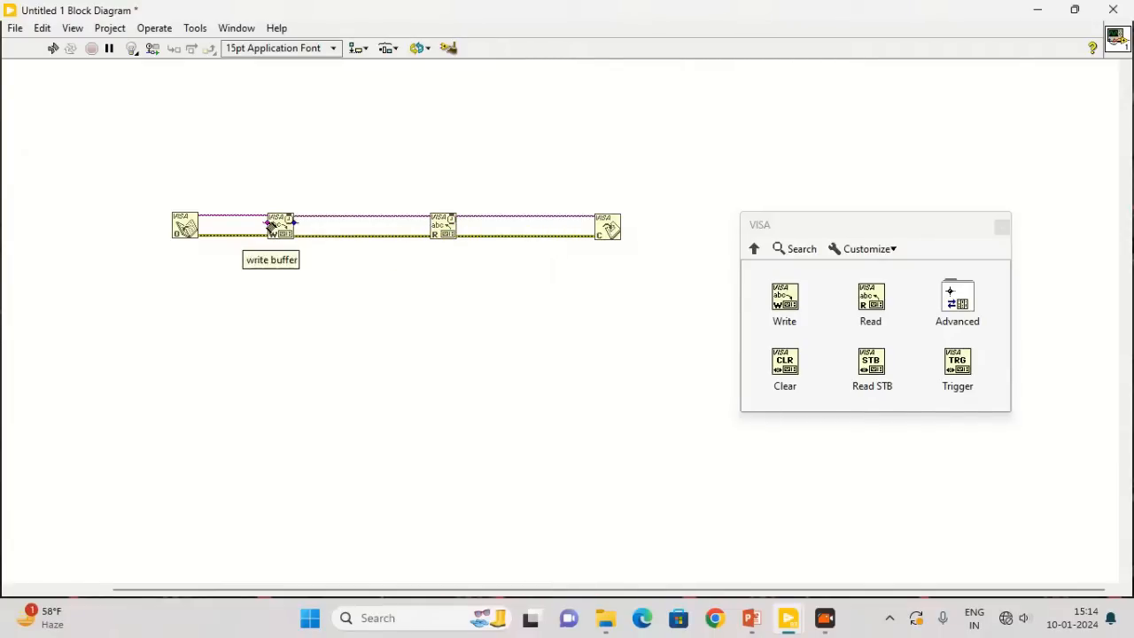
Create a *RST constant on the Write node's buffer and move it above the chain.
right_click(280, 226)
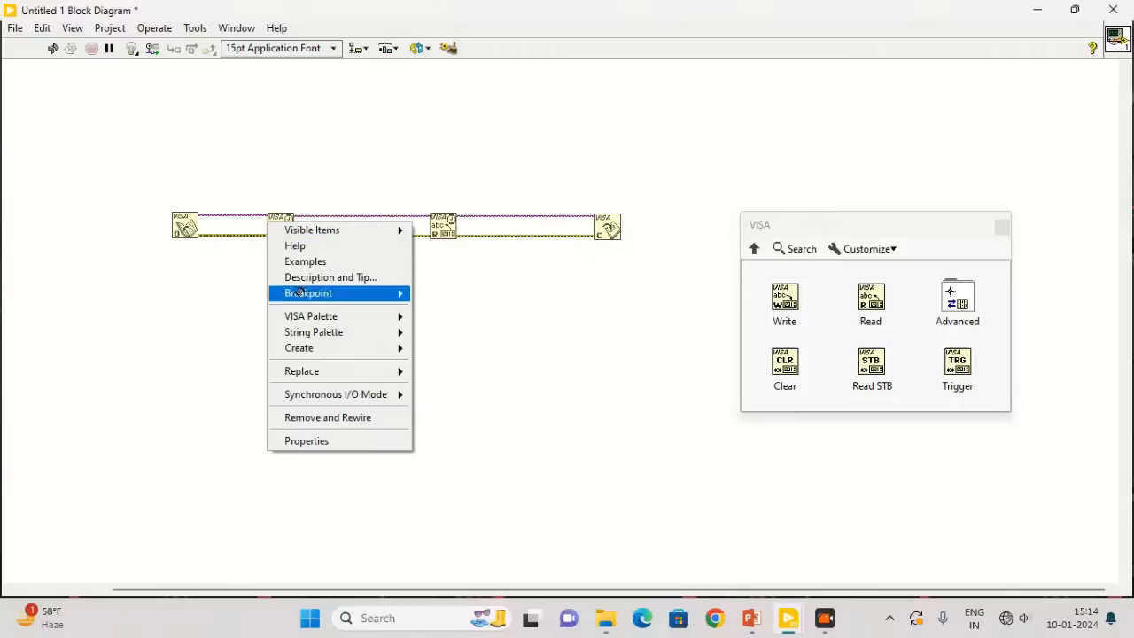
mouse_move(330, 277)
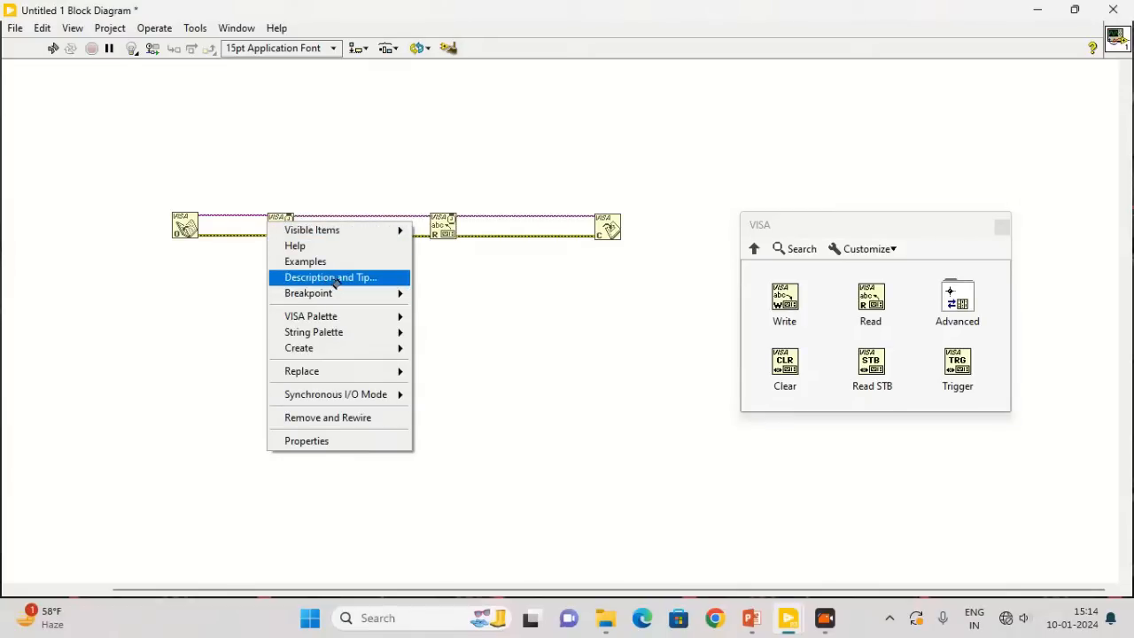
mouse_move(298, 347)
type("*RST")
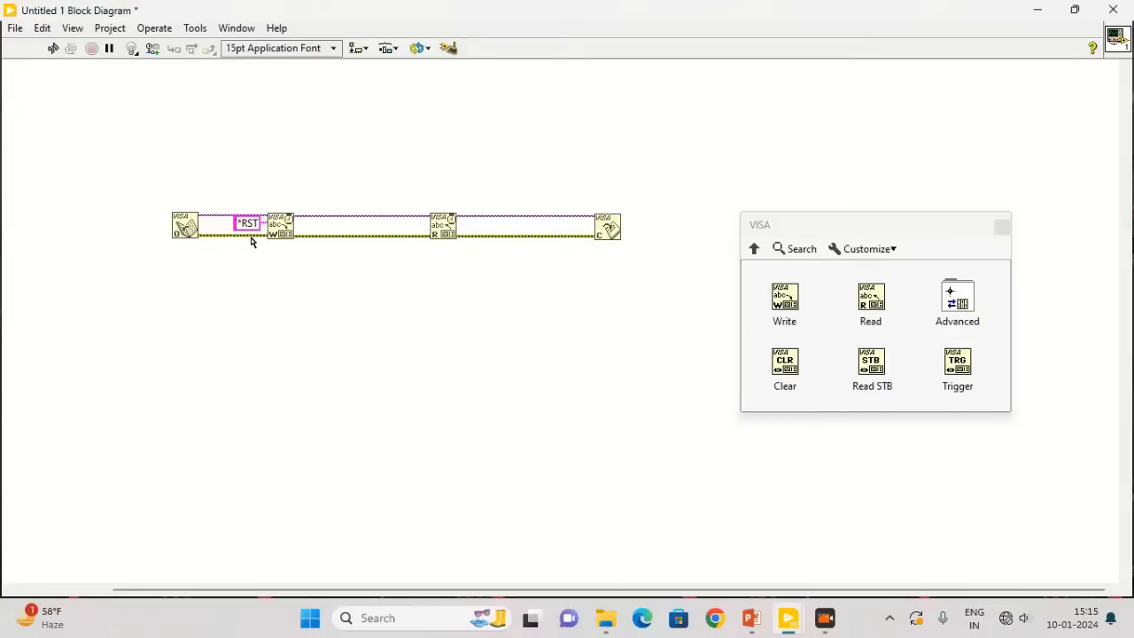
left_click_drag(248, 223, 211, 184)
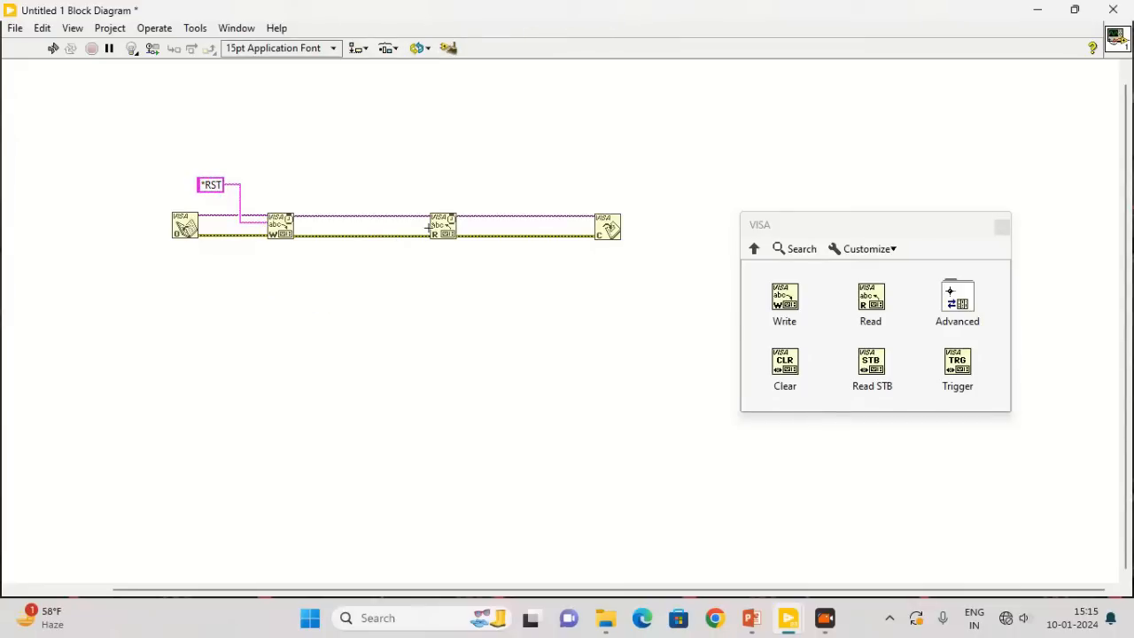
mouse_move(431, 226)
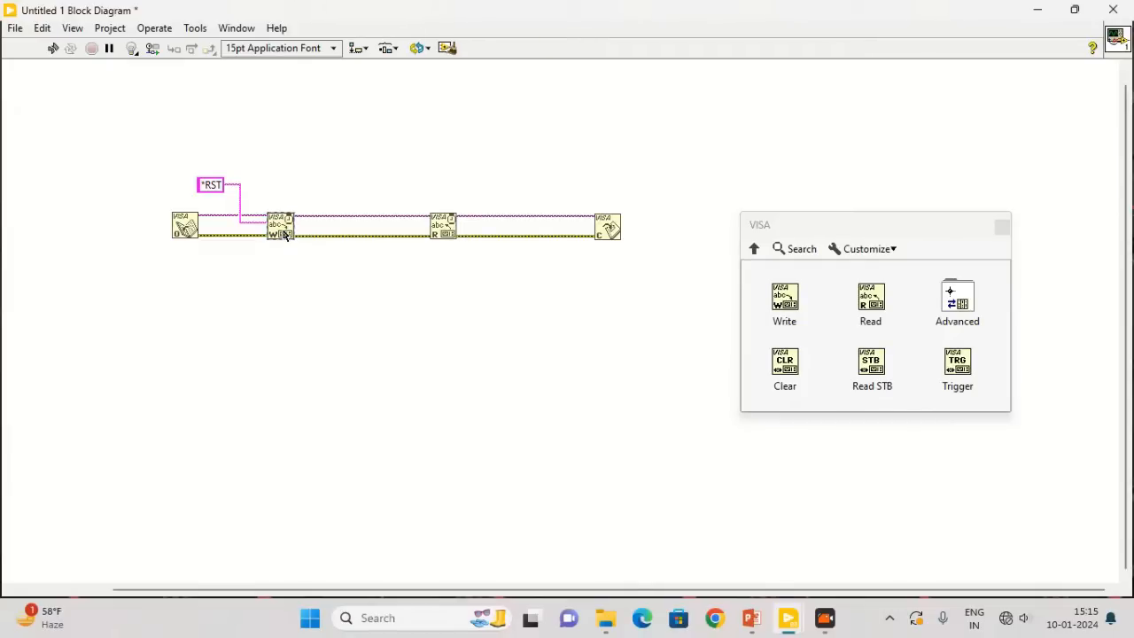
Add a second VISA Write before the Read and give it an empty string constant.
left_click_drag(280, 226, 381, 272)
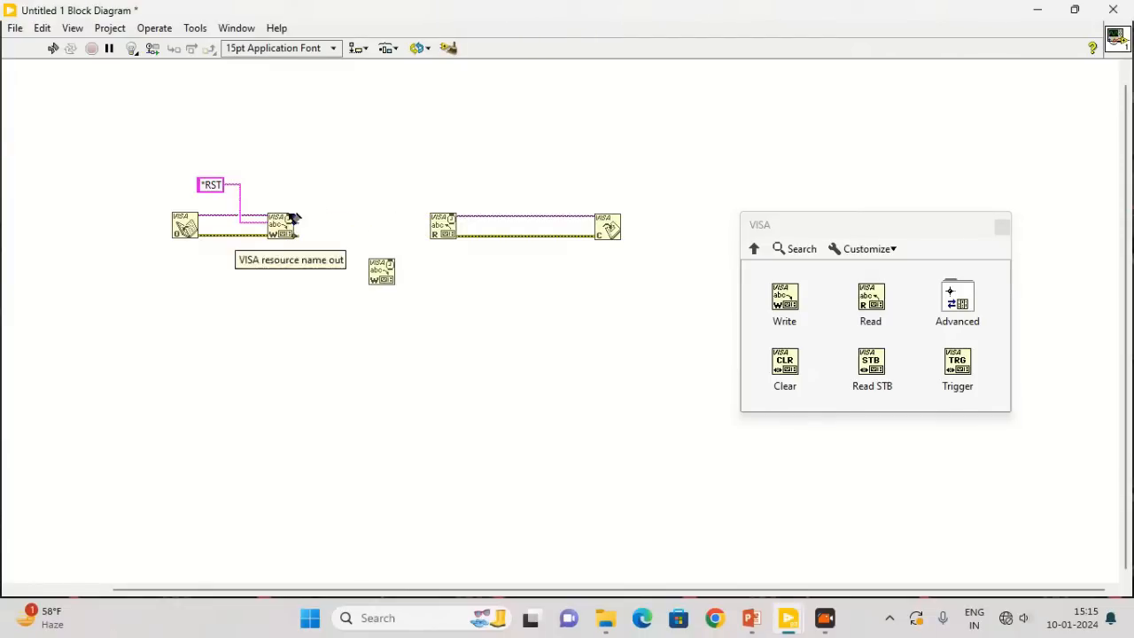
left_click_drag(295, 226, 381, 266)
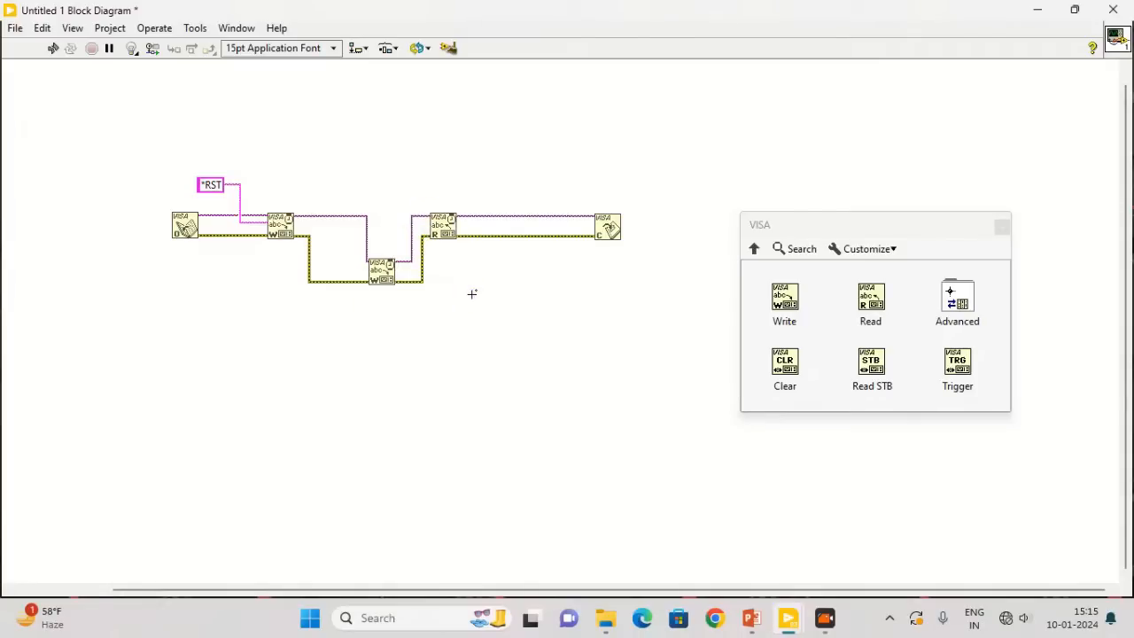
right_click(383, 266)
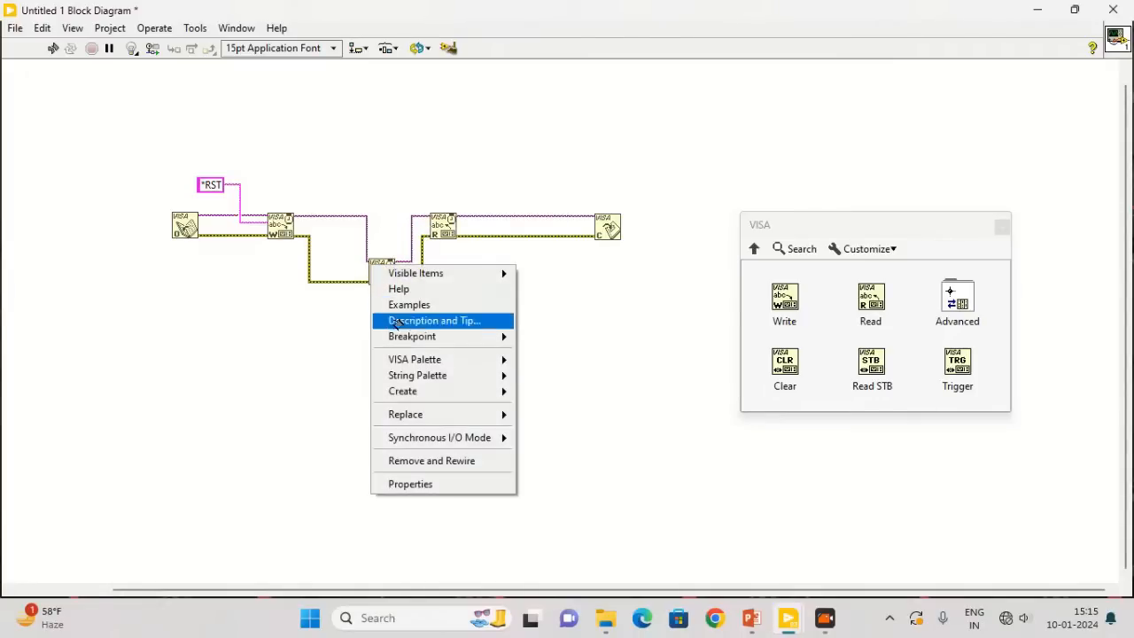
mouse_move(402, 390)
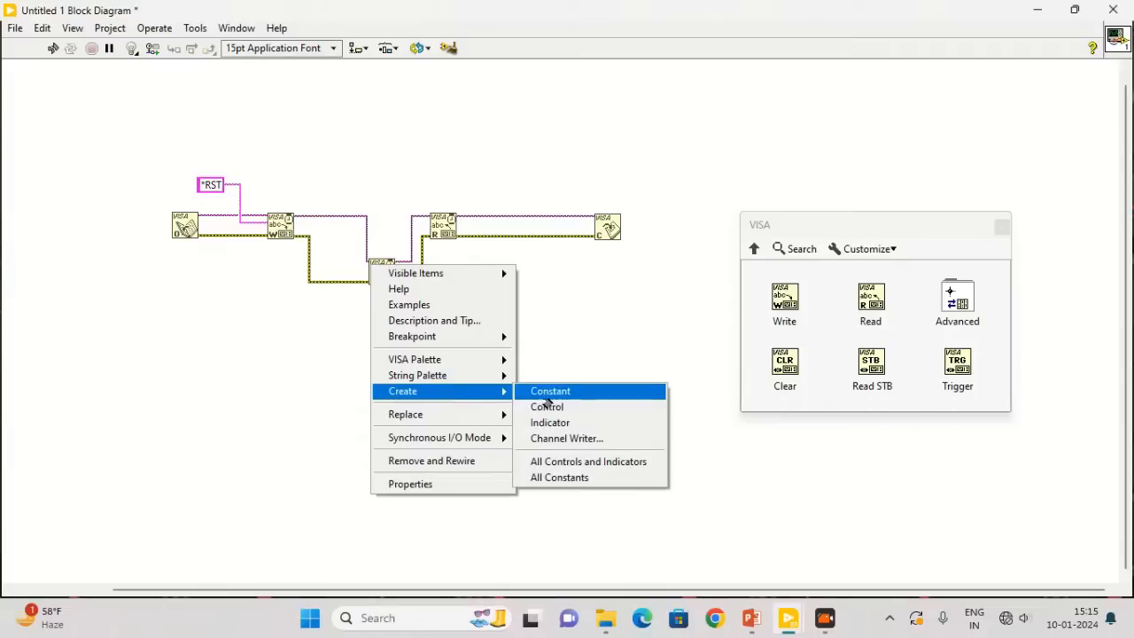
left_click(550, 391)
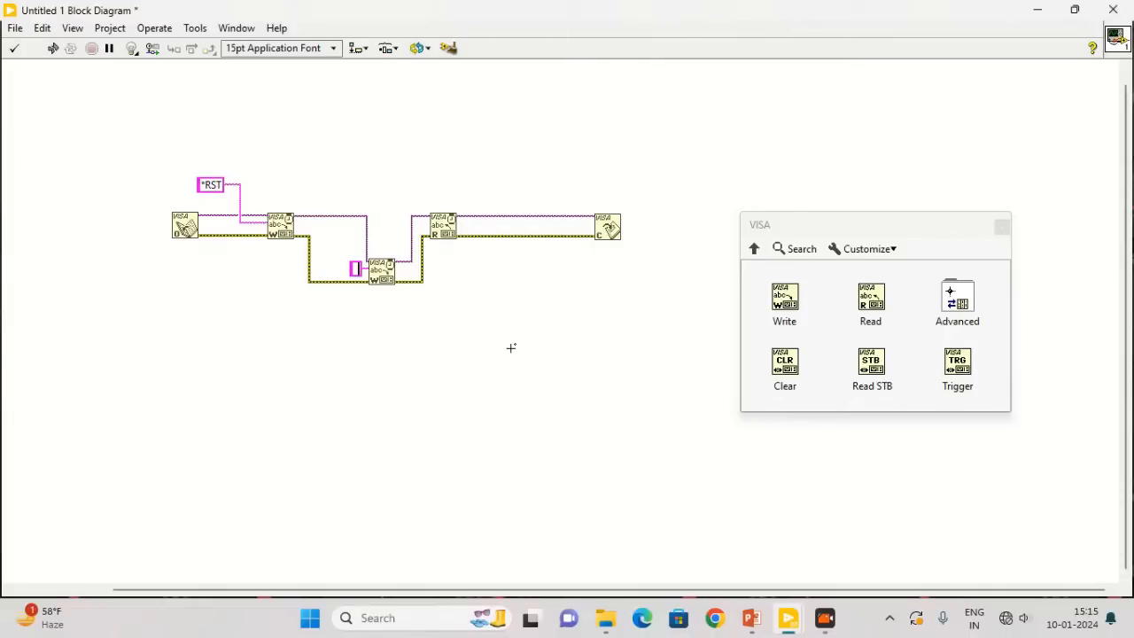
Enter :SENS:FUNC 'VOLT';:SENS:CHAN 1;:READ? into the second Write's string constant.
type("SB")
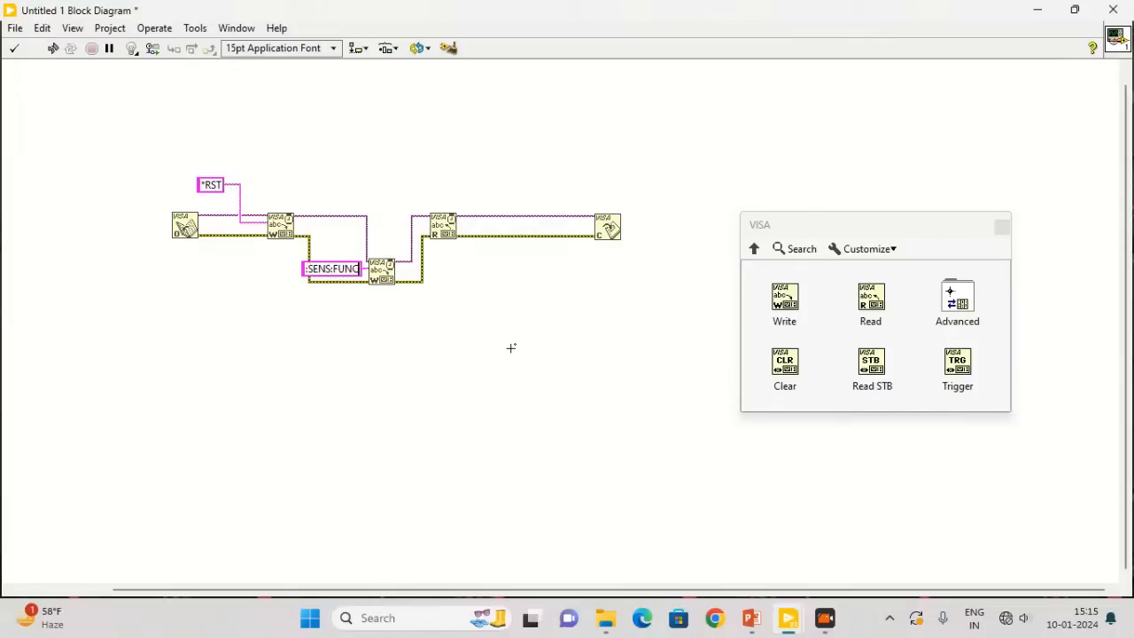
type("V")
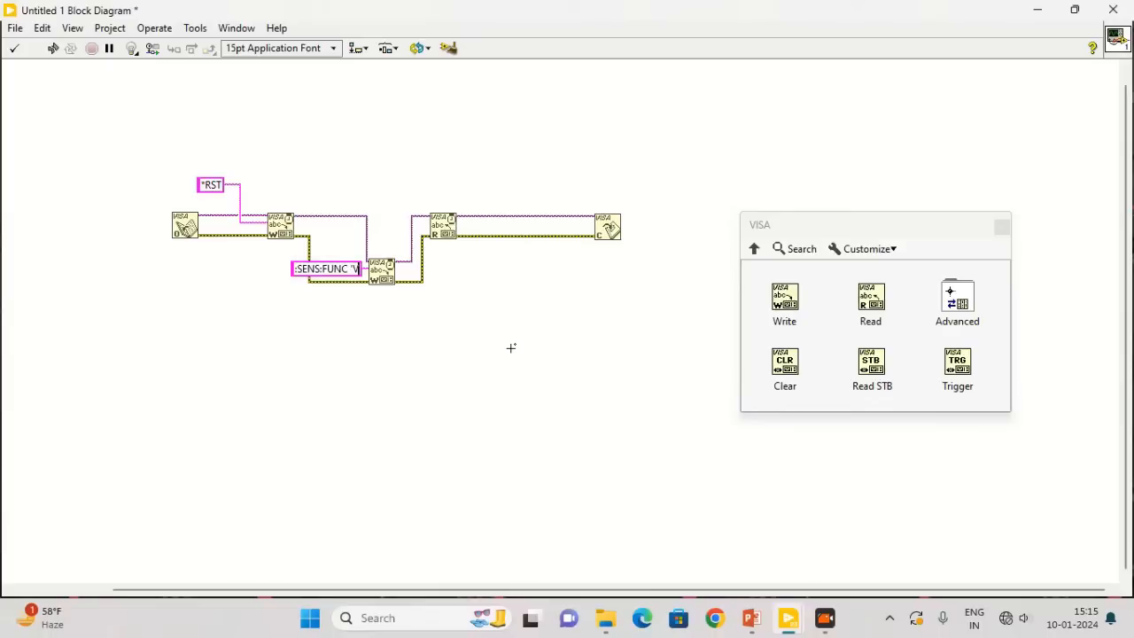
type("VOLT';SE")
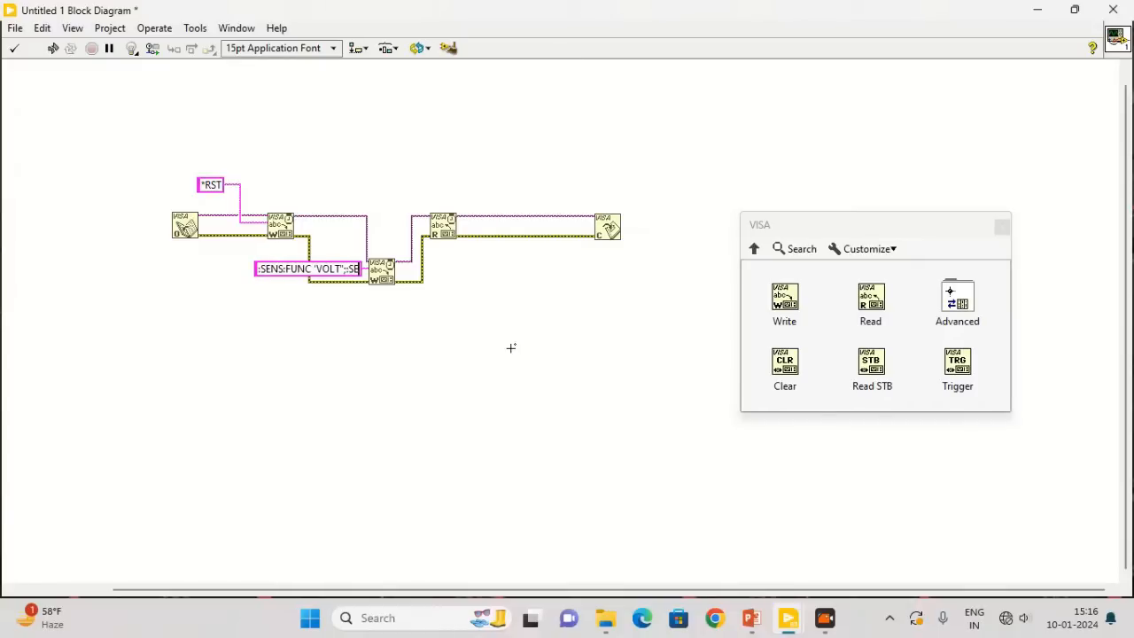
type(":SENS:CHAN 1")
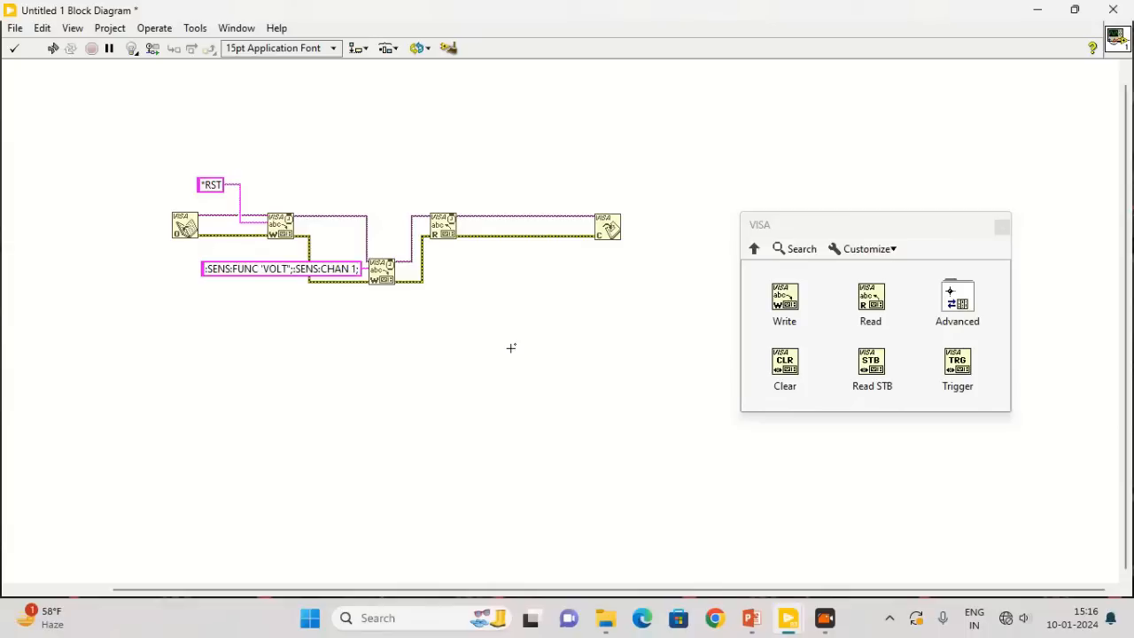
type(";:READ")
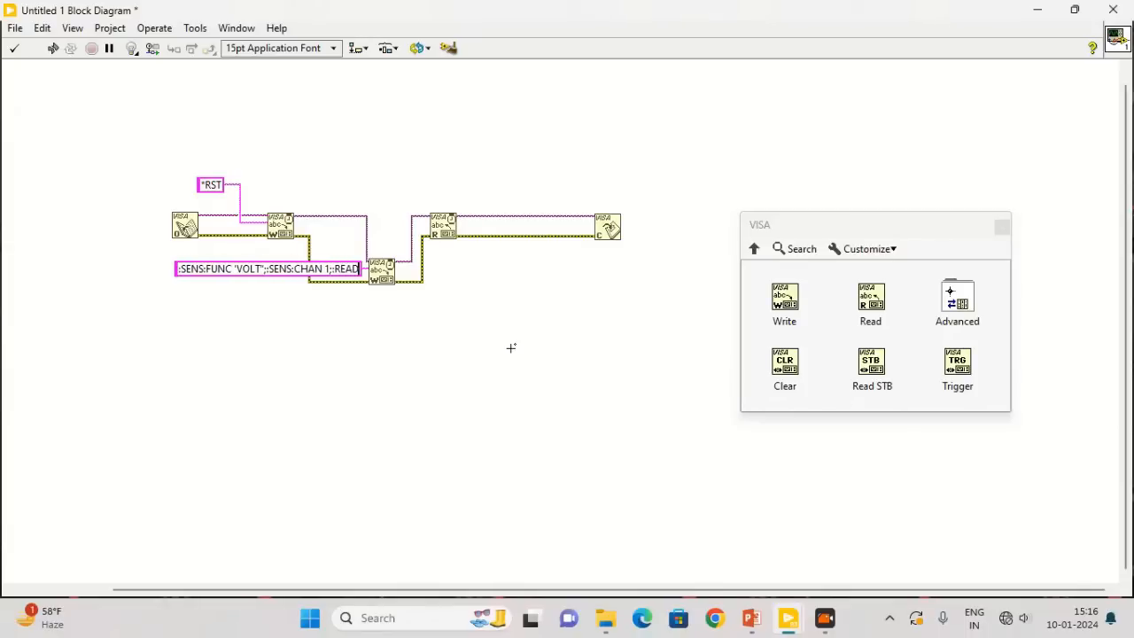
type("?")
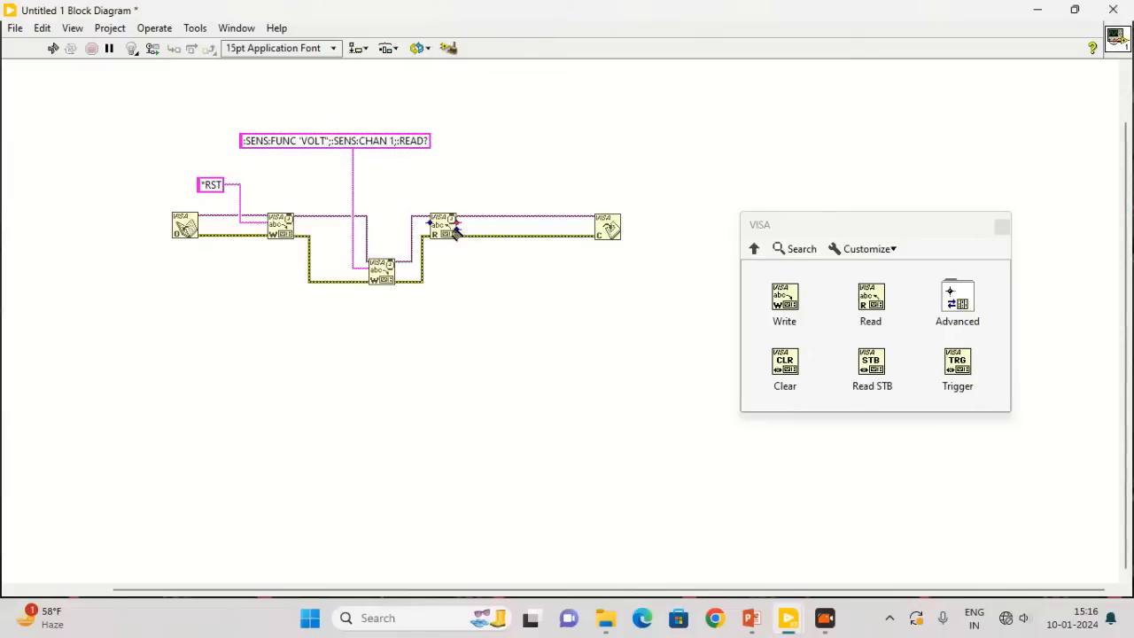
mouse_move(434, 226)
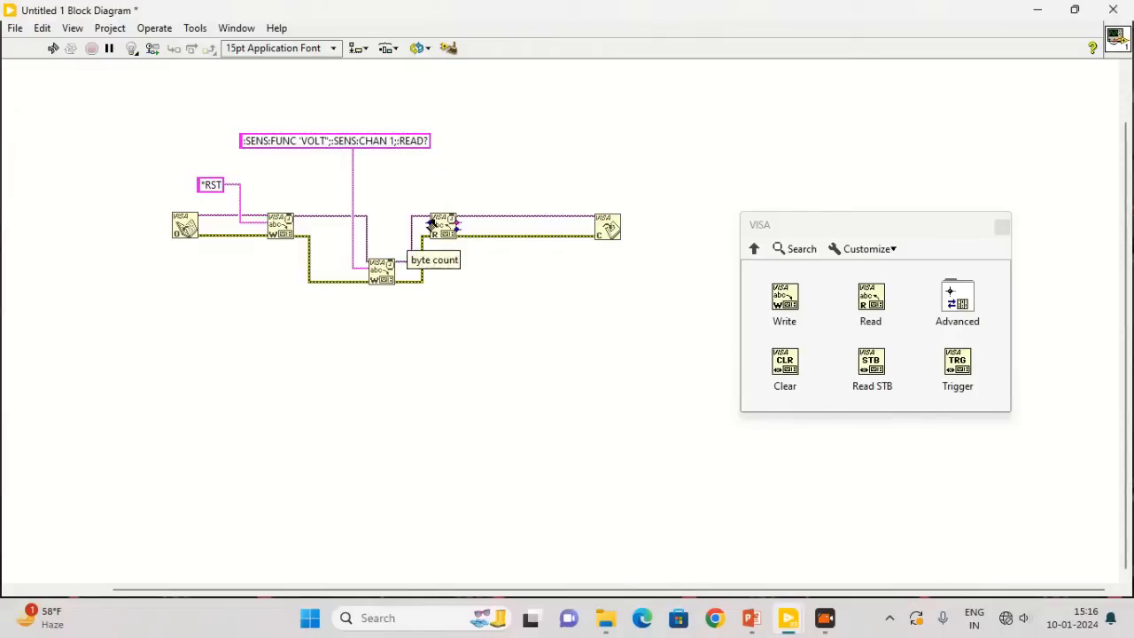
Give VISA Read a 1000 byte count constant and a read buffer indicator.
right_click(443, 226)
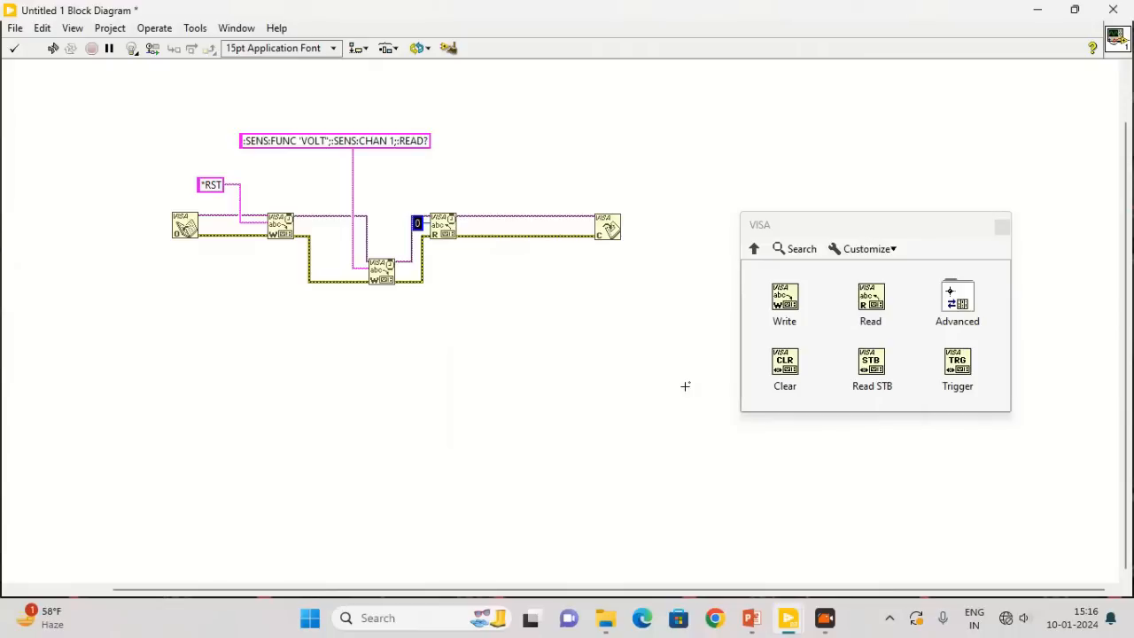
type("1000")
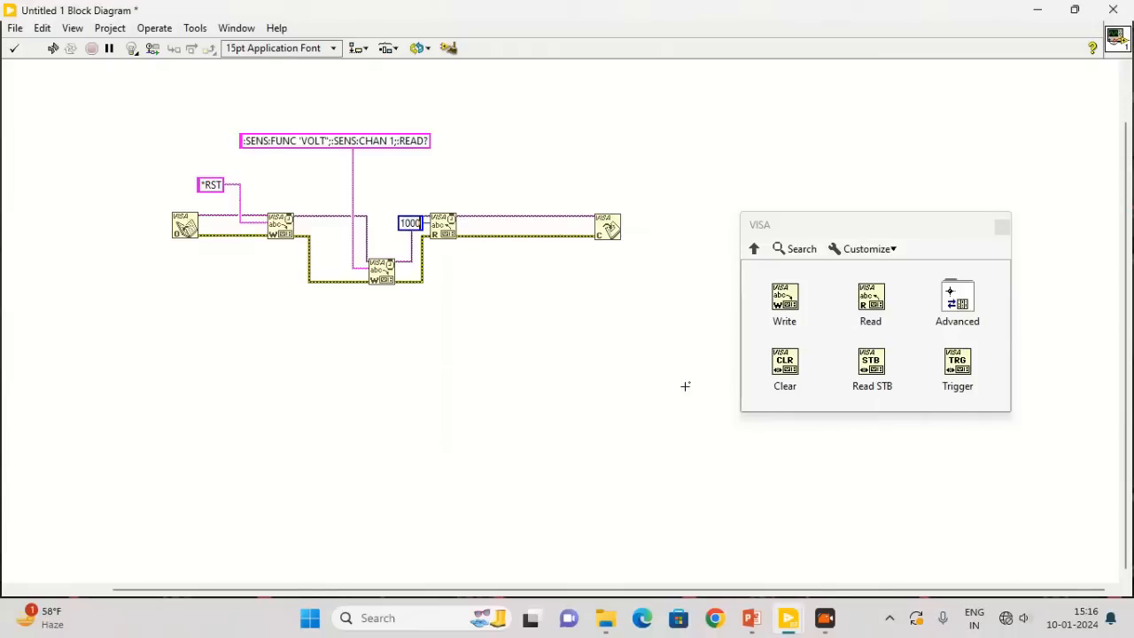
mouse_move(465, 223)
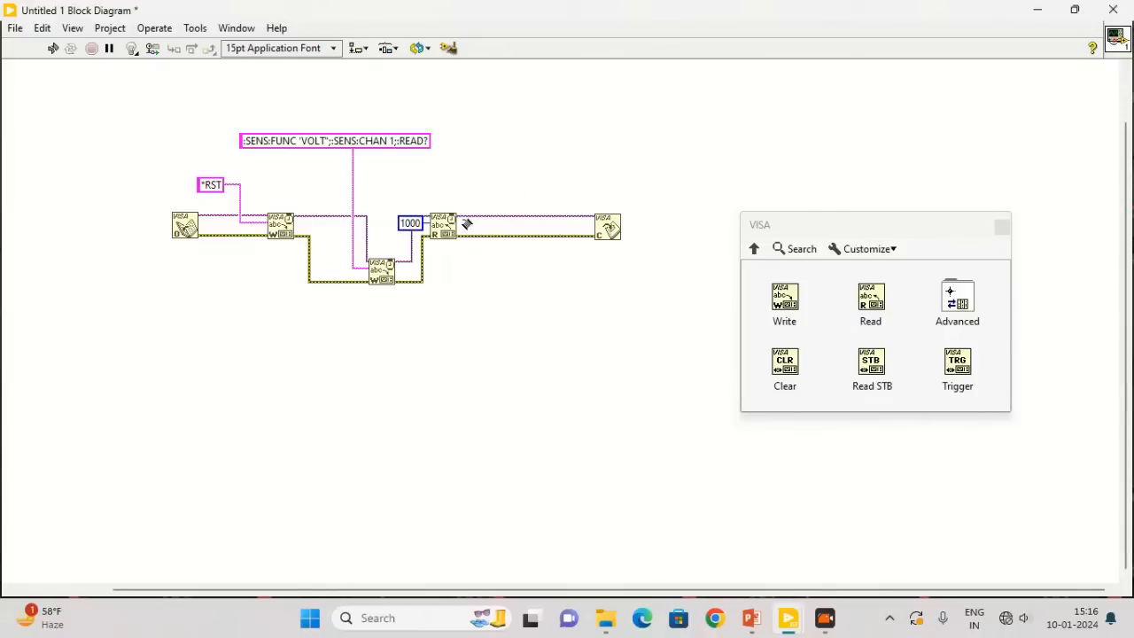
right_click(443, 226)
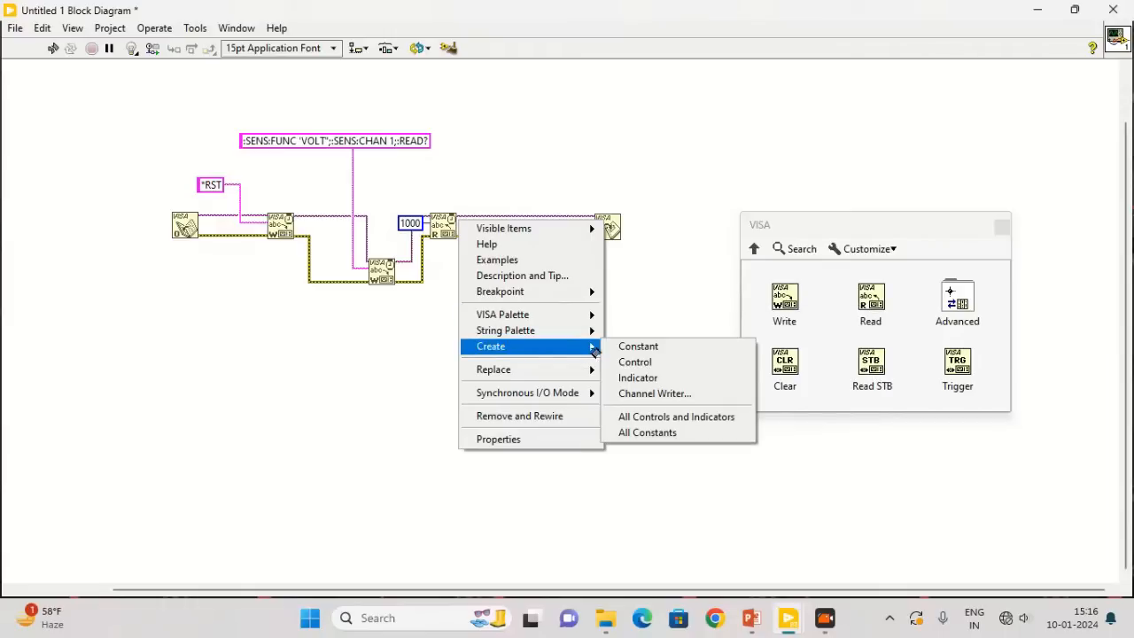
mouse_move(637, 377)
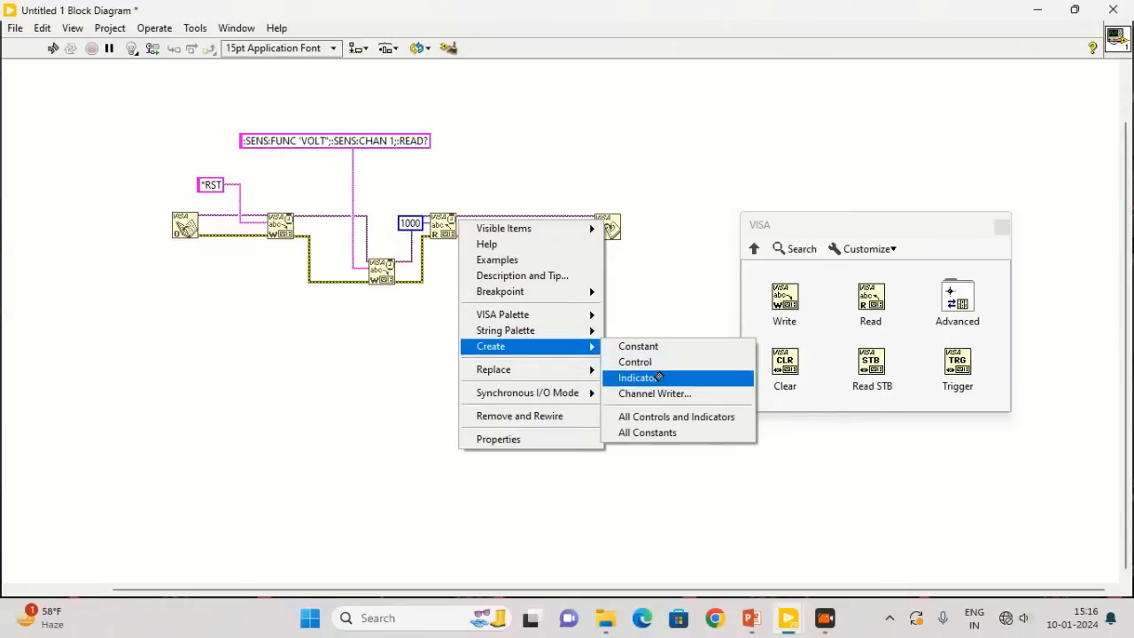
left_click(636, 377)
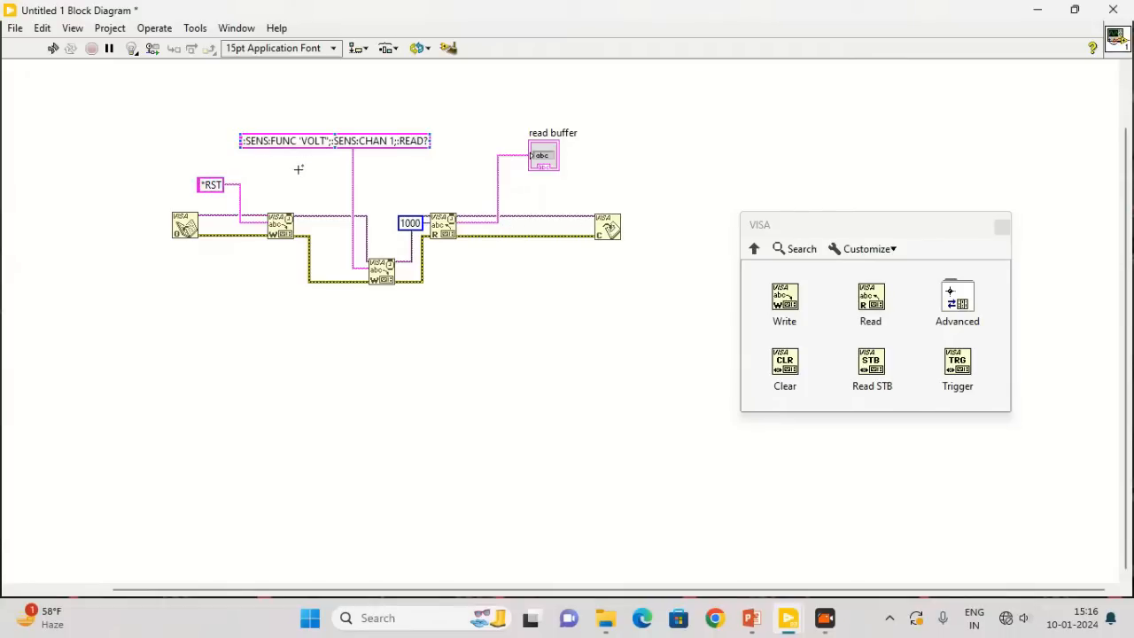
mouse_move(381, 267)
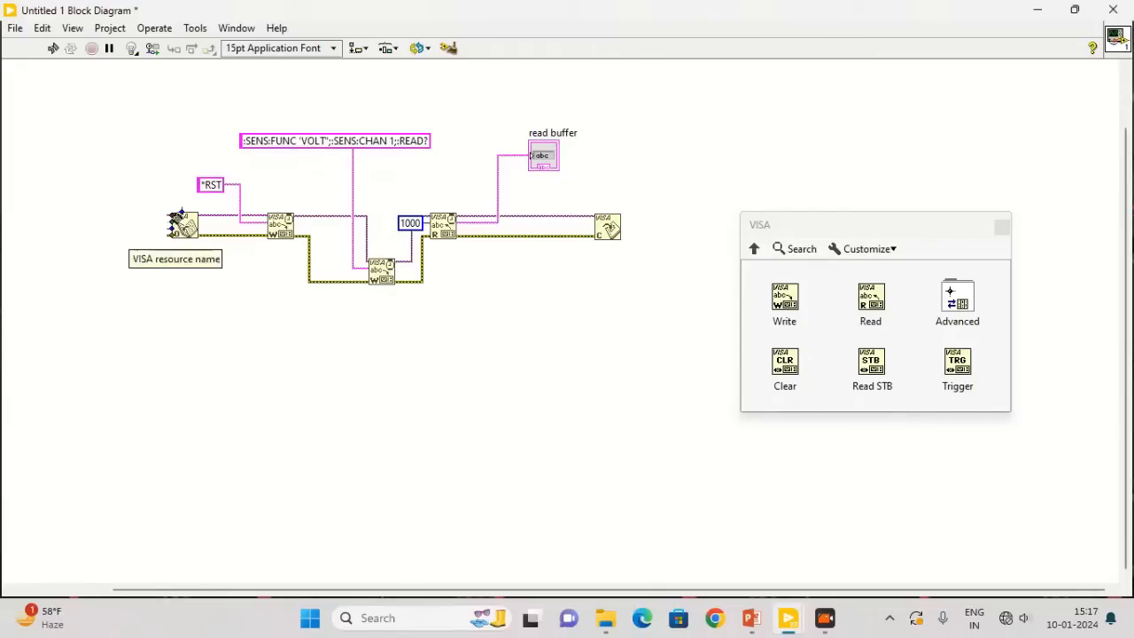
Create a VISA resource name control on the VISA Open node's resource input.
right_click(182, 223)
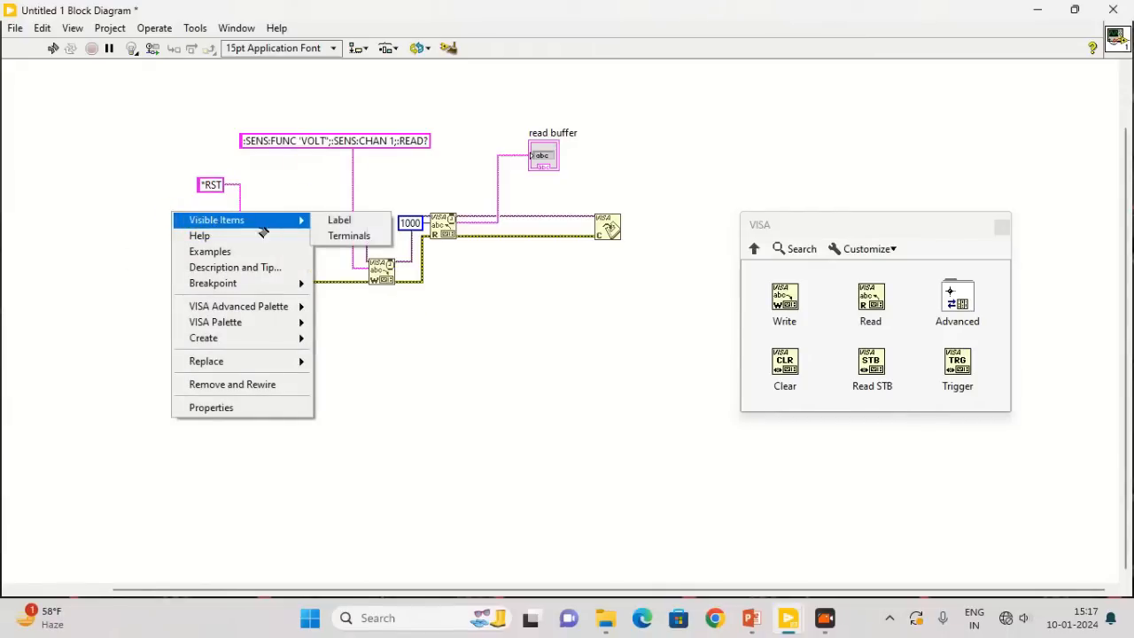
mouse_move(203, 337)
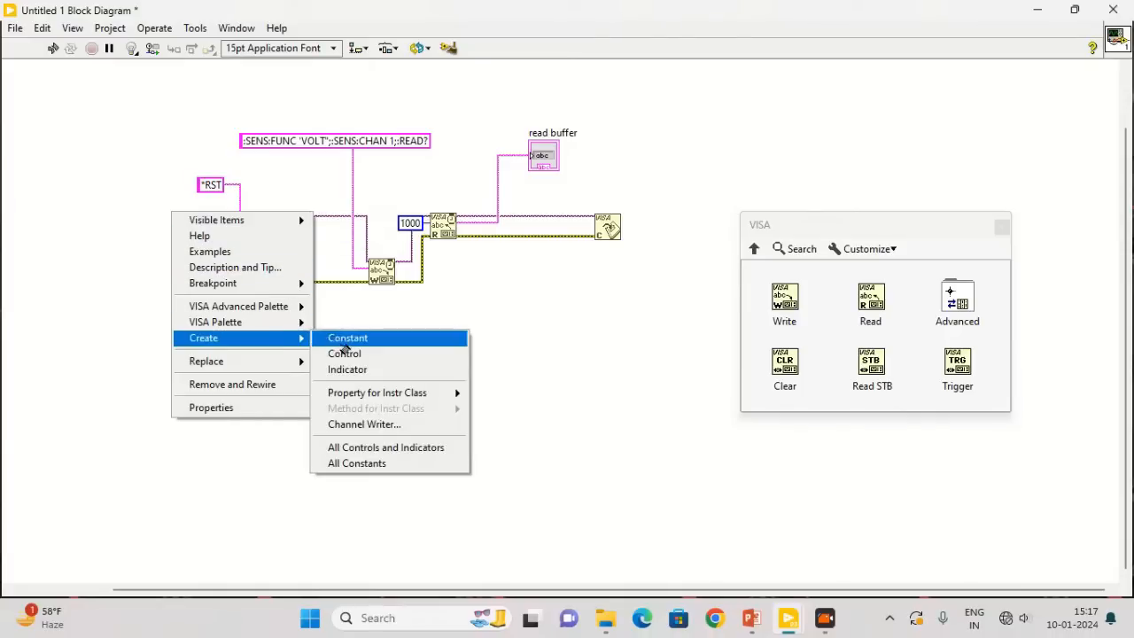
left_click(347, 337)
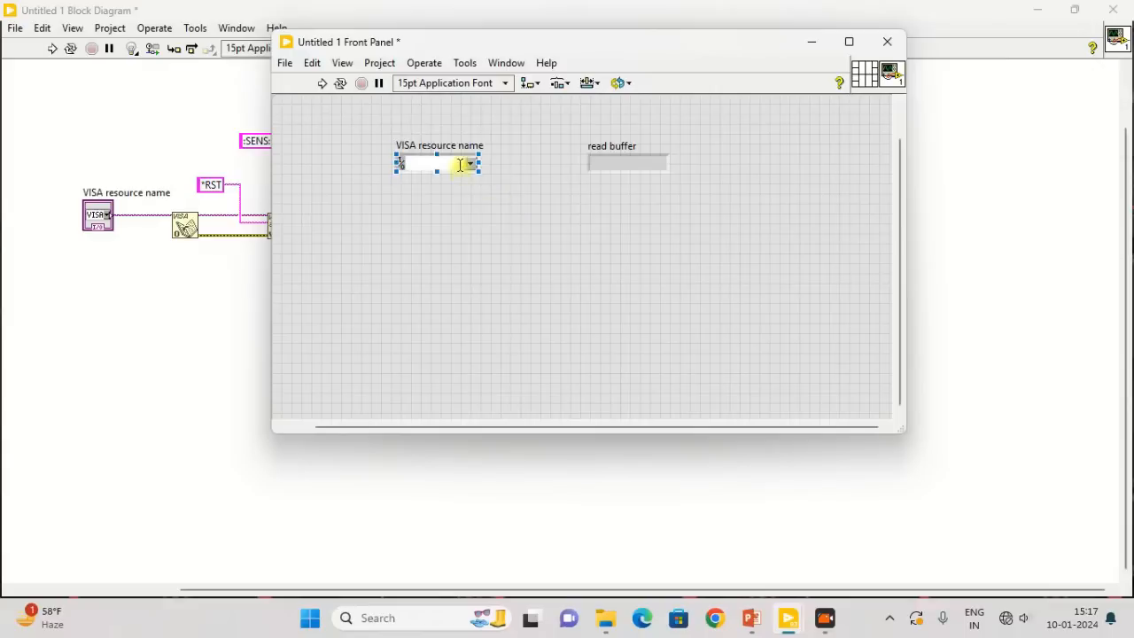
Select GPIB1::7::INSTR, run the VI, and stop after the VISA Read timeout error.
left_click(470, 163)
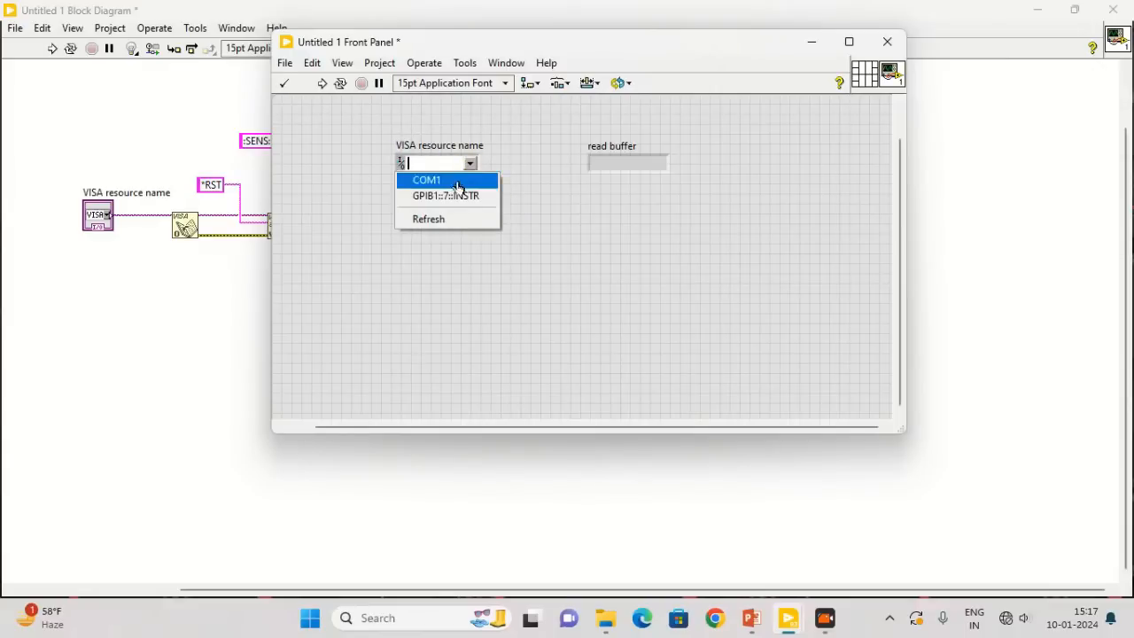
left_click(444, 196)
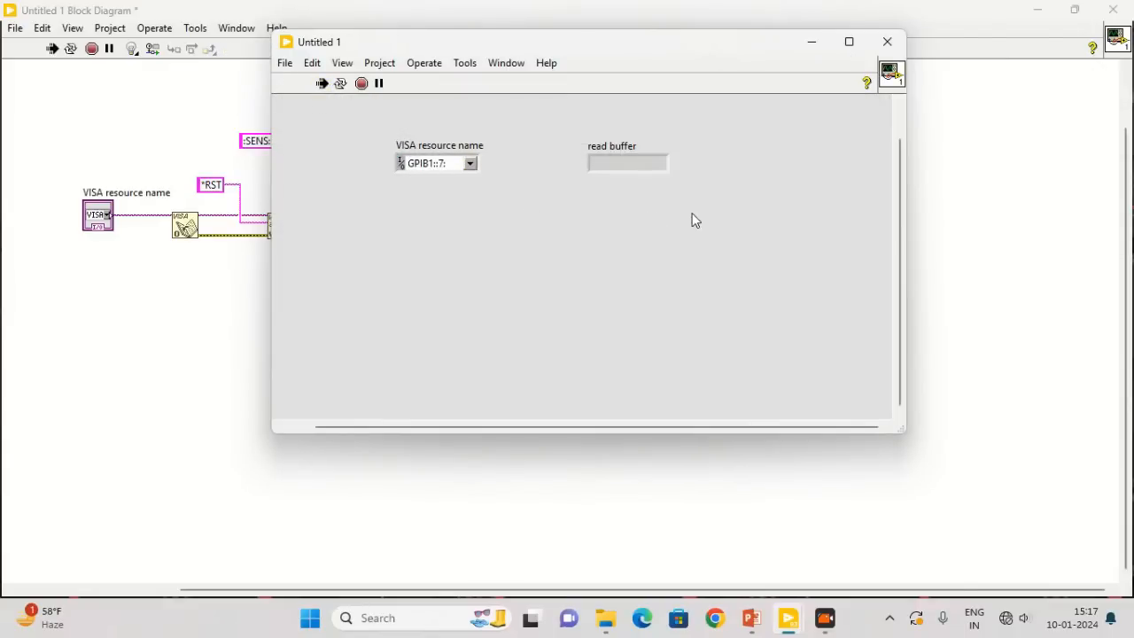
mouse_move(704, 204)
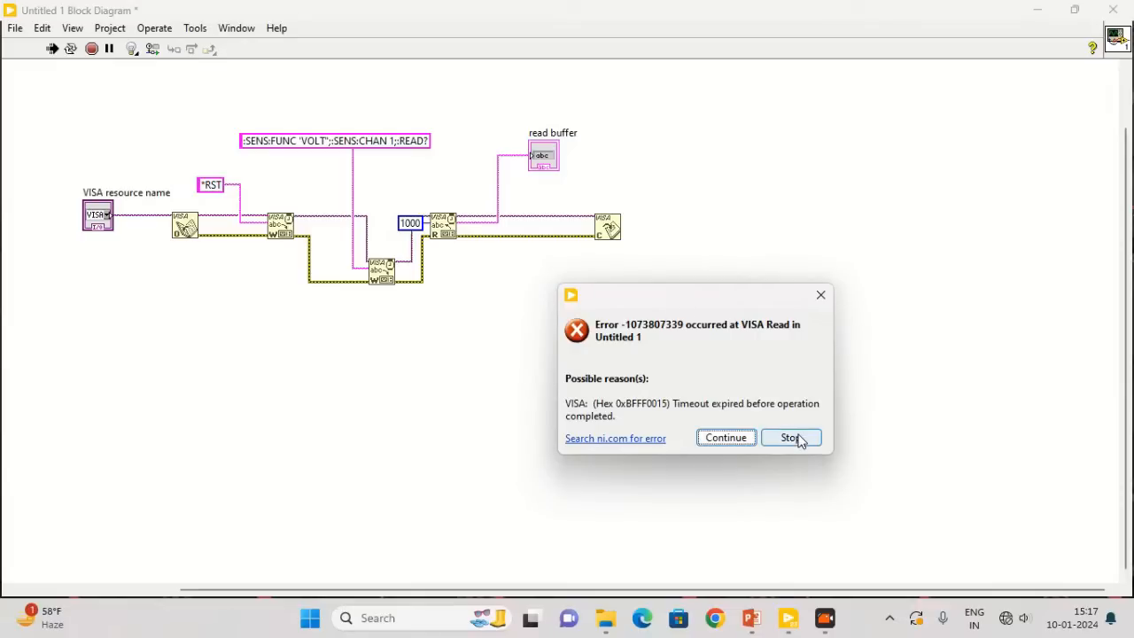
left_click(789, 437)
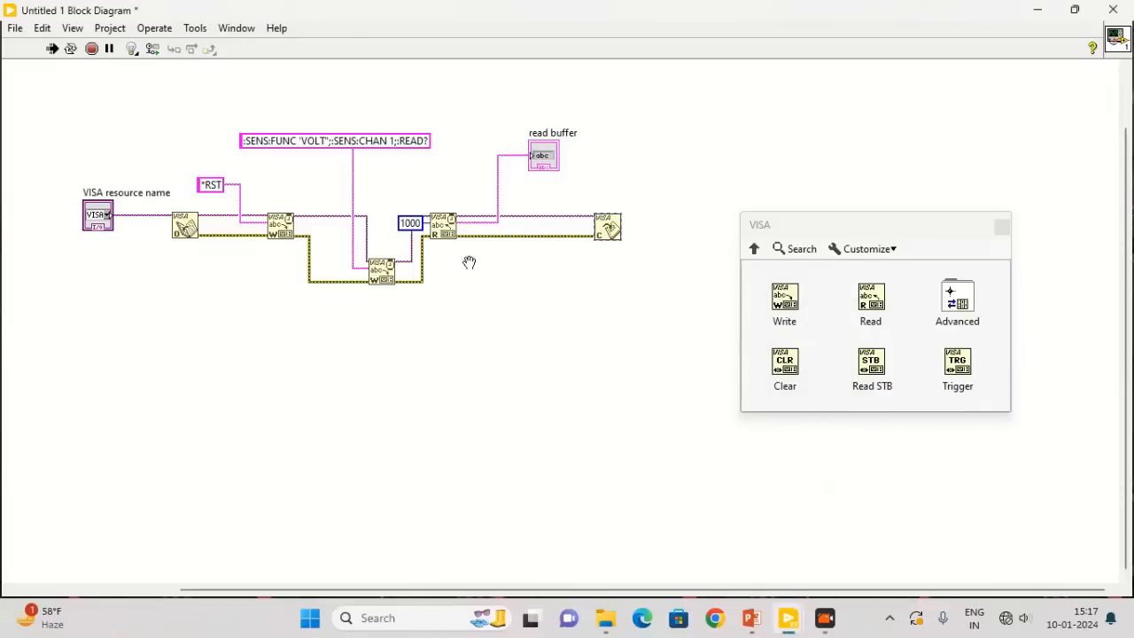
left_click(299, 141)
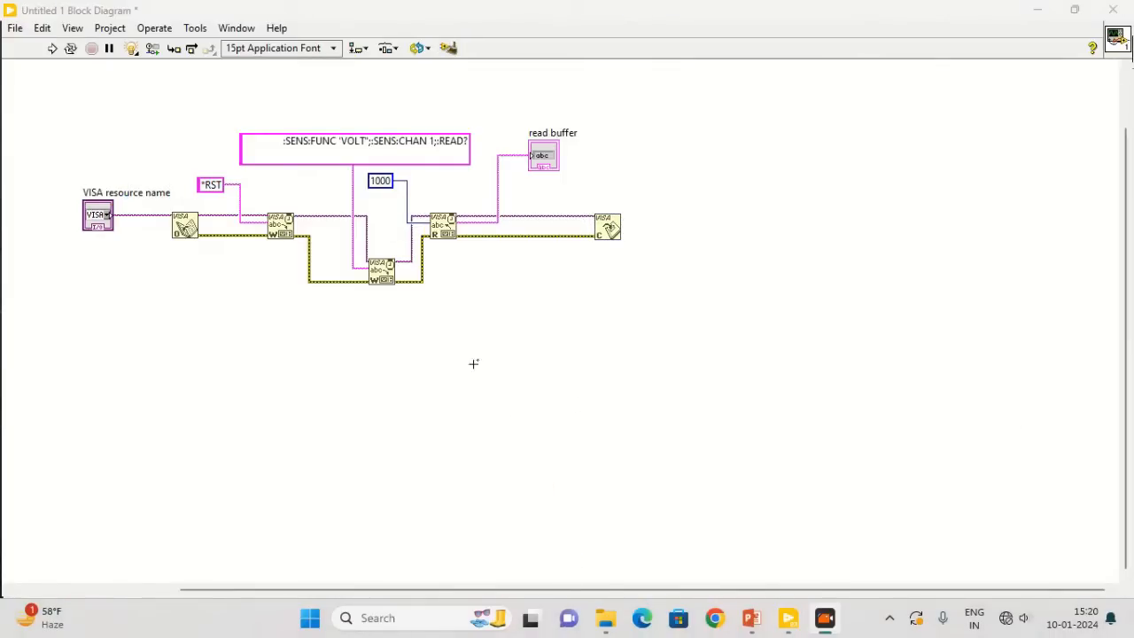
mouse_move(361, 149)
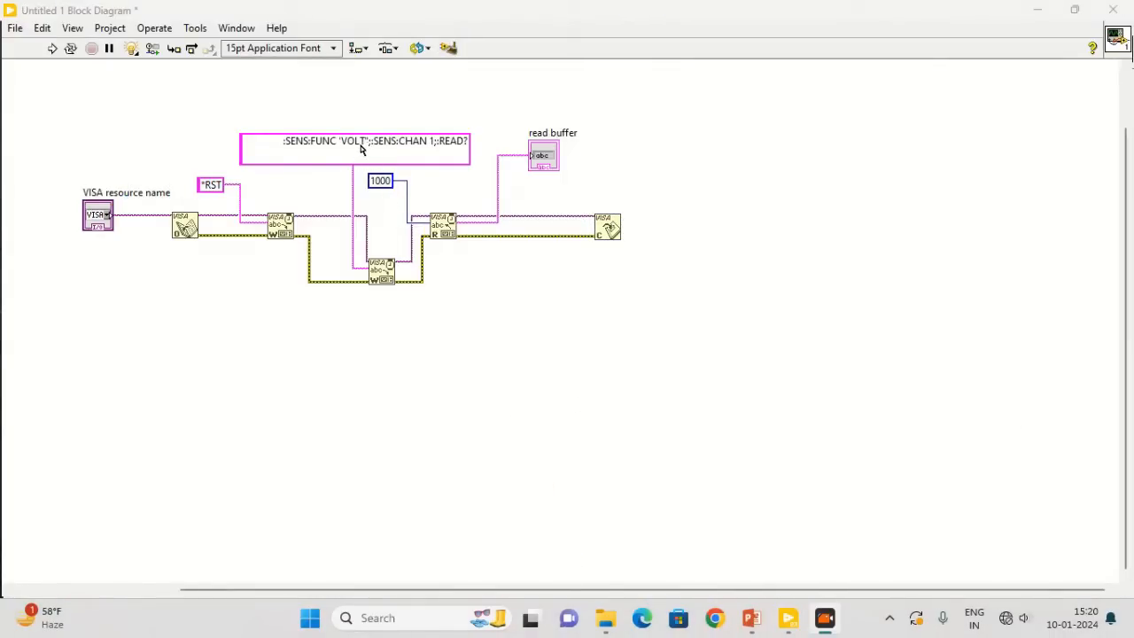
Edit the measurement command string, then abort the highlighted execution test run.
double_click(352, 141)
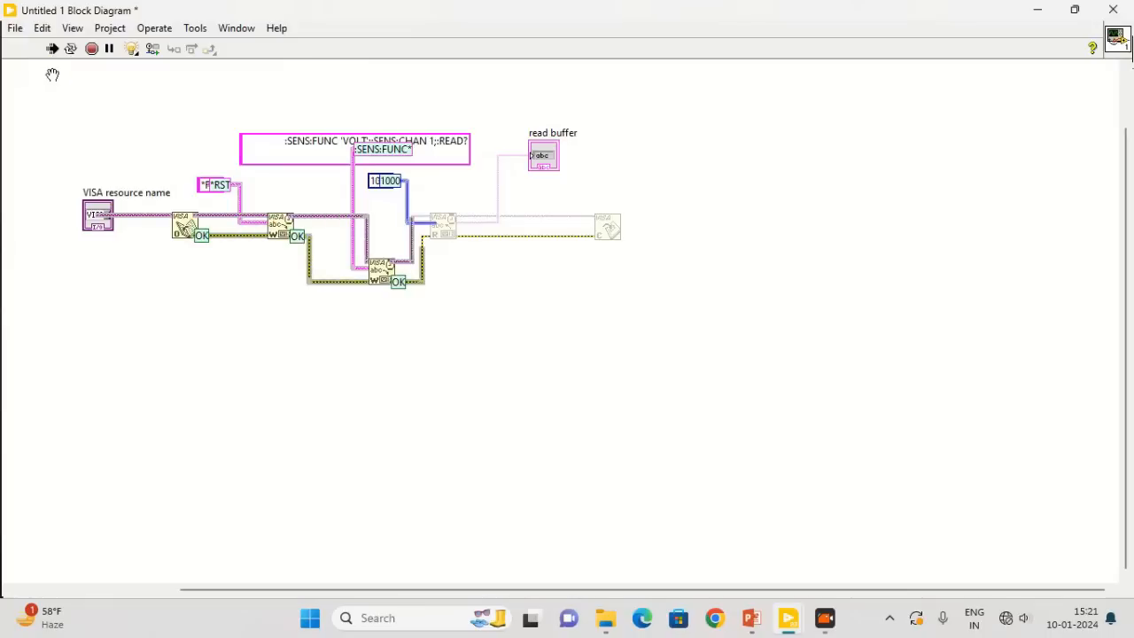
left_click(91, 48)
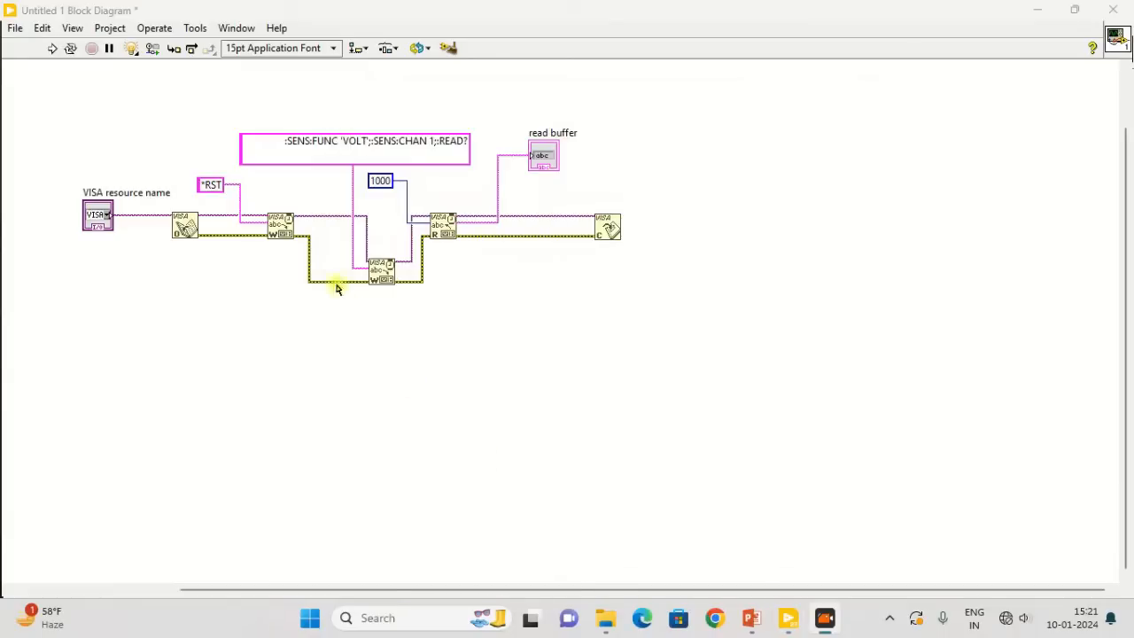
mouse_move(165, 159)
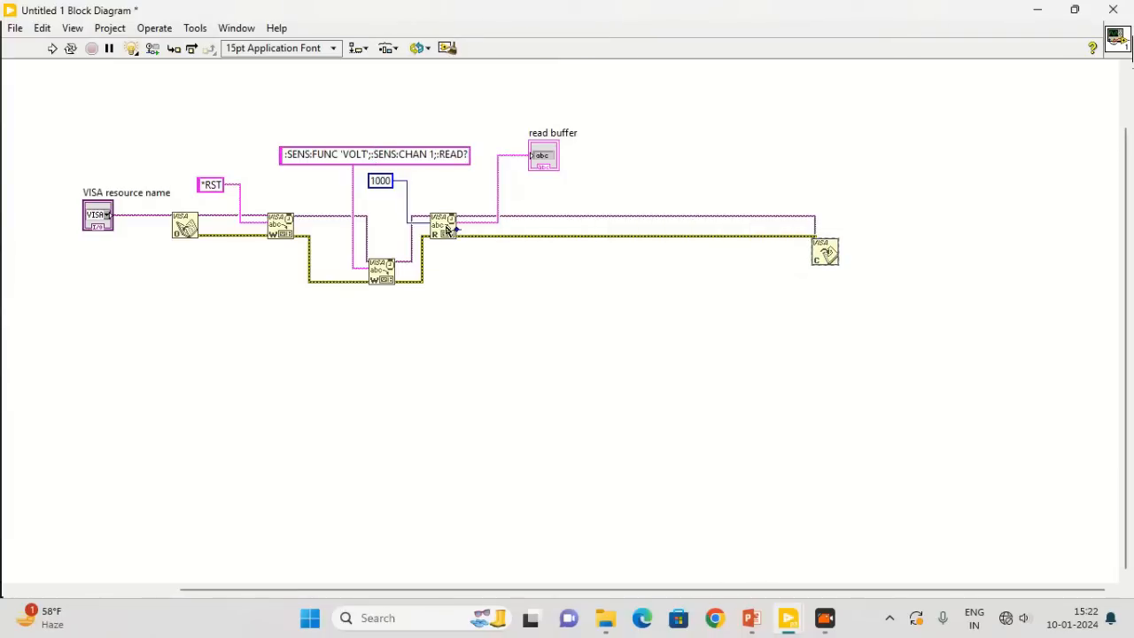
Spread out the Read and both Write nodes to make room for a For Loop.
left_click_drag(440, 223, 514, 229)
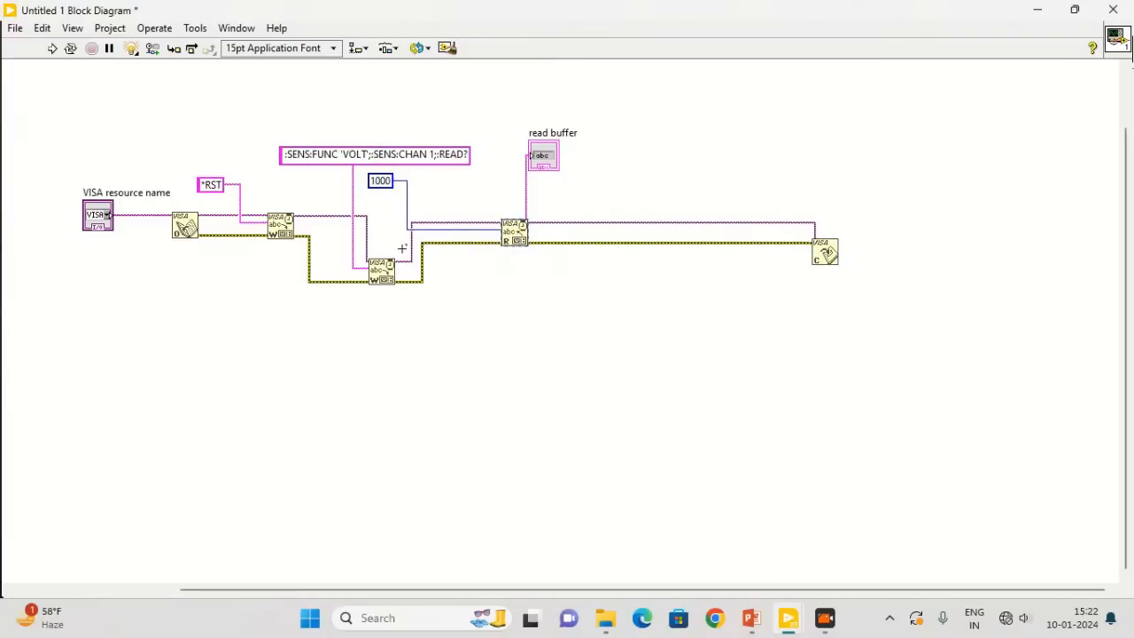
left_click_drag(381, 270, 416, 233)
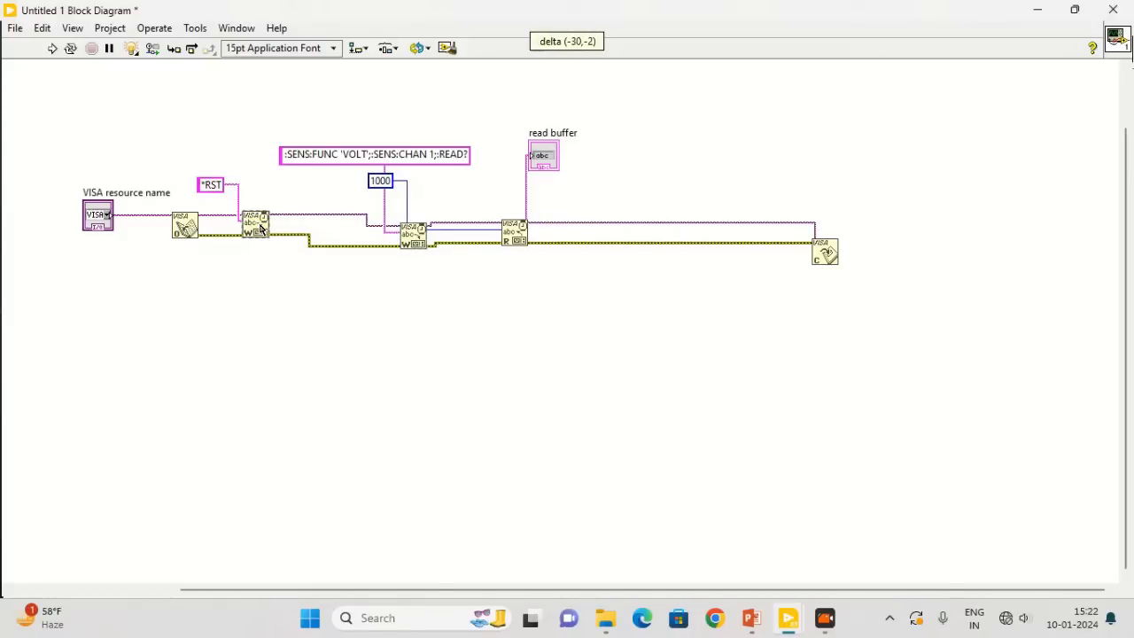
left_click_drag(374, 154, 424, 166)
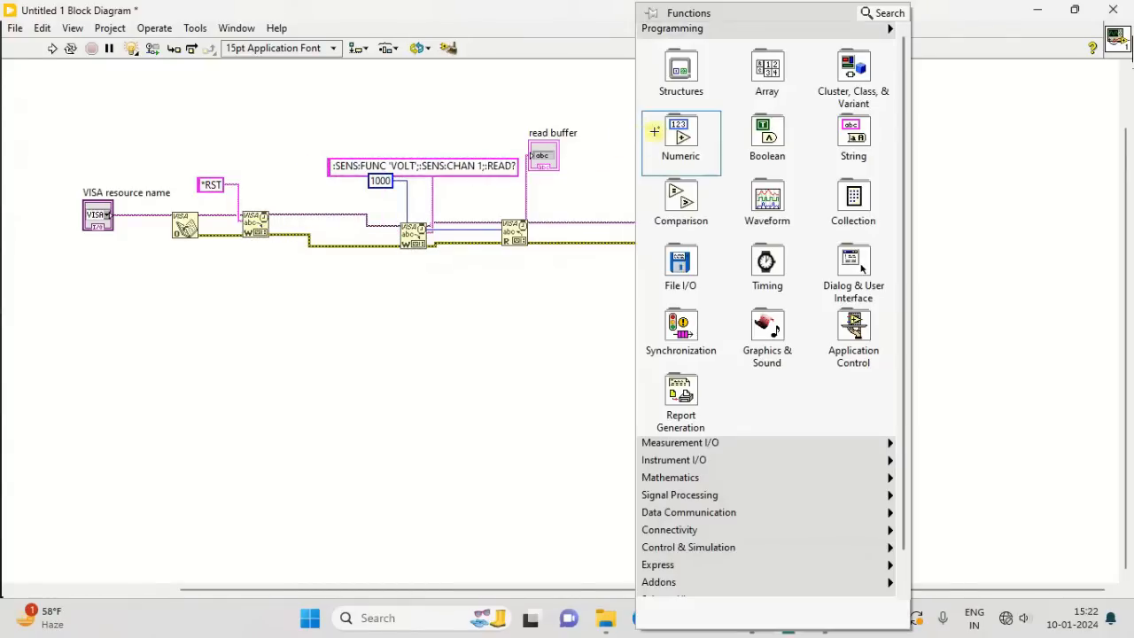
left_click(680, 71)
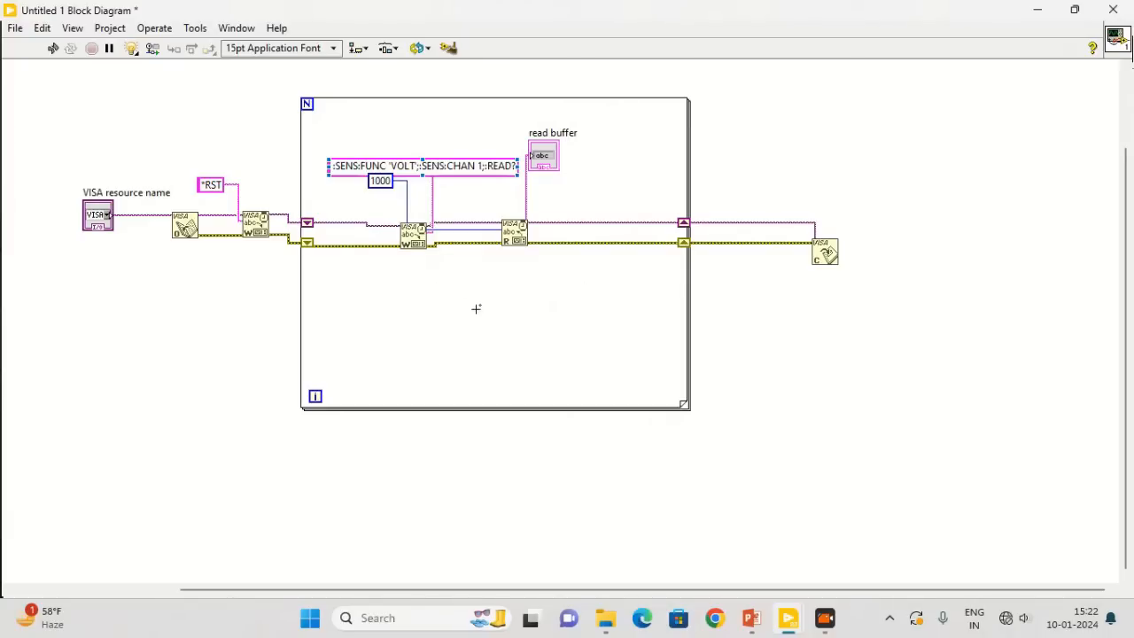
mouse_move(469, 310)
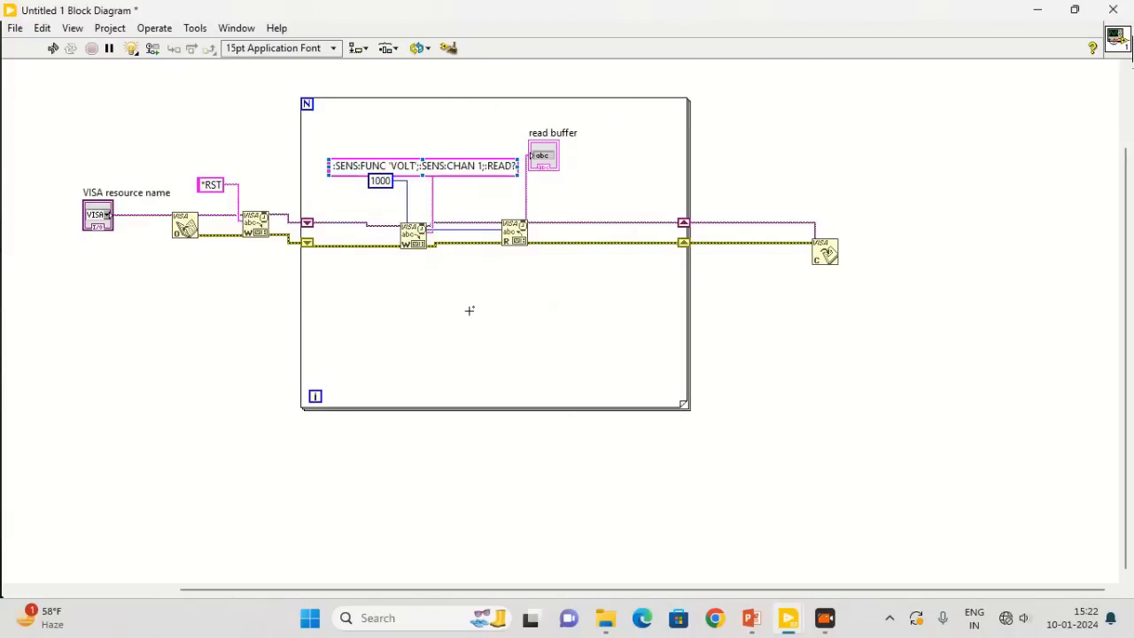
mouse_move(511, 302)
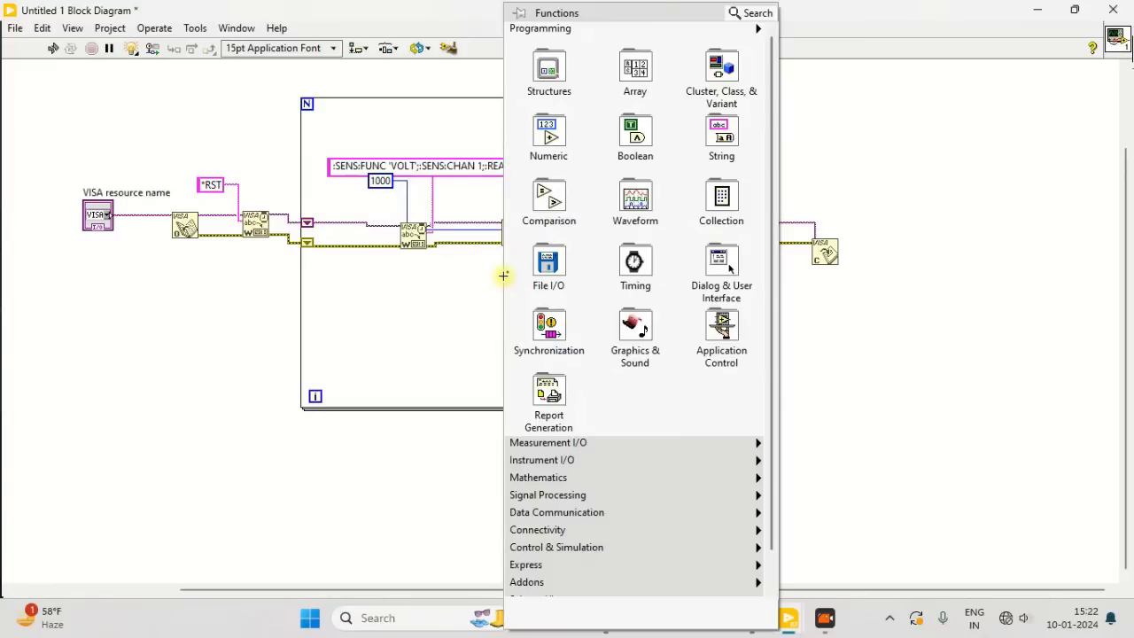
Add Fract/Exp String To Number for the read response and replace its loop tunnel with a shift register.
left_click(549, 266)
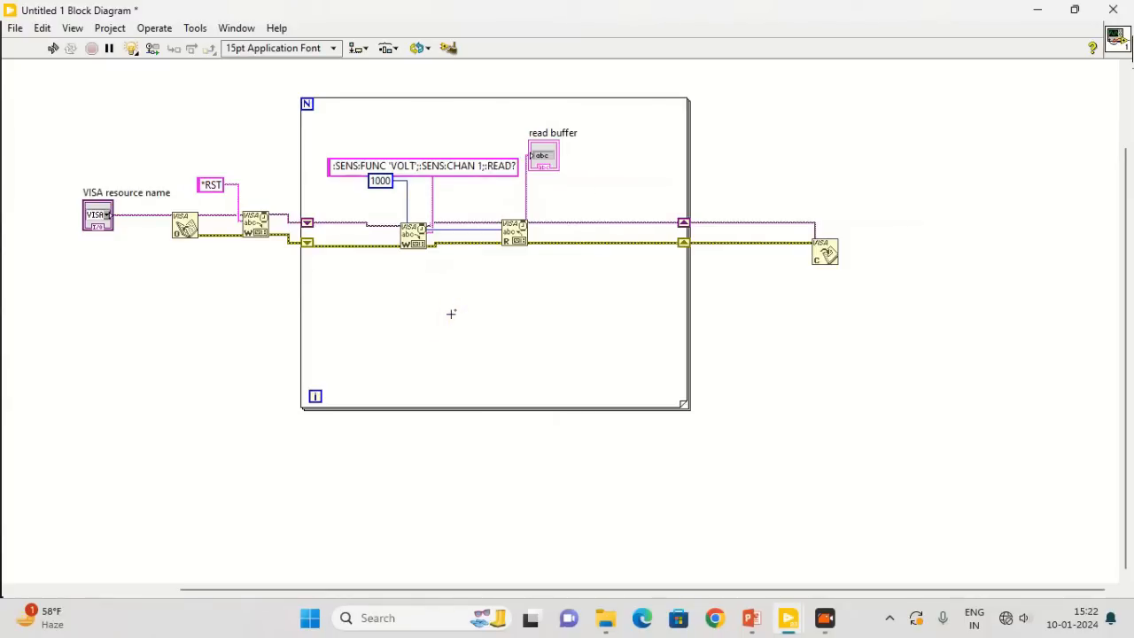
key("ctrl+space")
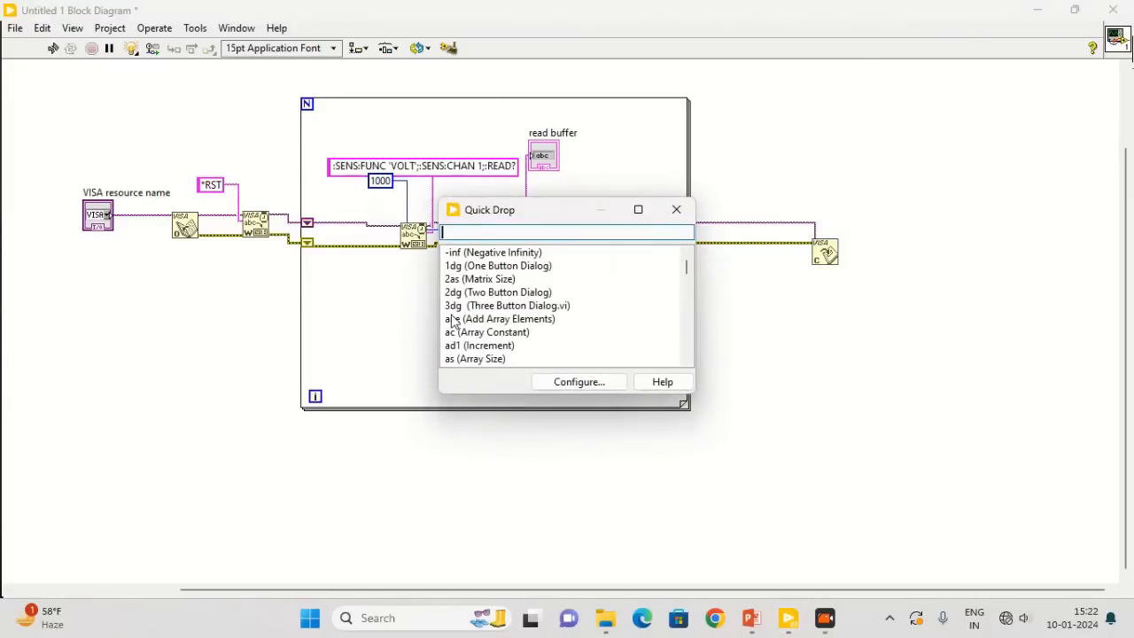
type("fra")
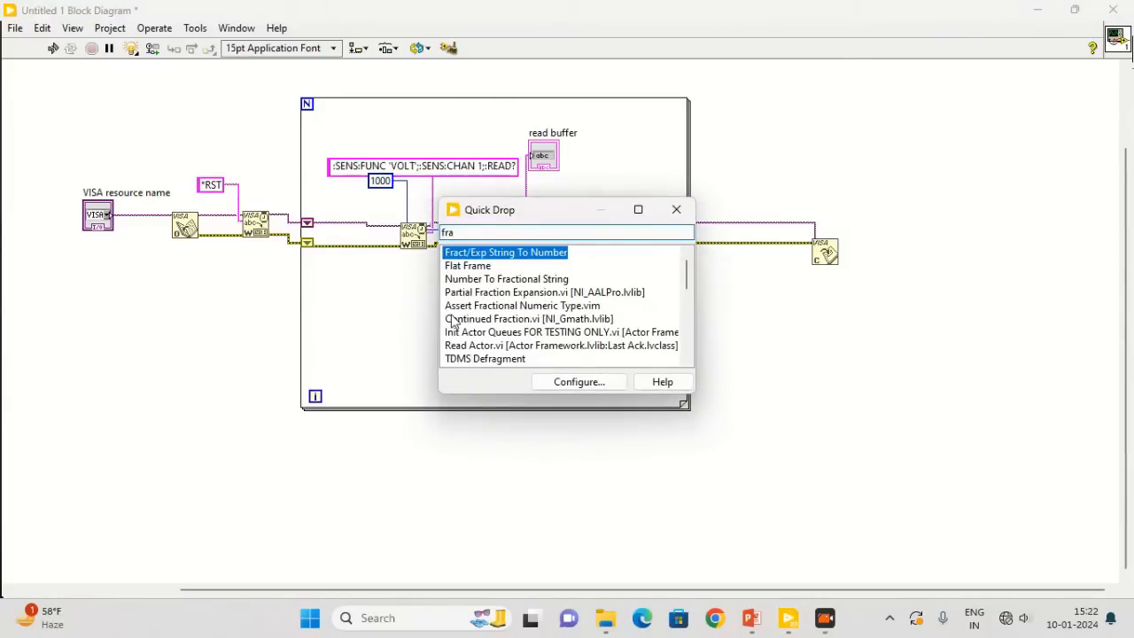
mouse_move(505, 261)
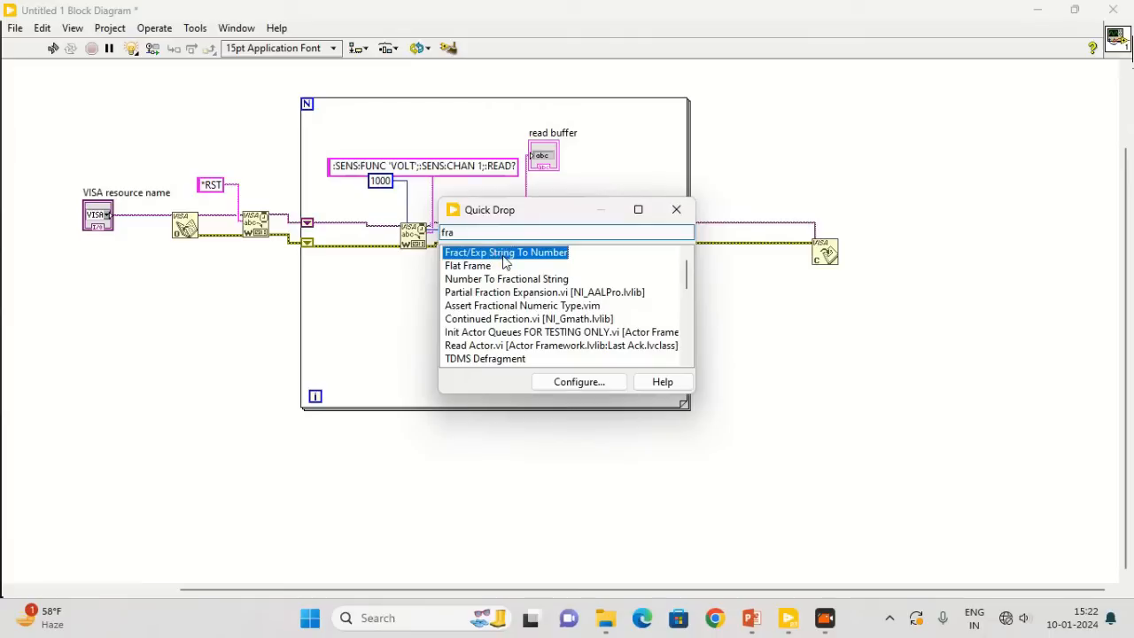
left_click(677, 209)
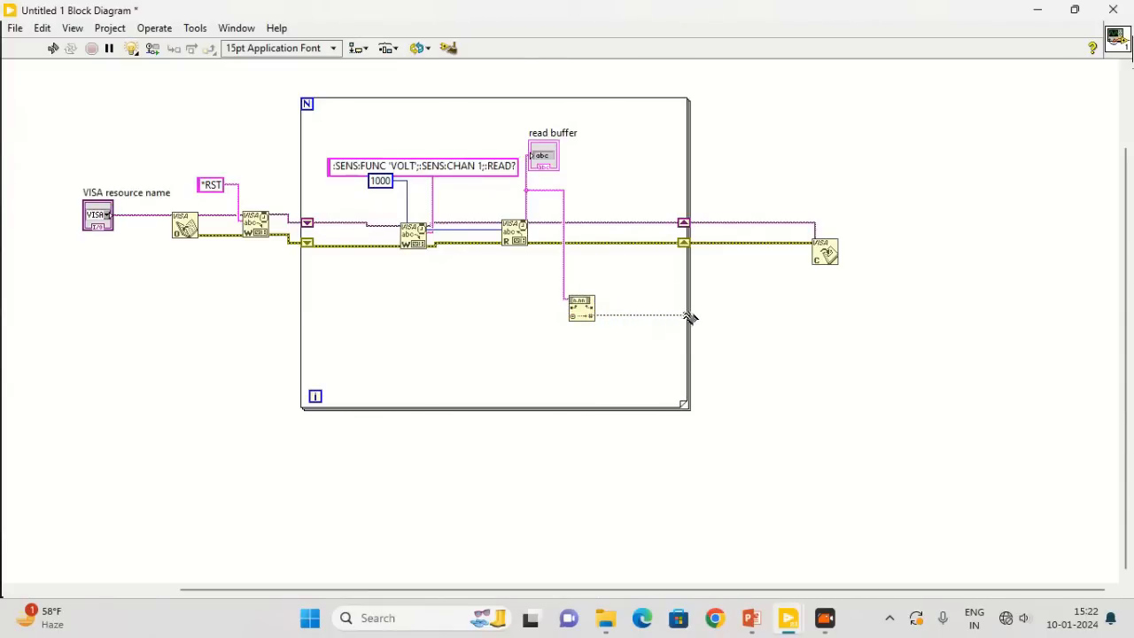
right_click(685, 316)
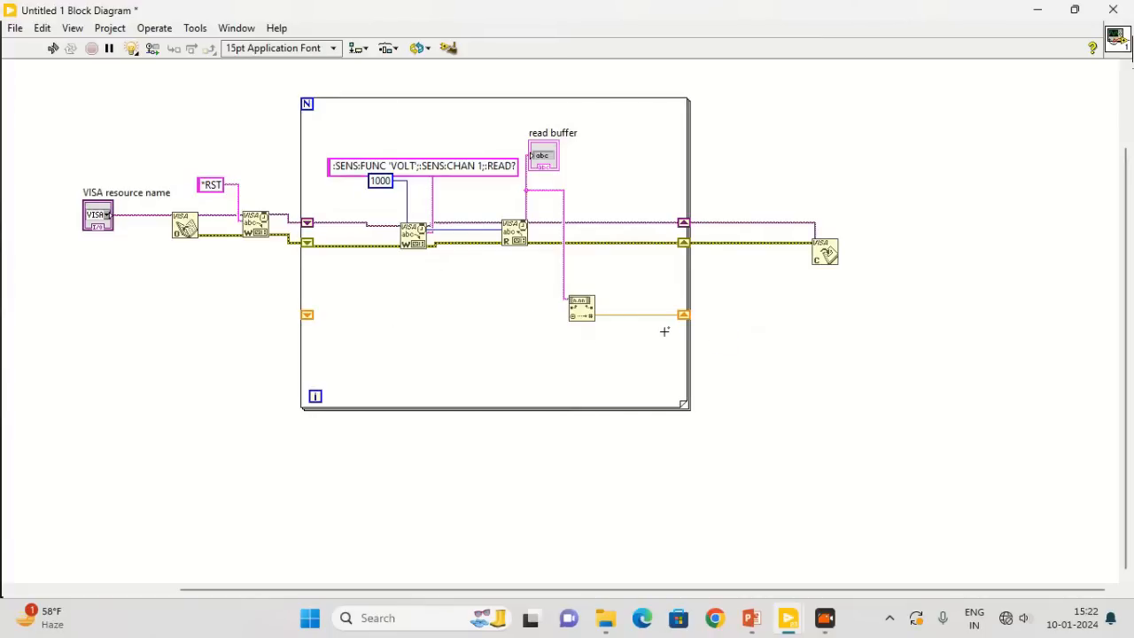
right_click(682, 314)
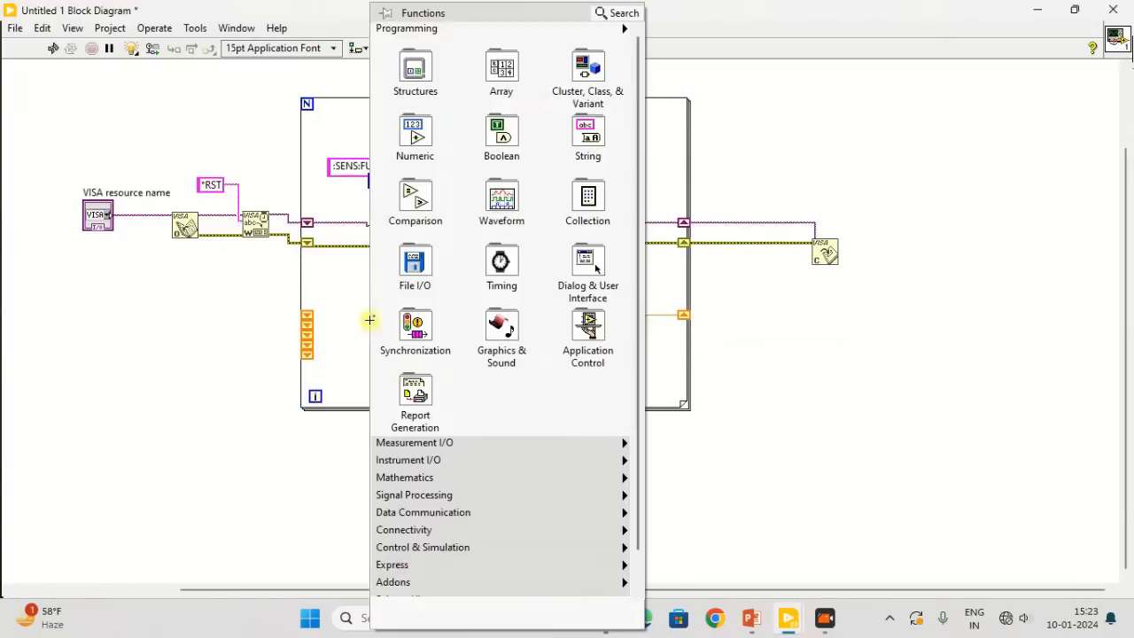
Sum the stored shift register readings with Compound Arithmetic and wire the sum to Divide's x input.
left_click(415, 133)
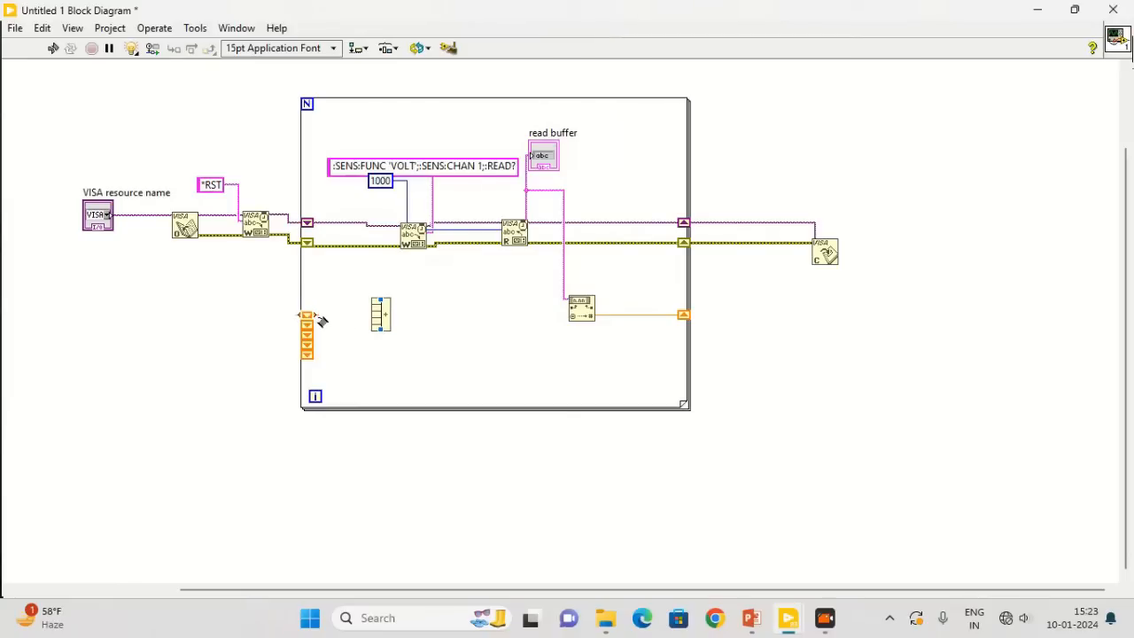
left_click_drag(307, 324, 372, 306)
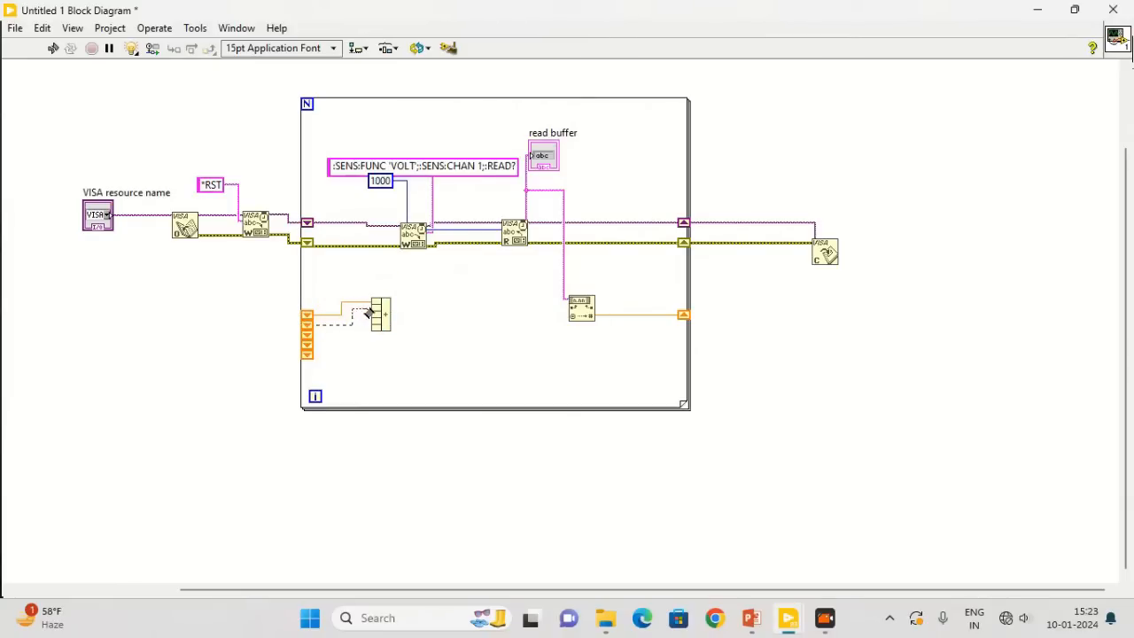
mouse_move(363, 324)
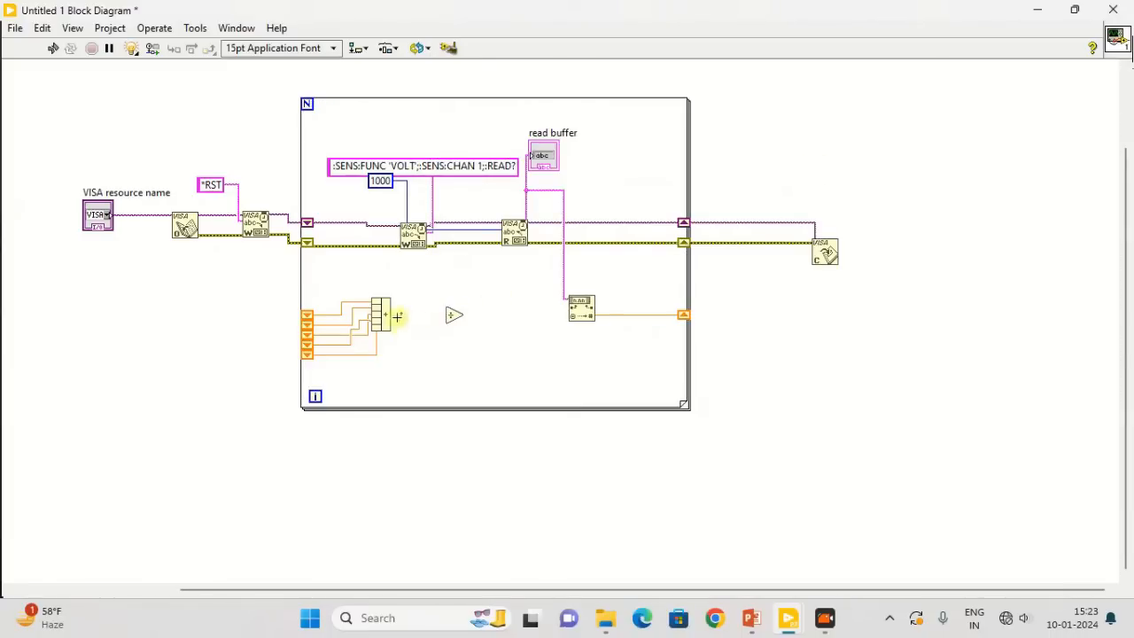
left_click_drag(385, 315, 449, 344)
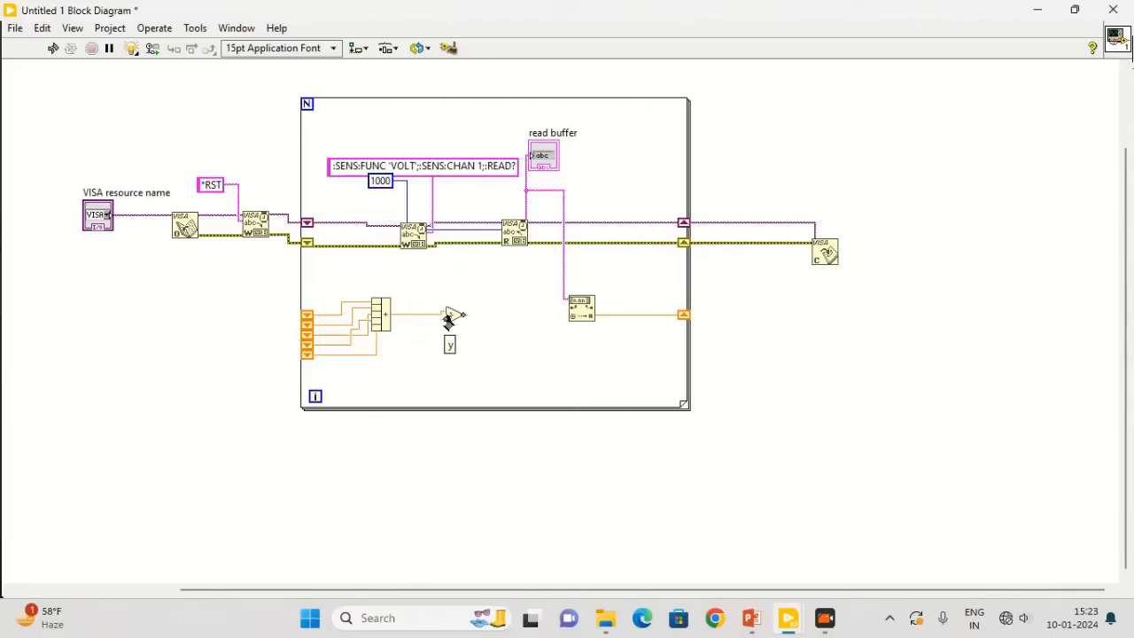
Create a numeric constant on the Divide node's y input.
right_click(447, 314)
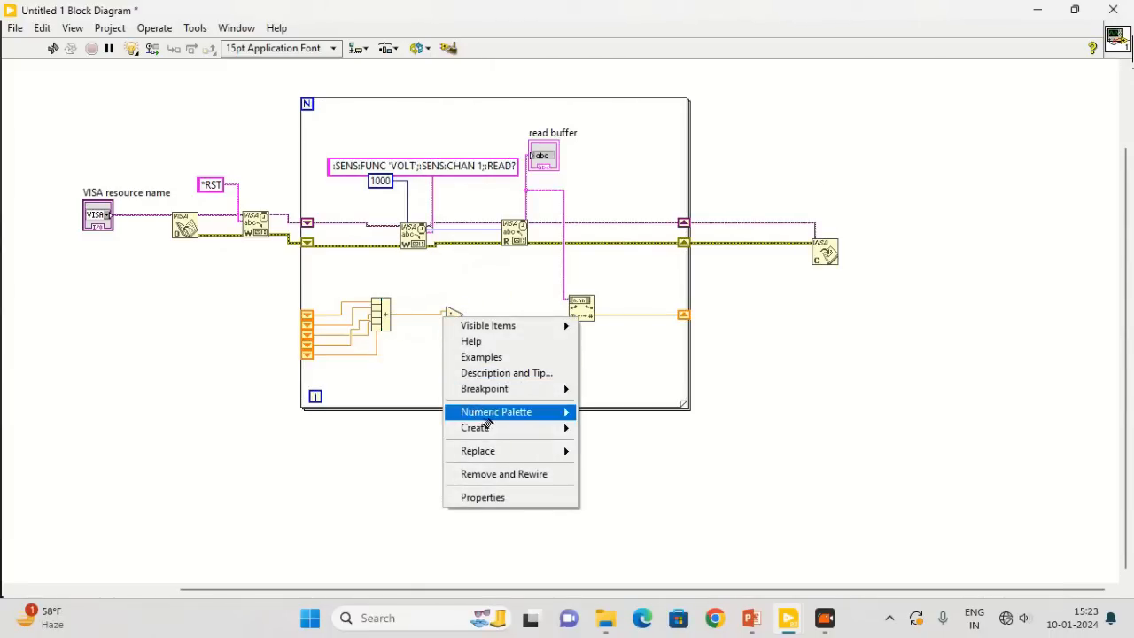
mouse_move(475, 428)
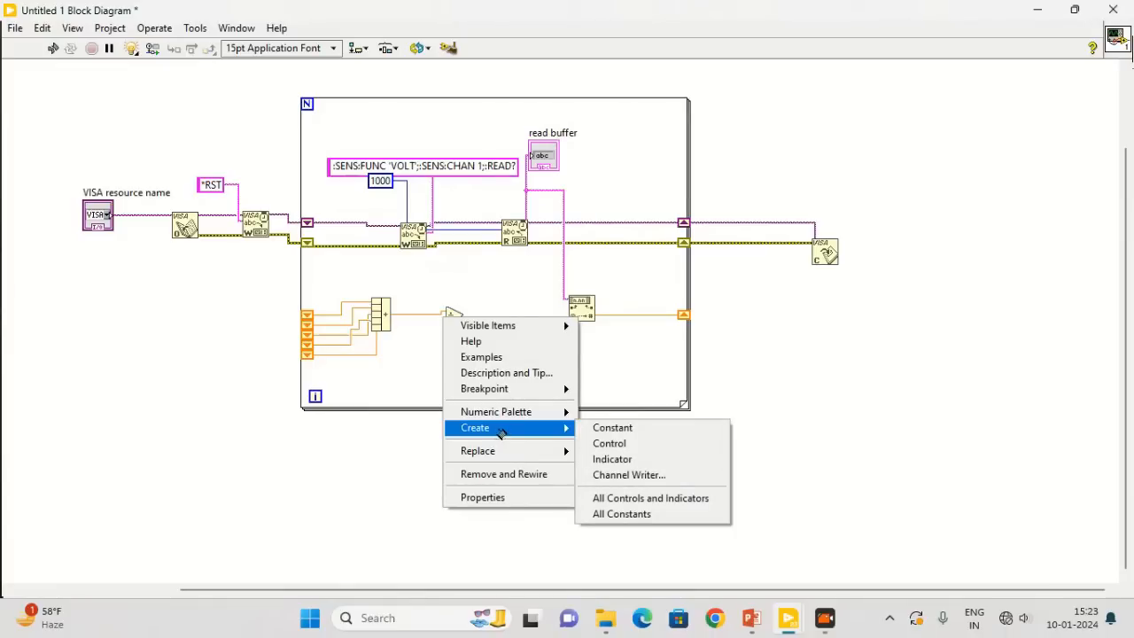
left_click(611, 458)
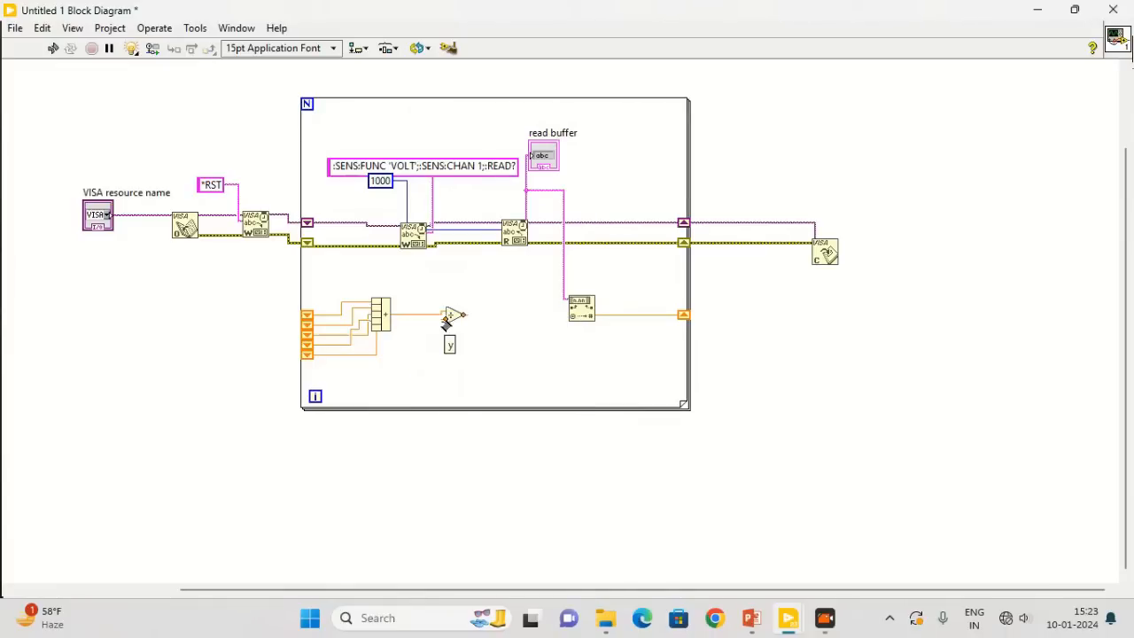
right_click(452, 314)
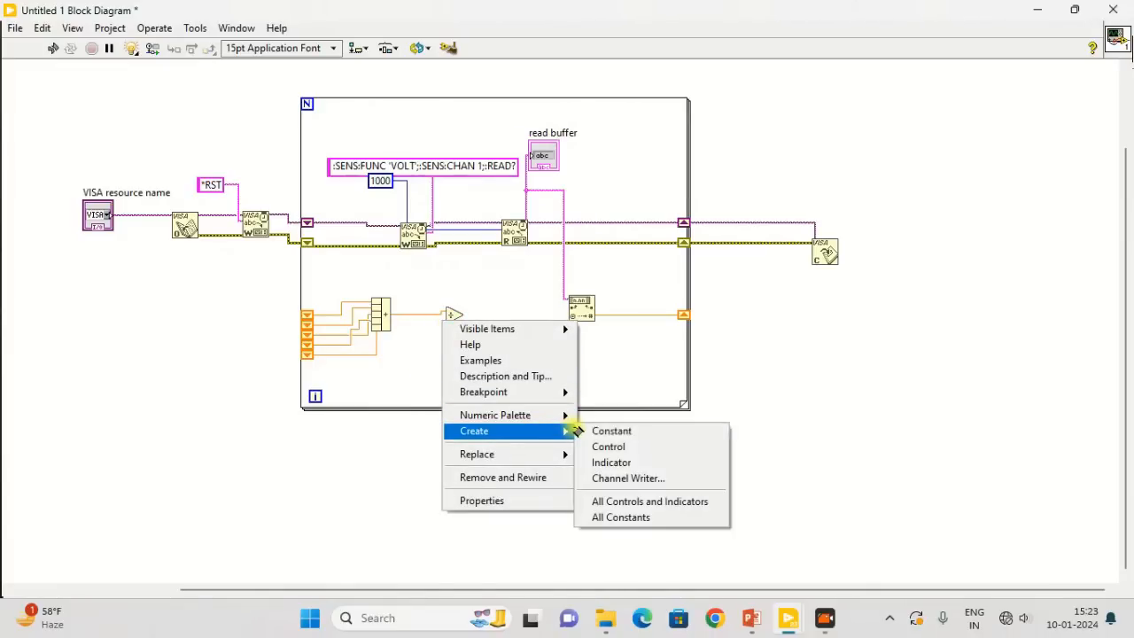
left_click(612, 431)
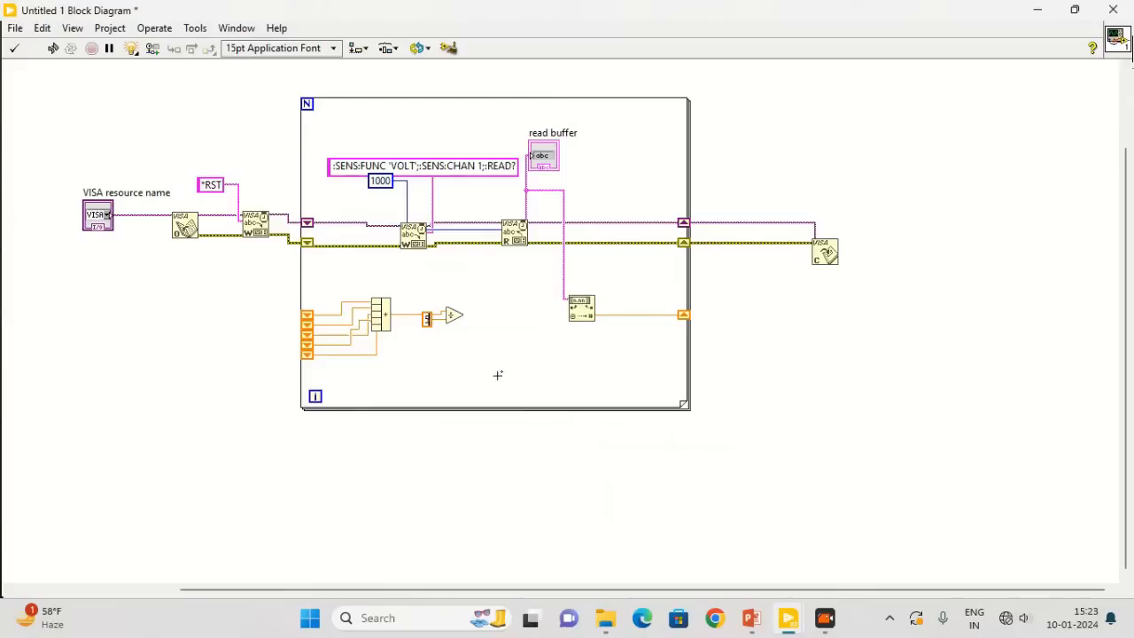
Position the divisor constant and add an 'Averaged Voltage' indicator on the Divide result.
left_click_drag(427, 317, 407, 342)
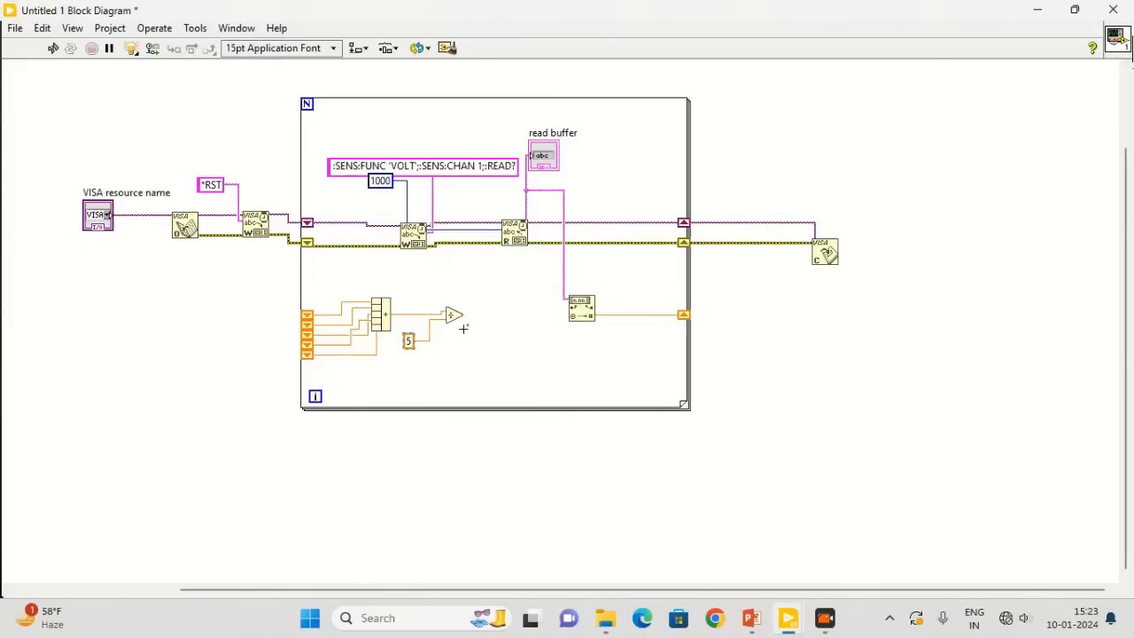
mouse_move(481, 318)
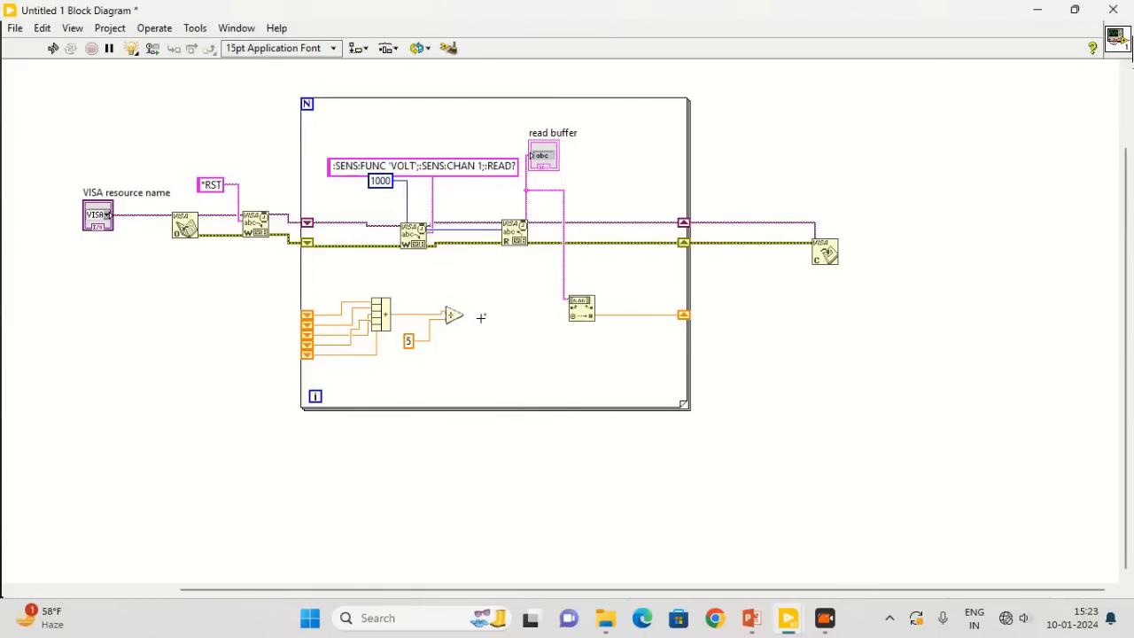
right_click(452, 316)
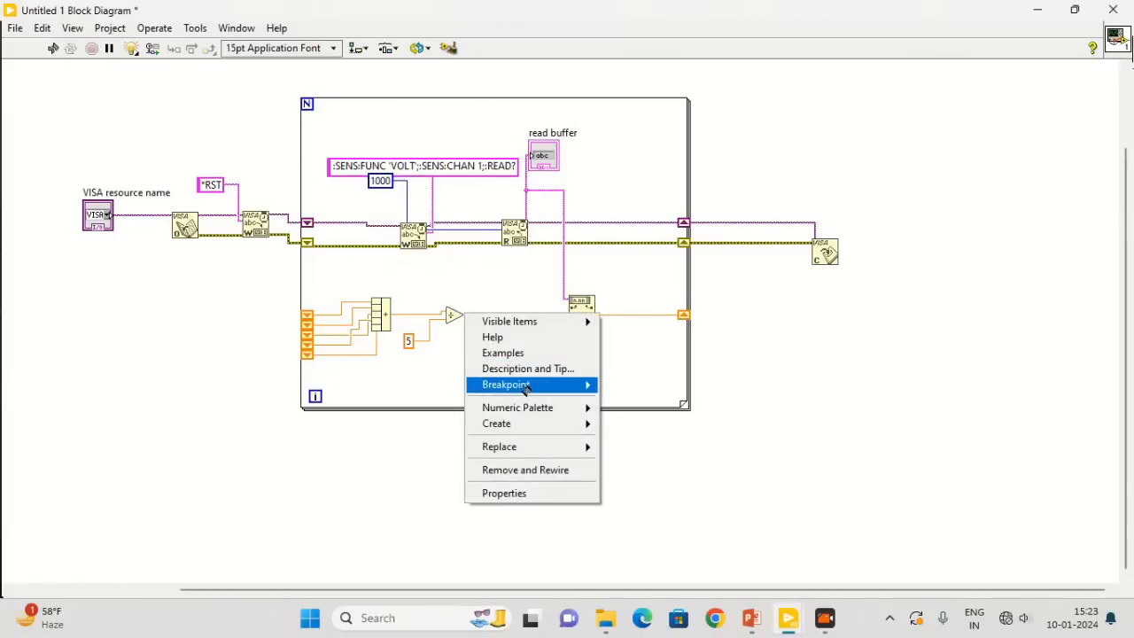
mouse_move(496, 422)
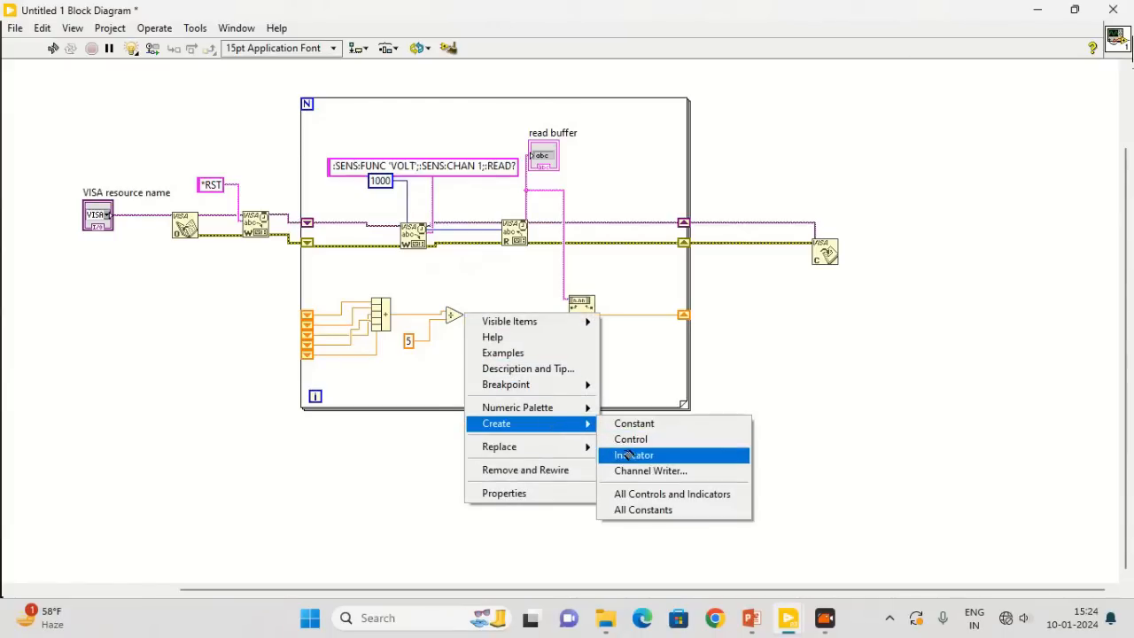
mouse_move(631, 440)
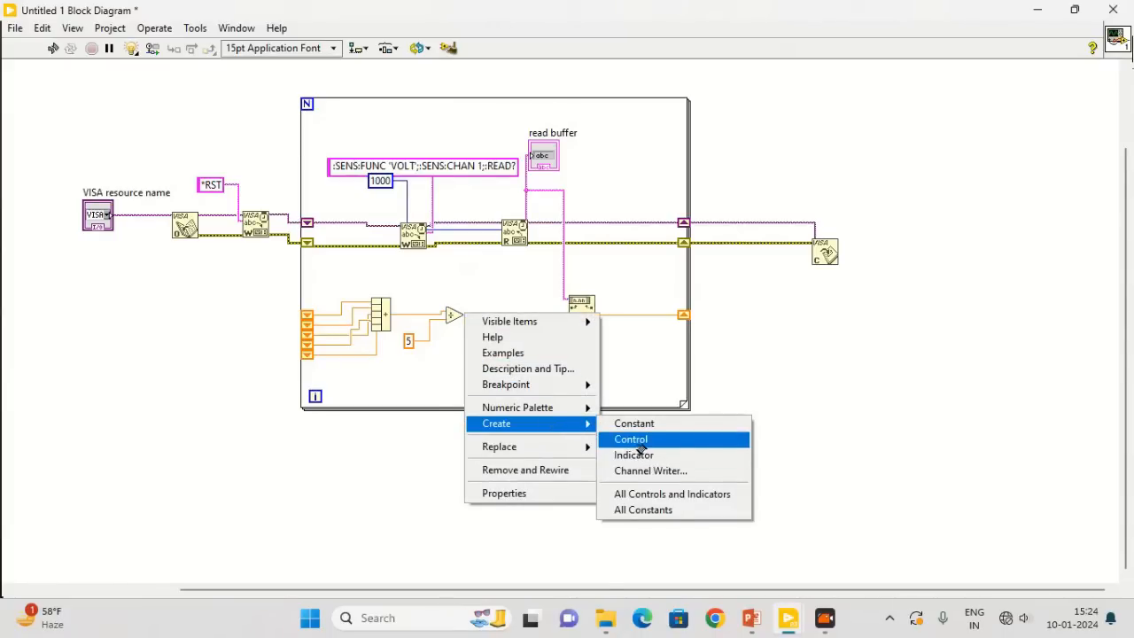
left_click(629, 439)
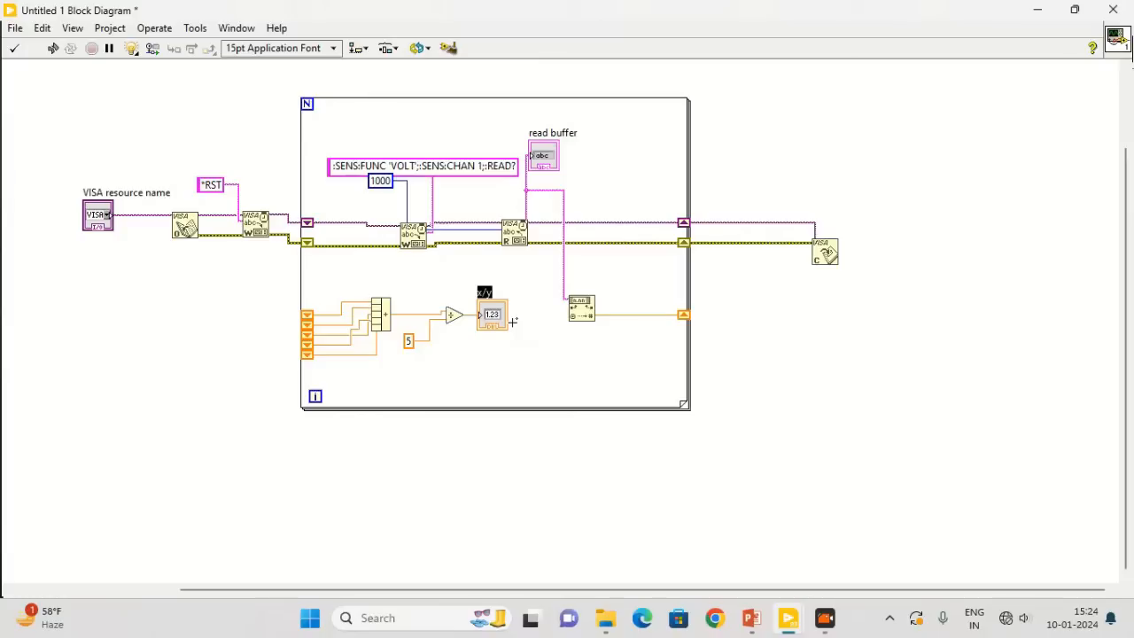
type("Averaged Voltage")
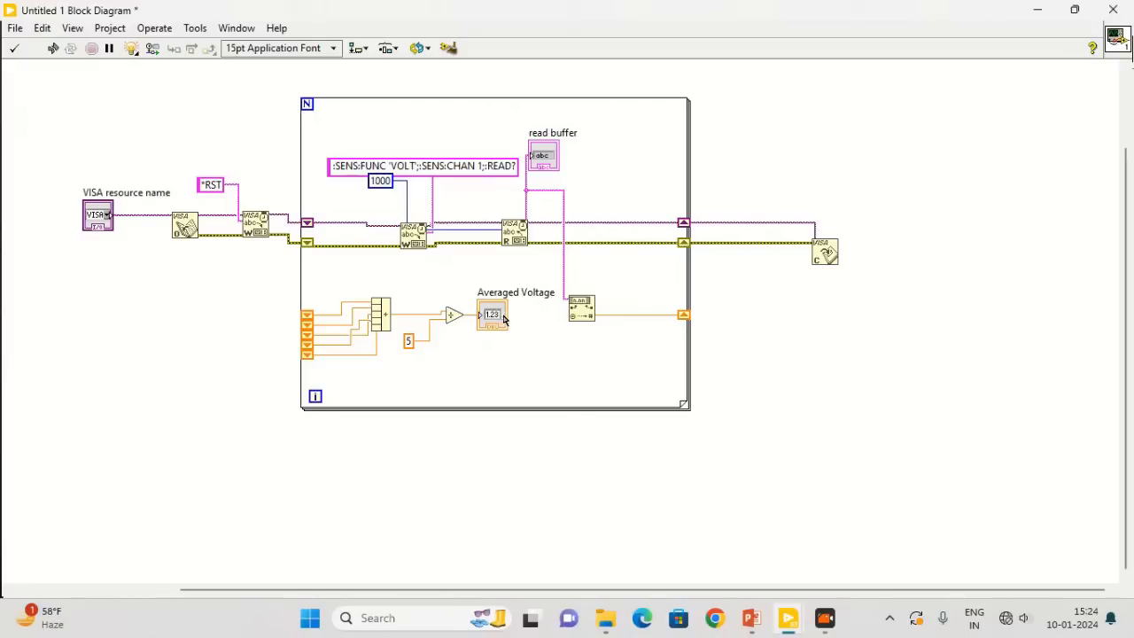
left_click_drag(492, 315, 498, 316)
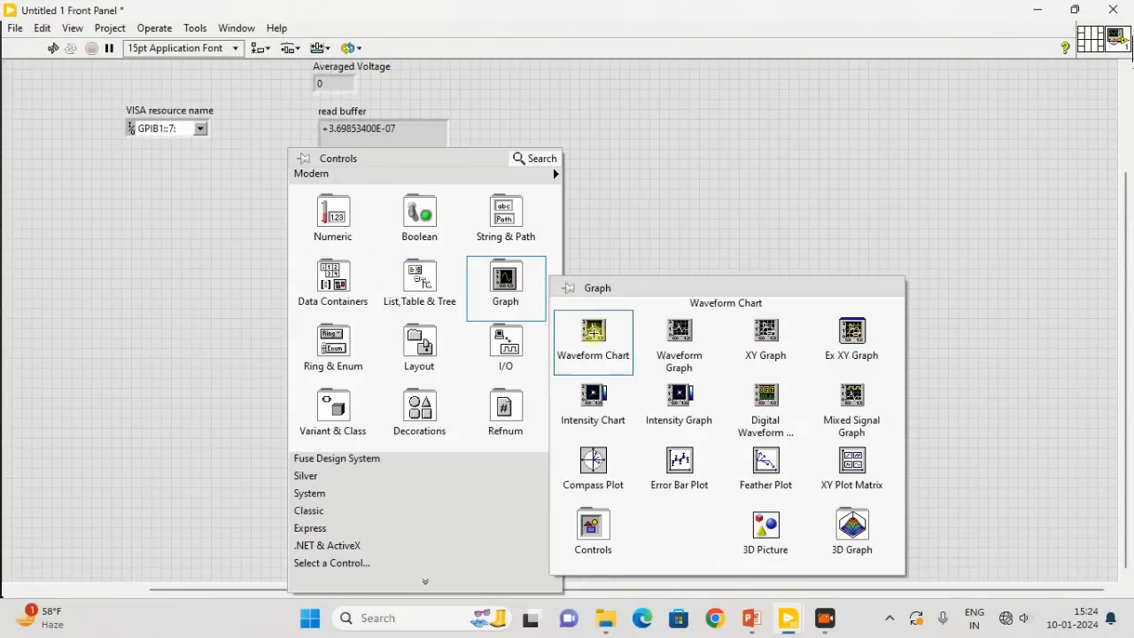
Add a Waveform Chart and Waveform Graph, with the chart terminal inside the loop and the graph outside.
left_click(593, 342)
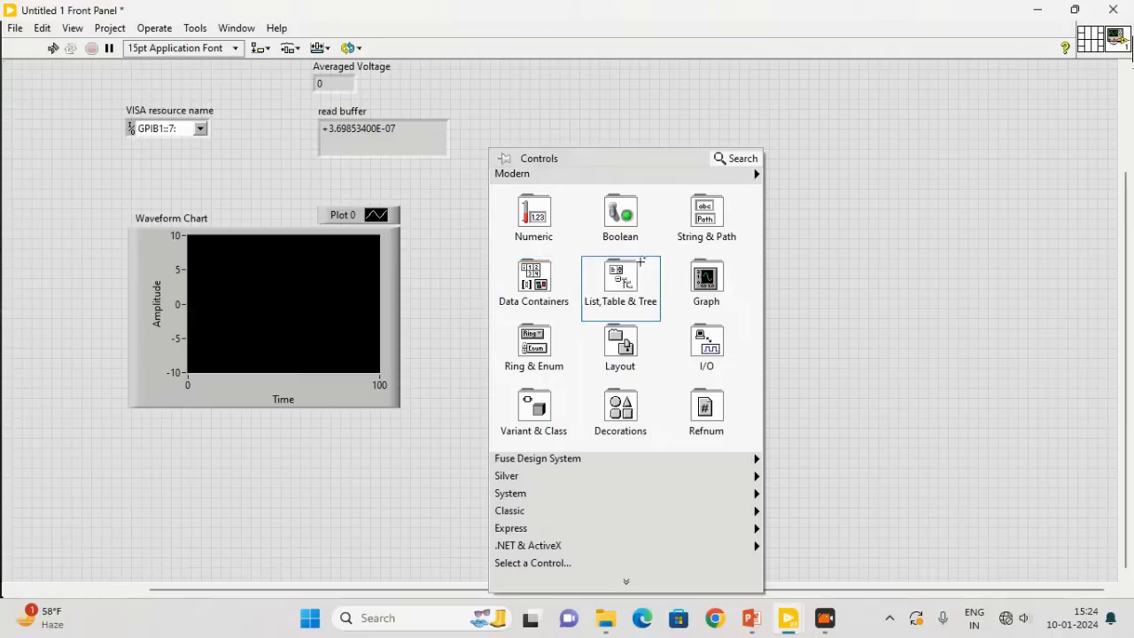
left_click(619, 275)
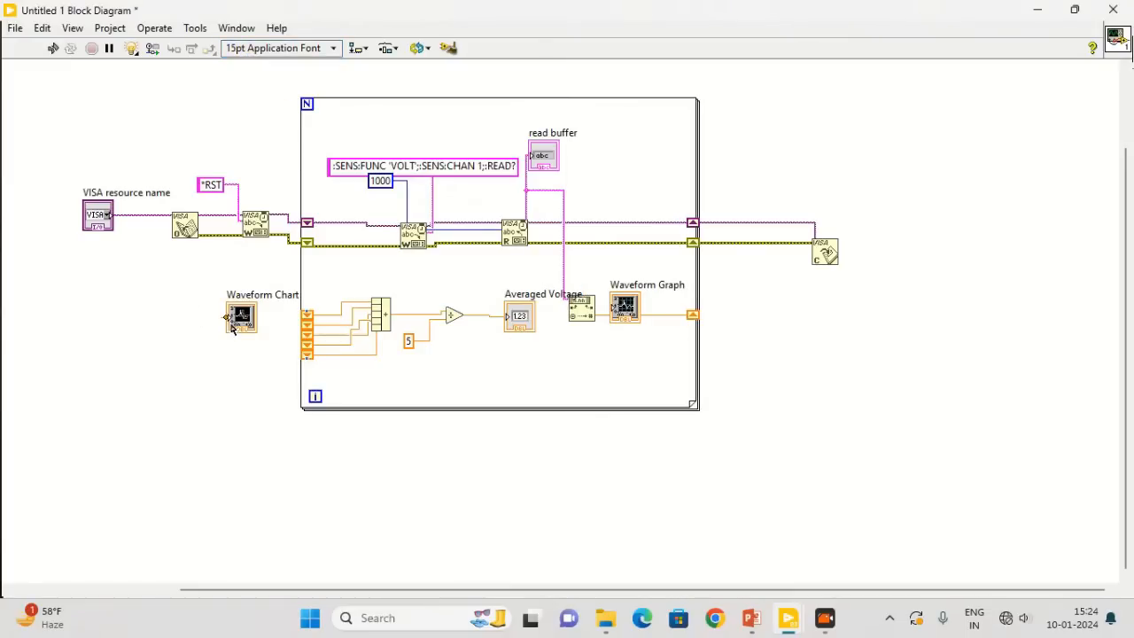
left_click_drag(241, 316, 558, 365)
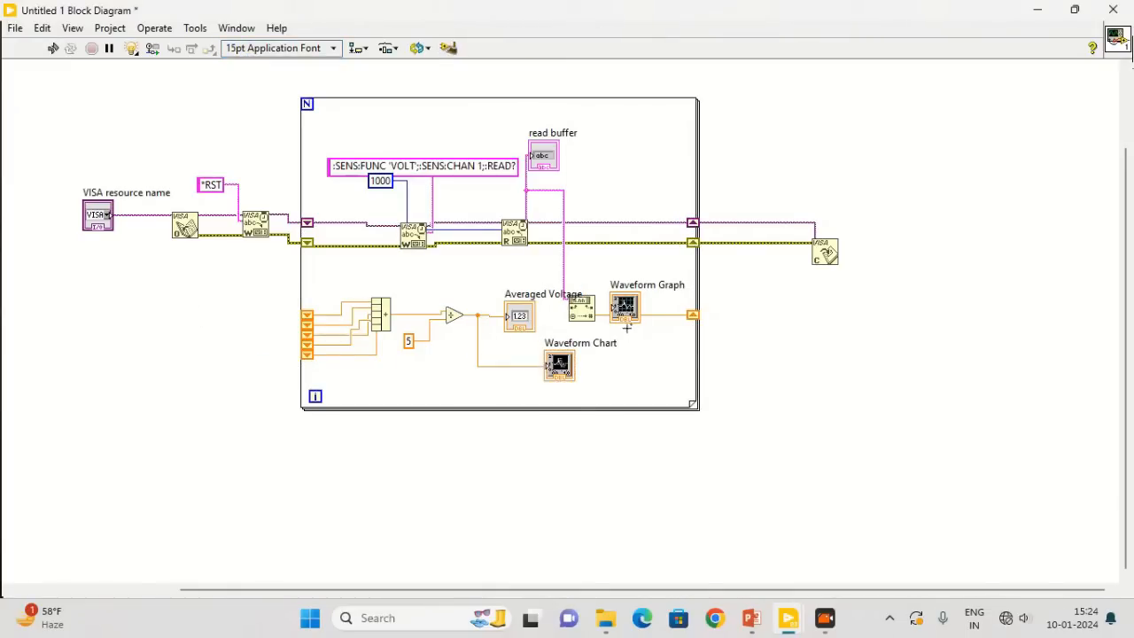
left_click_drag(625, 306, 880, 345)
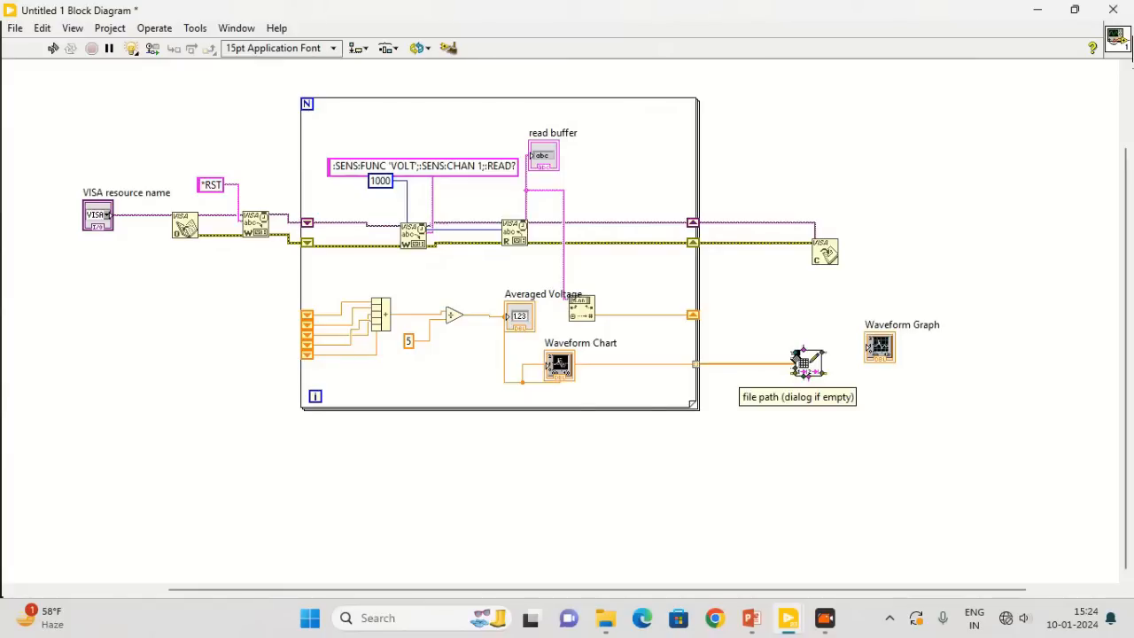
Bring up the spreadsheet write node's file path options to create a path control.
right_click(808, 361)
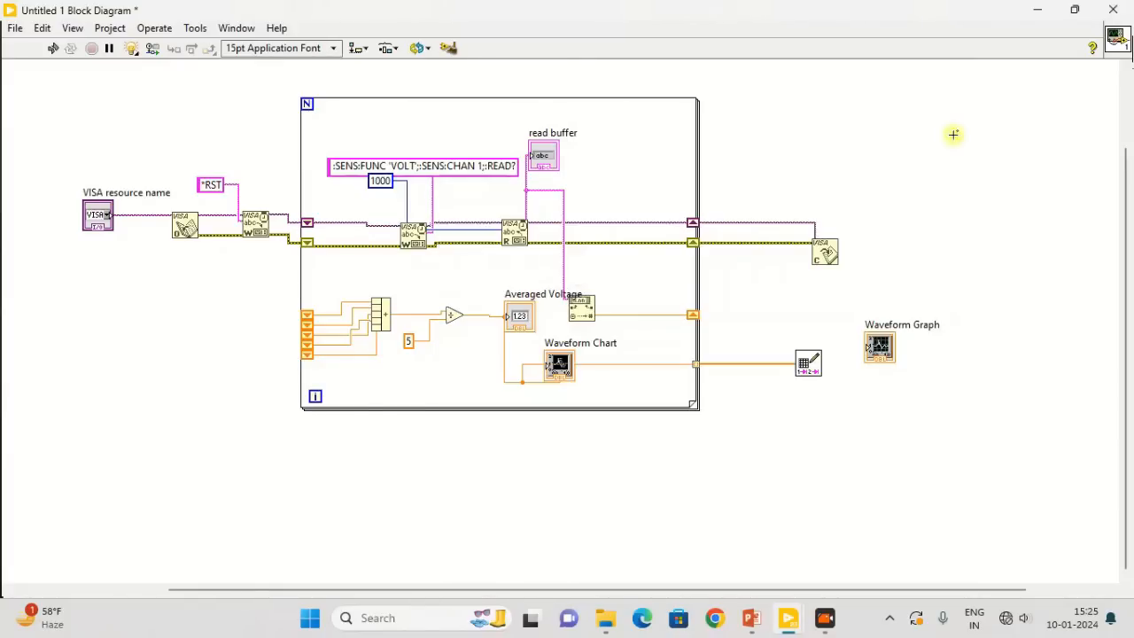
right_click(878, 346)
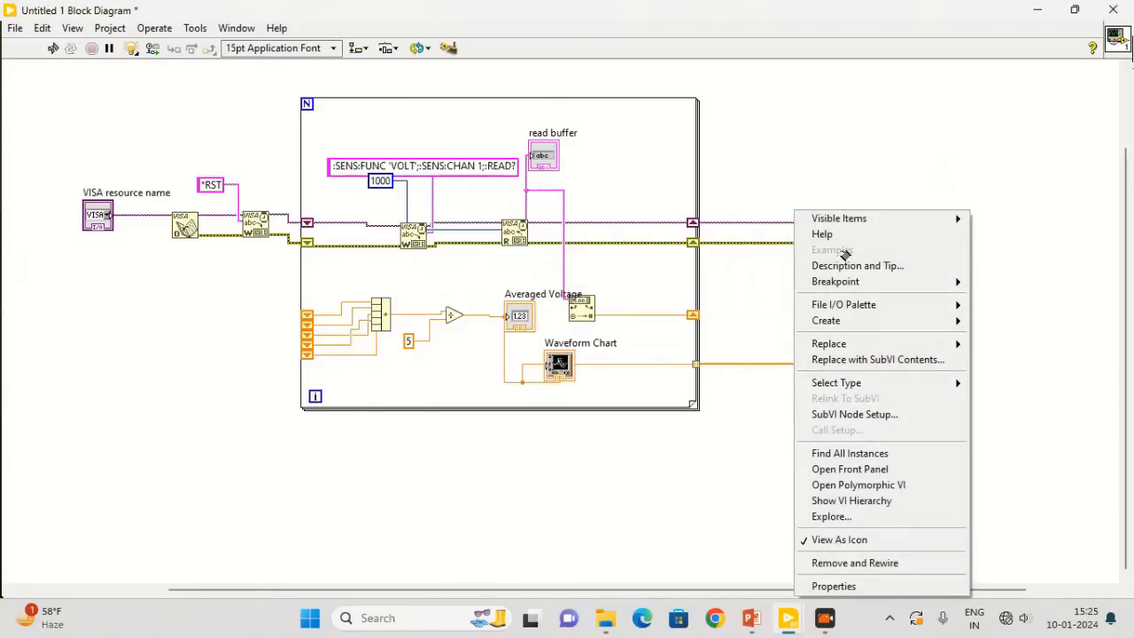
mouse_move(877, 359)
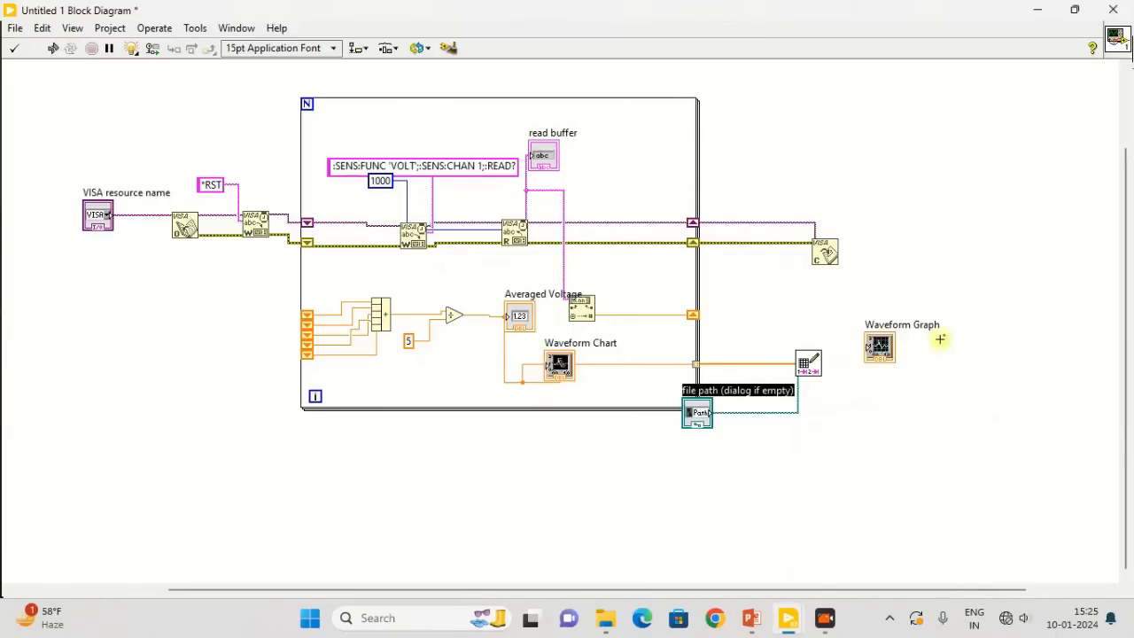
mouse_move(736, 342)
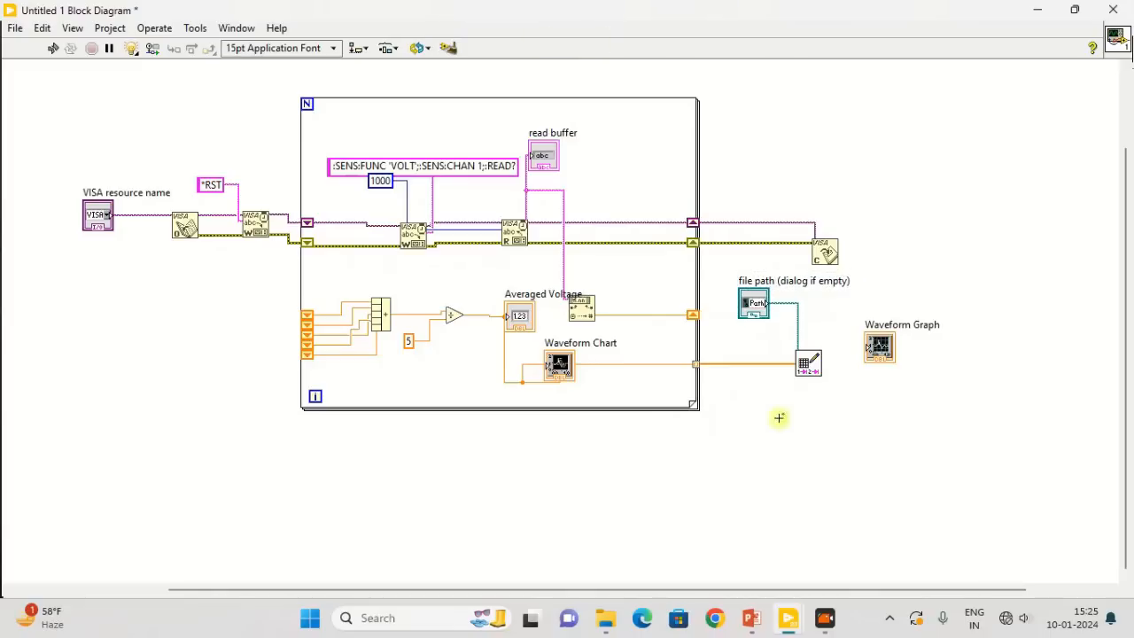
mouse_move(806, 368)
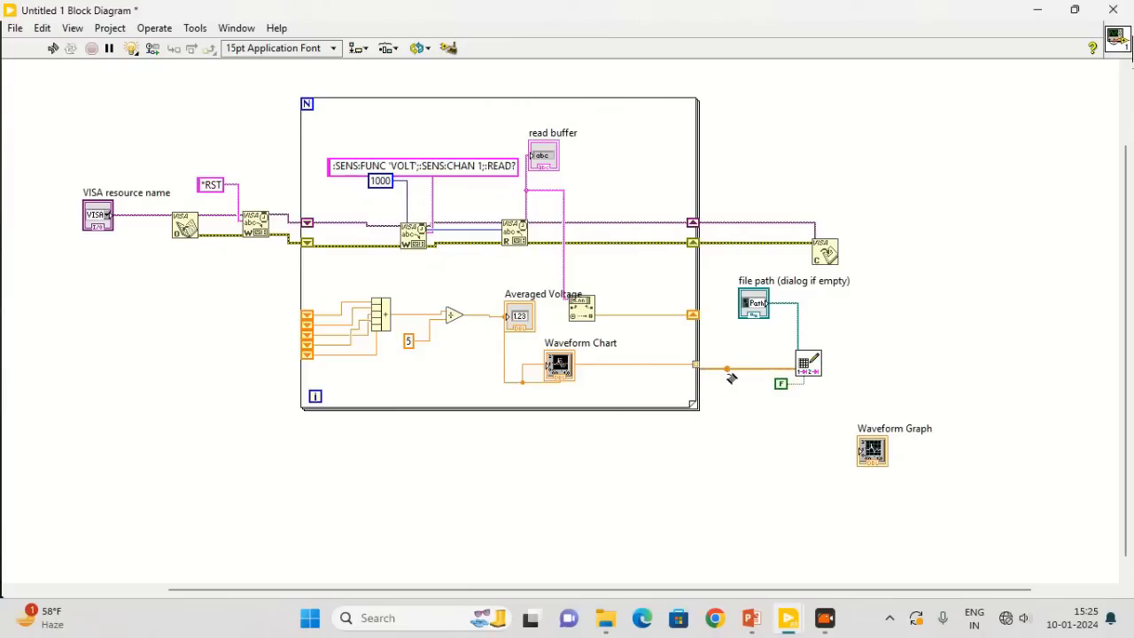
Wire the loop's averages output tunnel into the Waveform Graph terminal.
left_click_drag(726, 368, 873, 450)
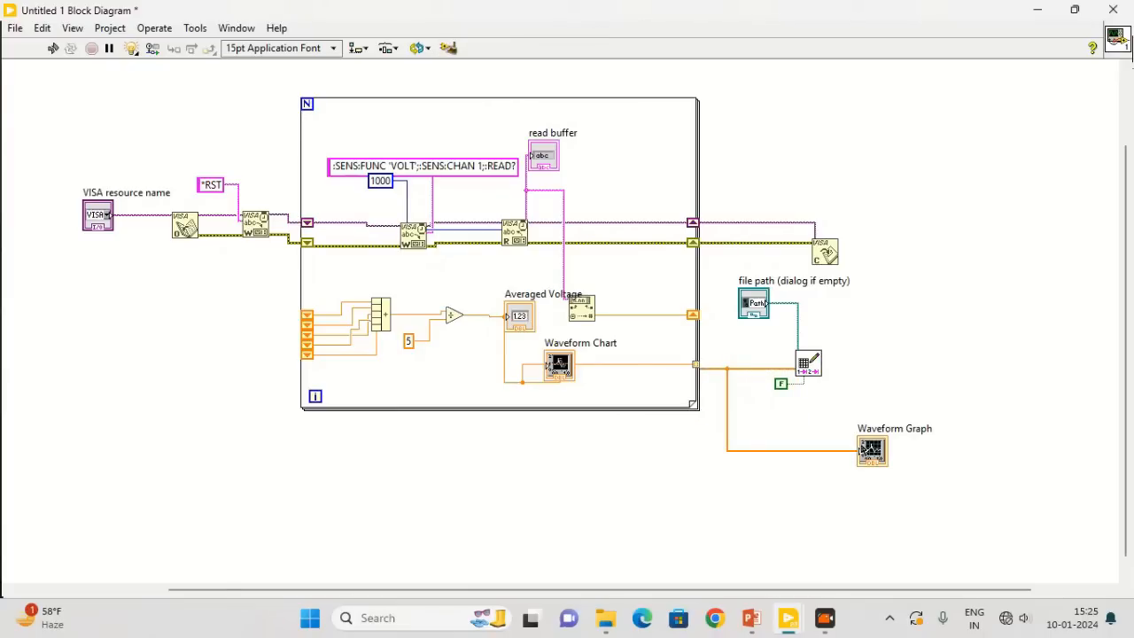
mouse_move(799, 209)
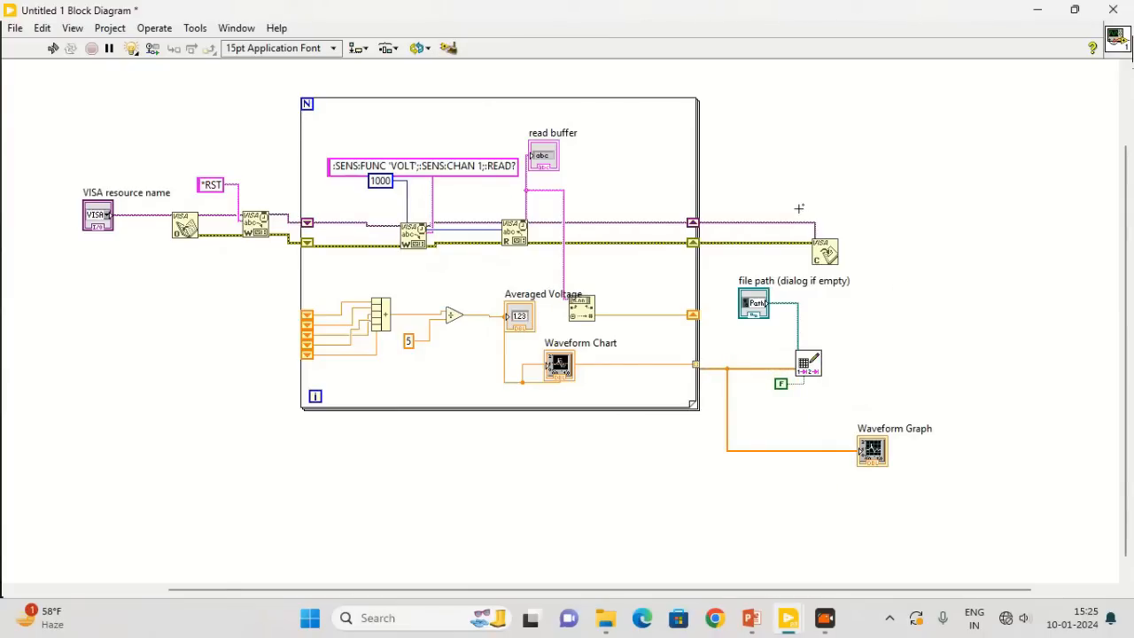
left_click(422, 165)
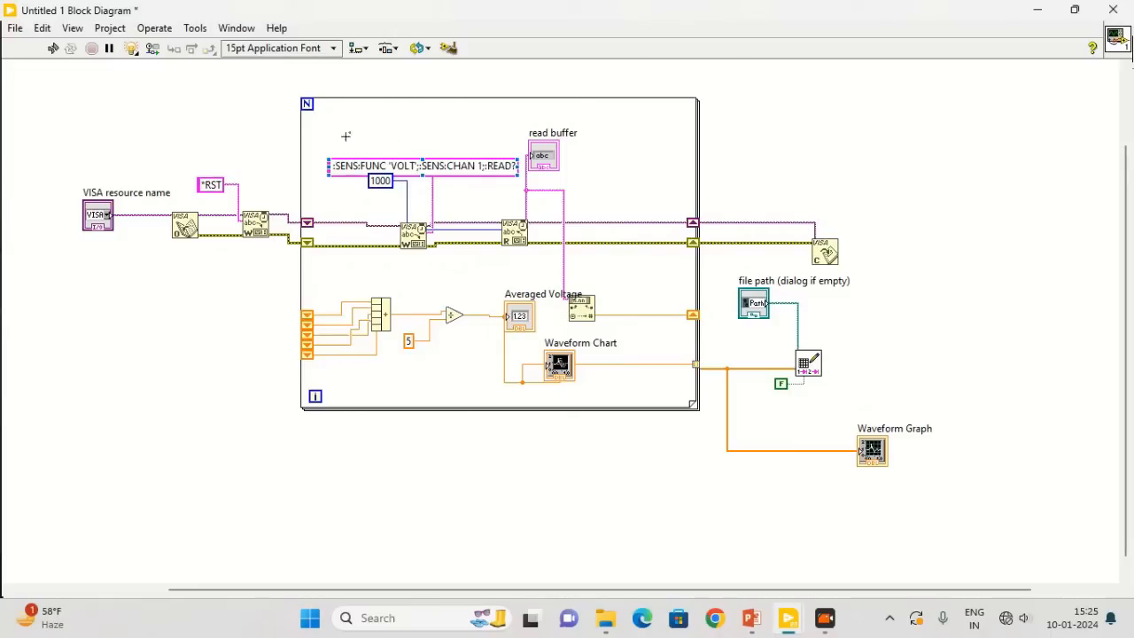
mouse_move(280, 106)
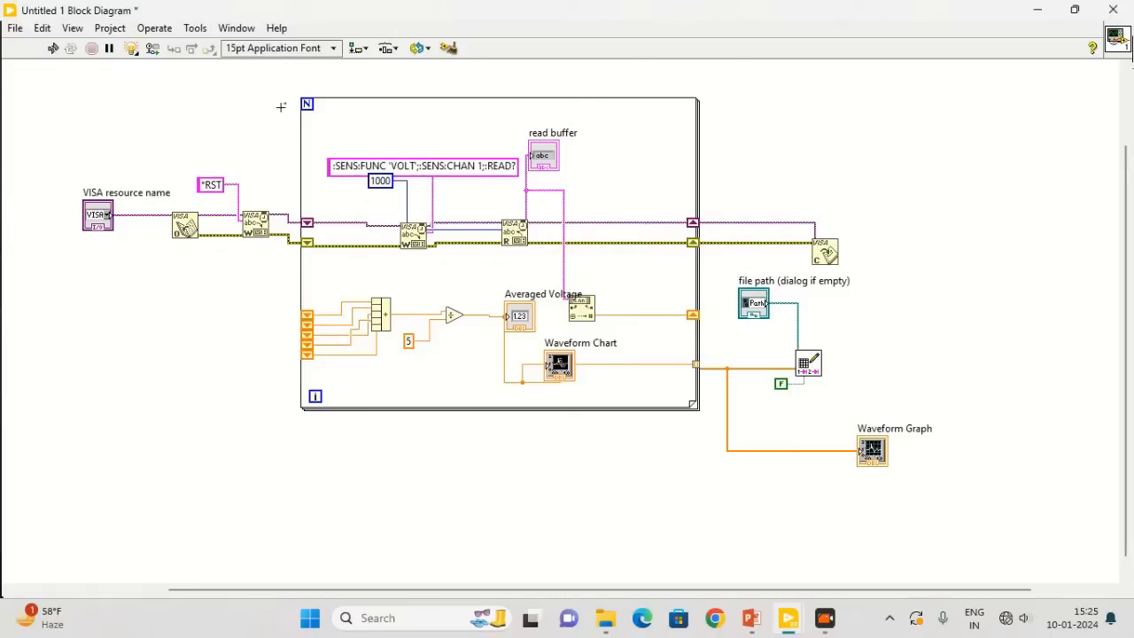
right_click(307, 104)
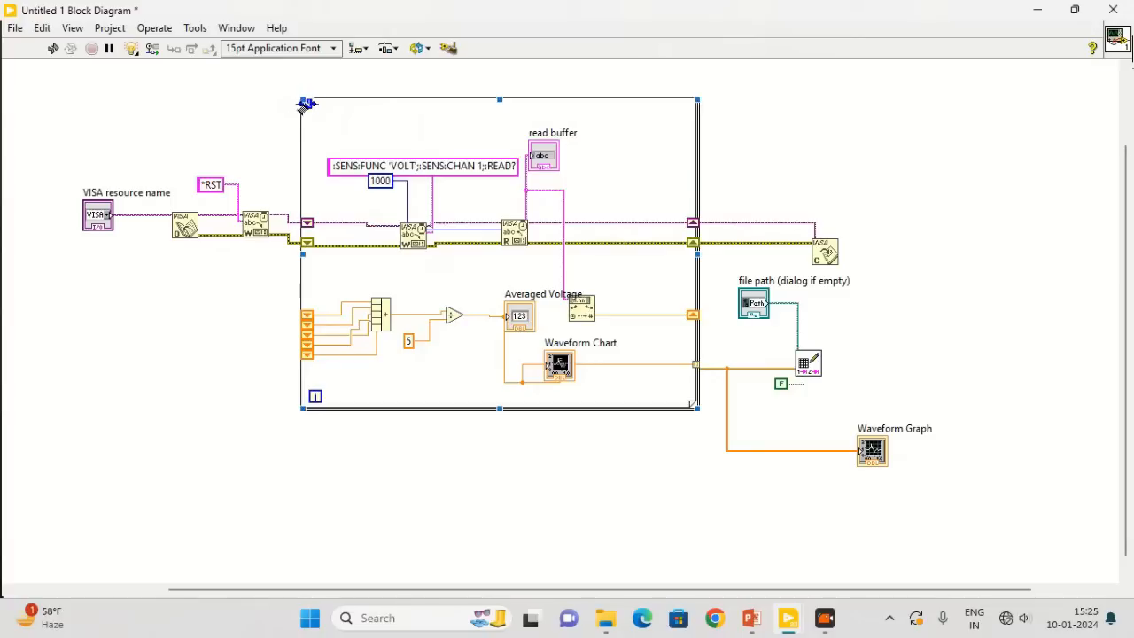
right_click(304, 105)
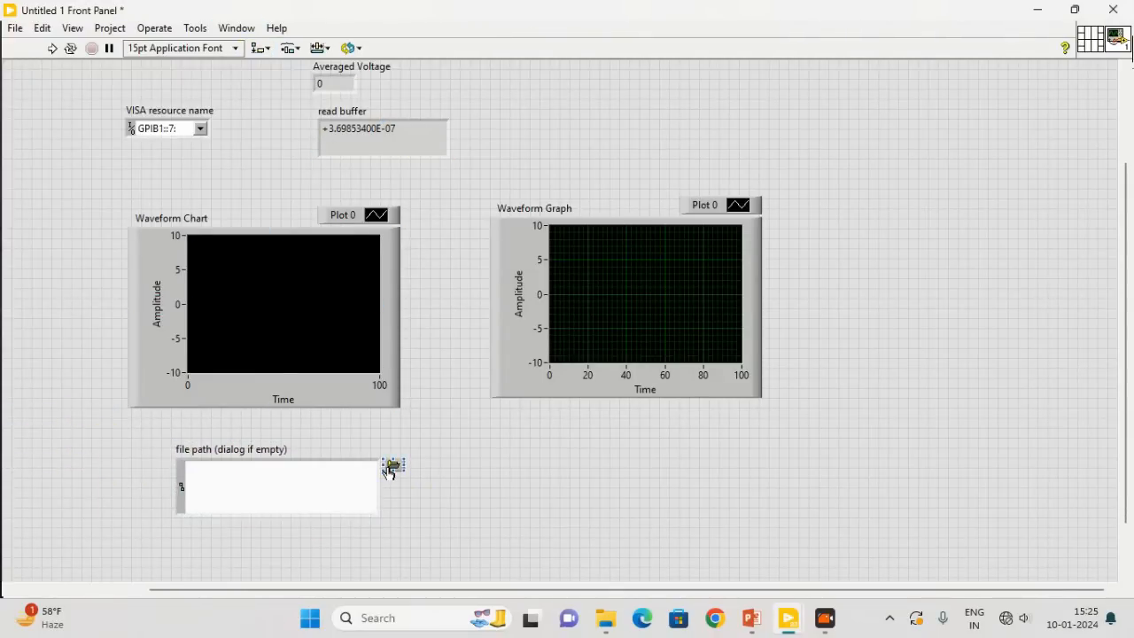
Browse the file path control to test.txt in the Swangsiddha folder.
left_click(393, 464)
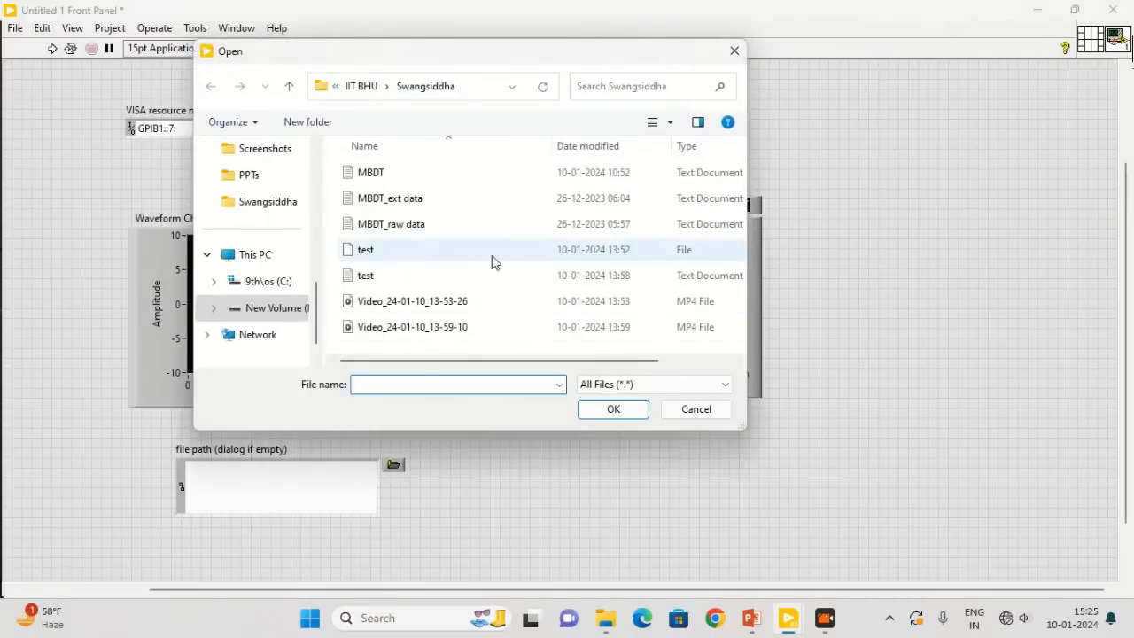
left_click(365, 274)
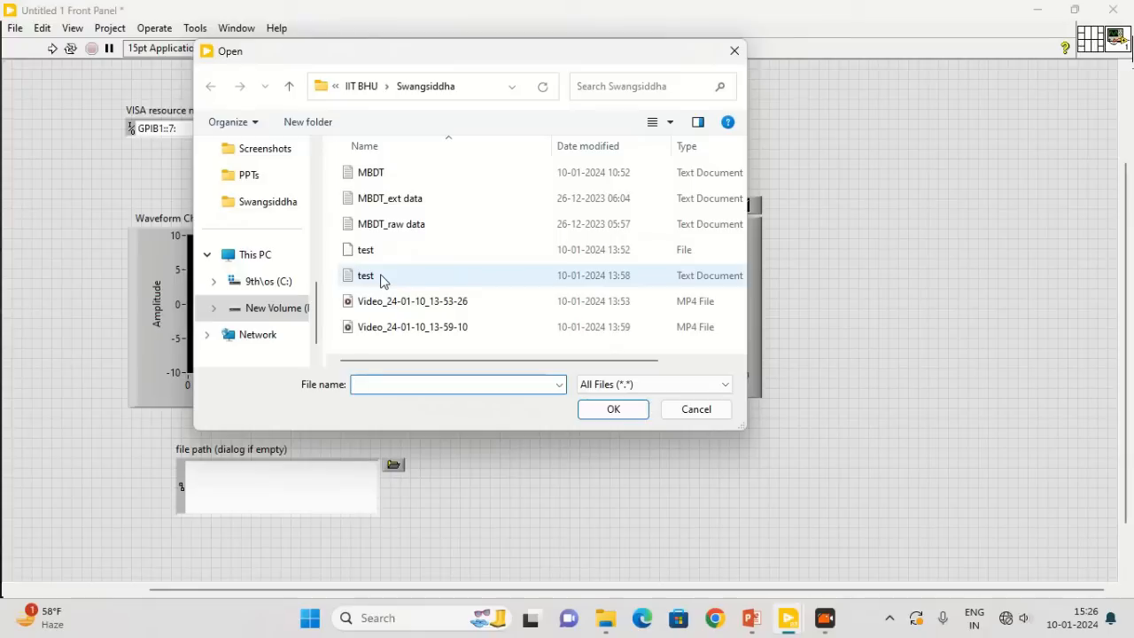
left_click(366, 275)
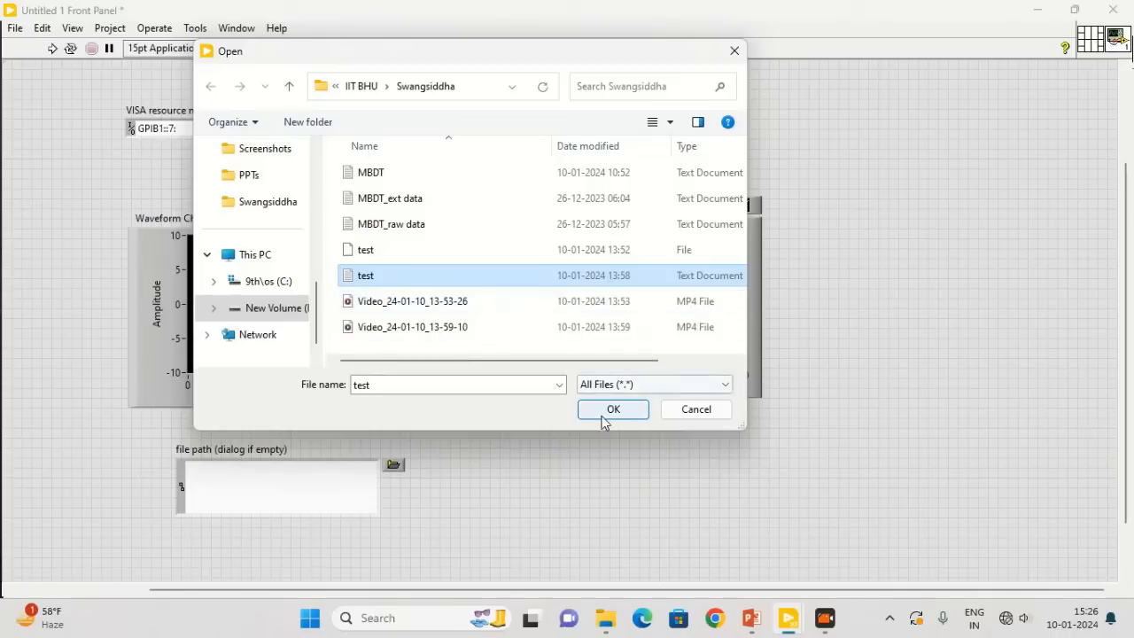
left_click(612, 409)
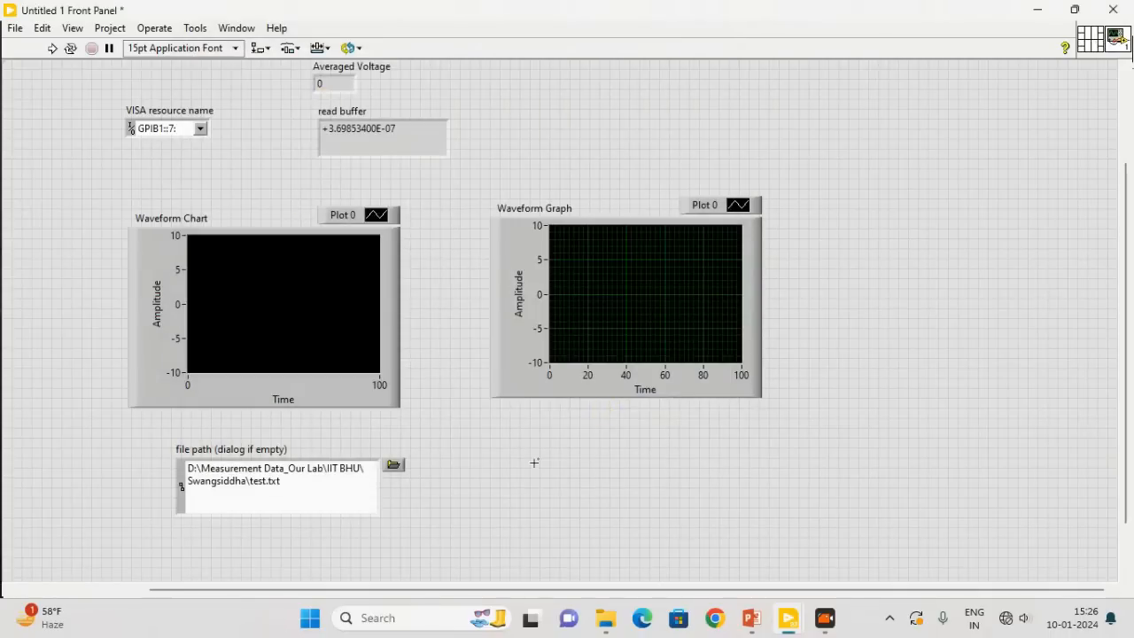
Show the block diagram from the Window menu.
left_click(266, 306)
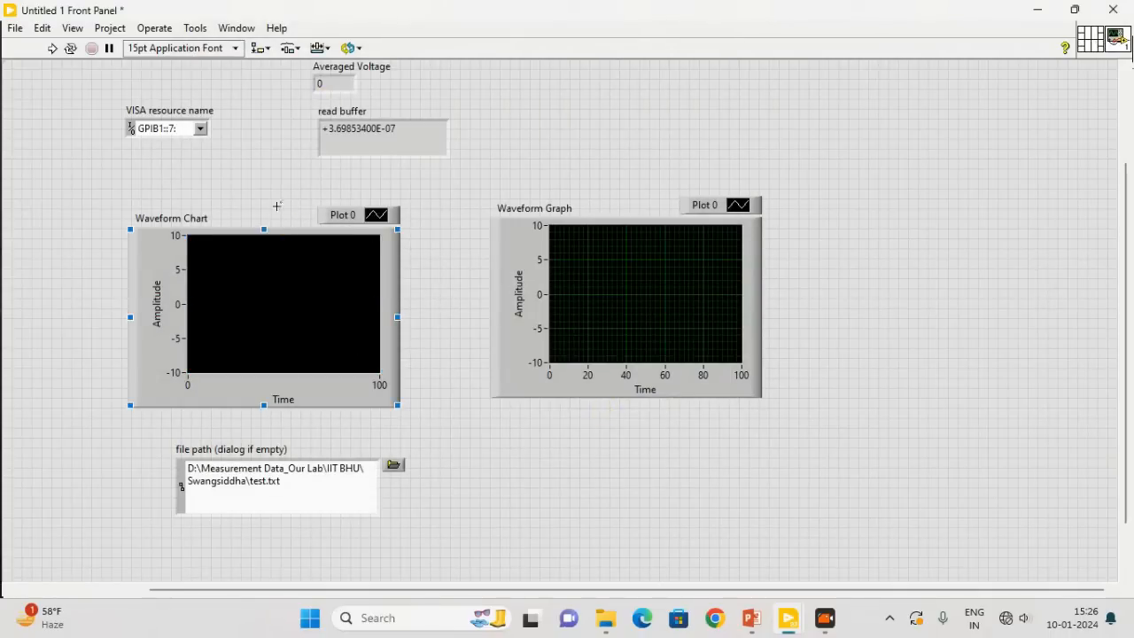
left_click(235, 27)
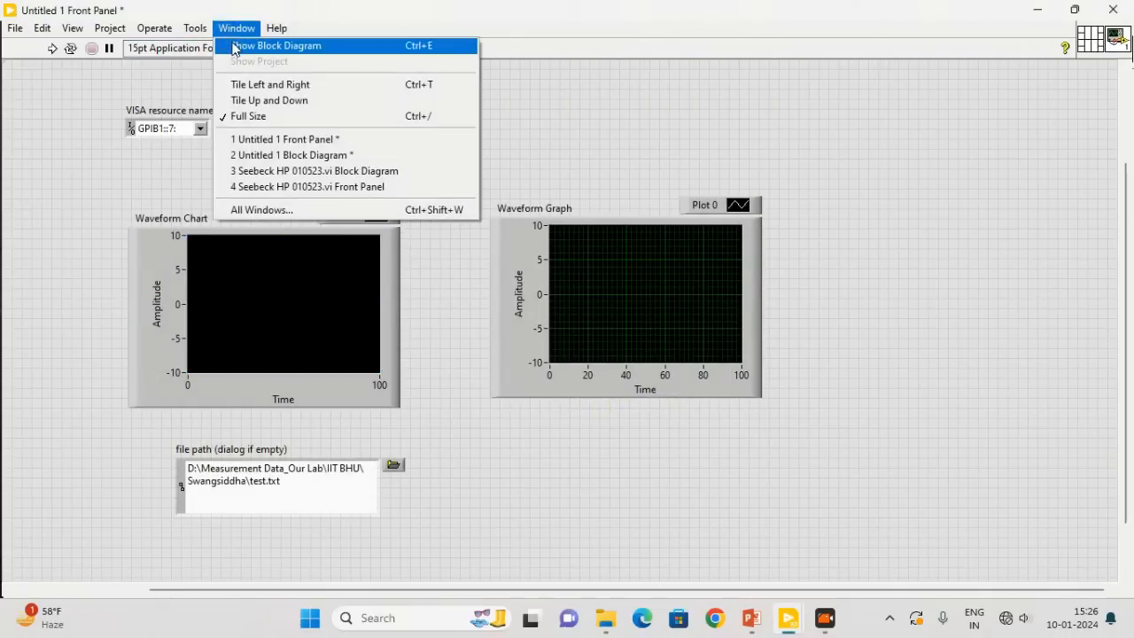
left_click(277, 45)
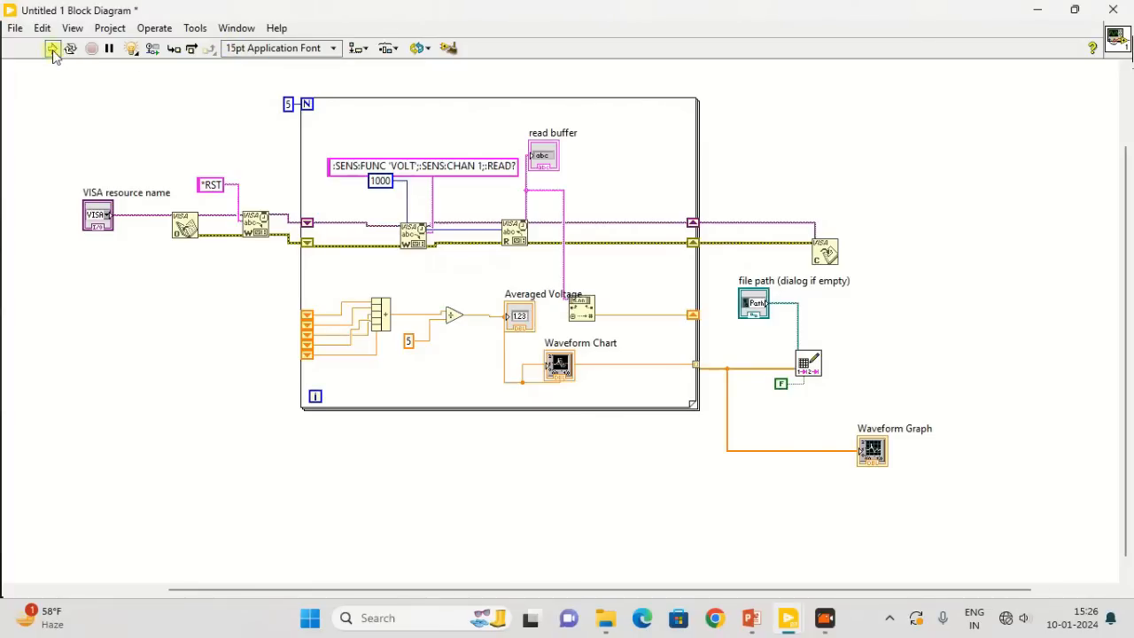
Run the VI and view chart and graph plotting averages near 0.0004 on the front panel.
left_click(52, 49)
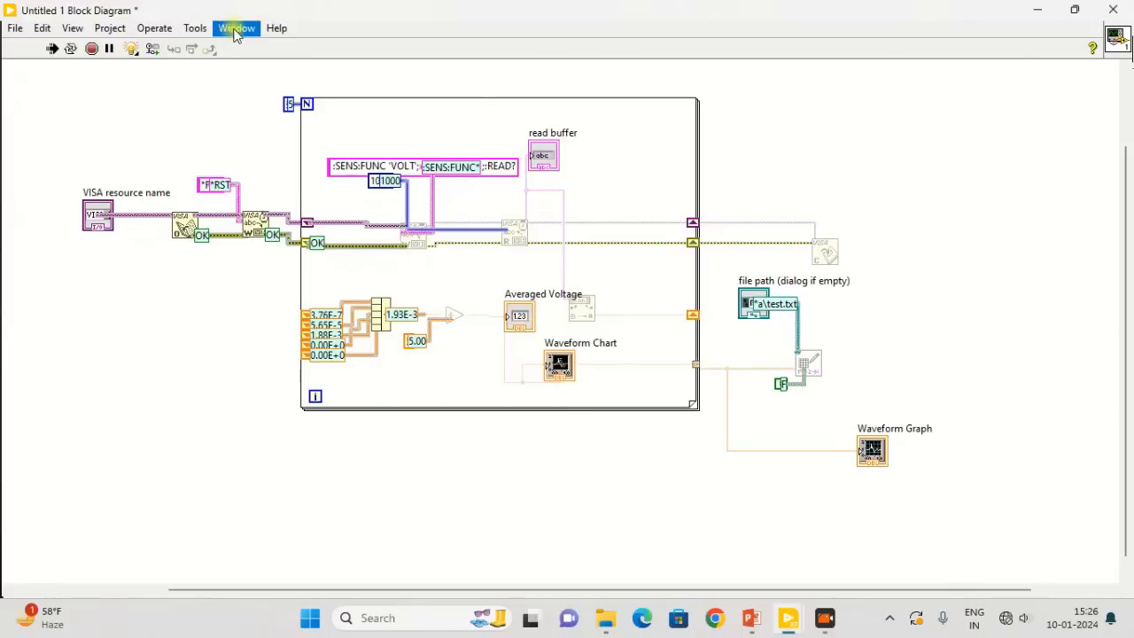
left_click(236, 28)
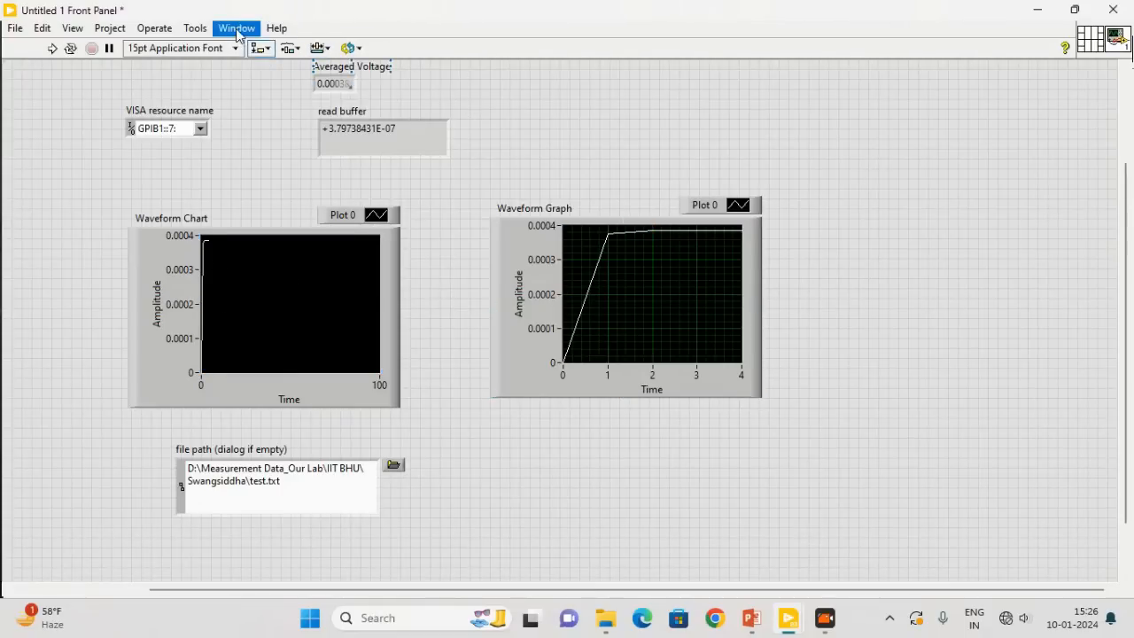
left_click(235, 28)
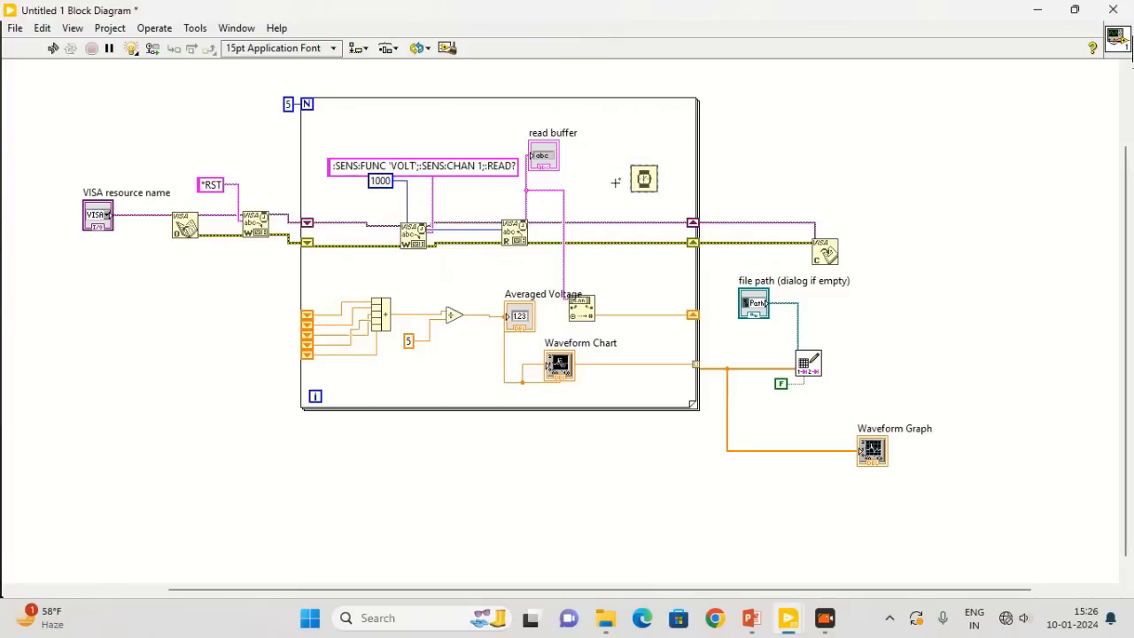
Give the Wait (ms) function a 1000 constant and run the VI again.
right_click(644, 178)
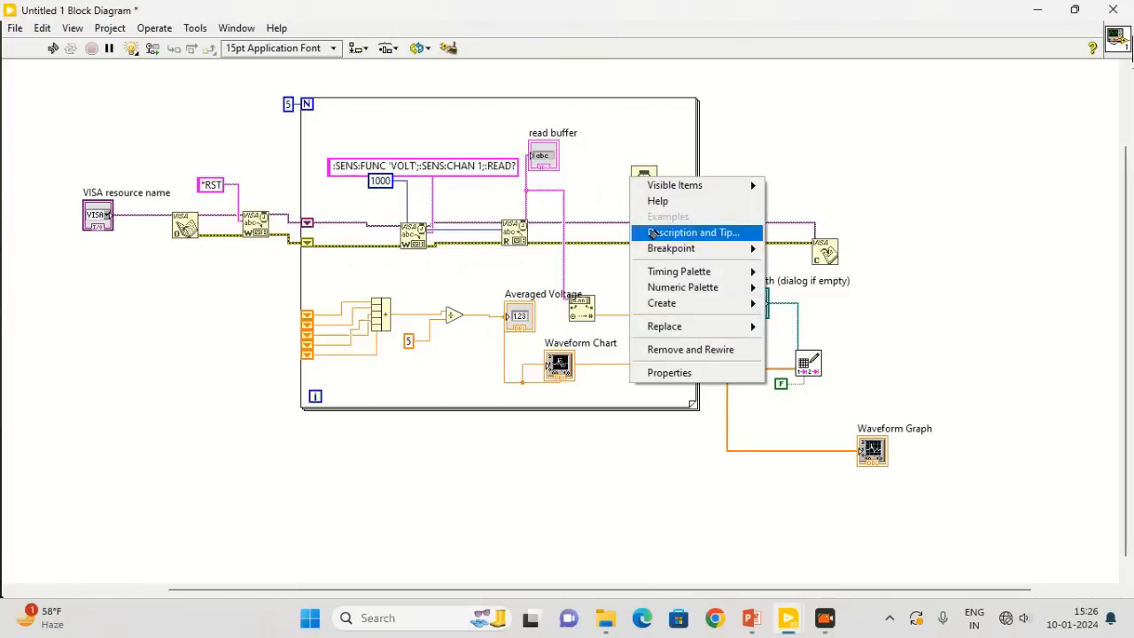
mouse_move(662, 303)
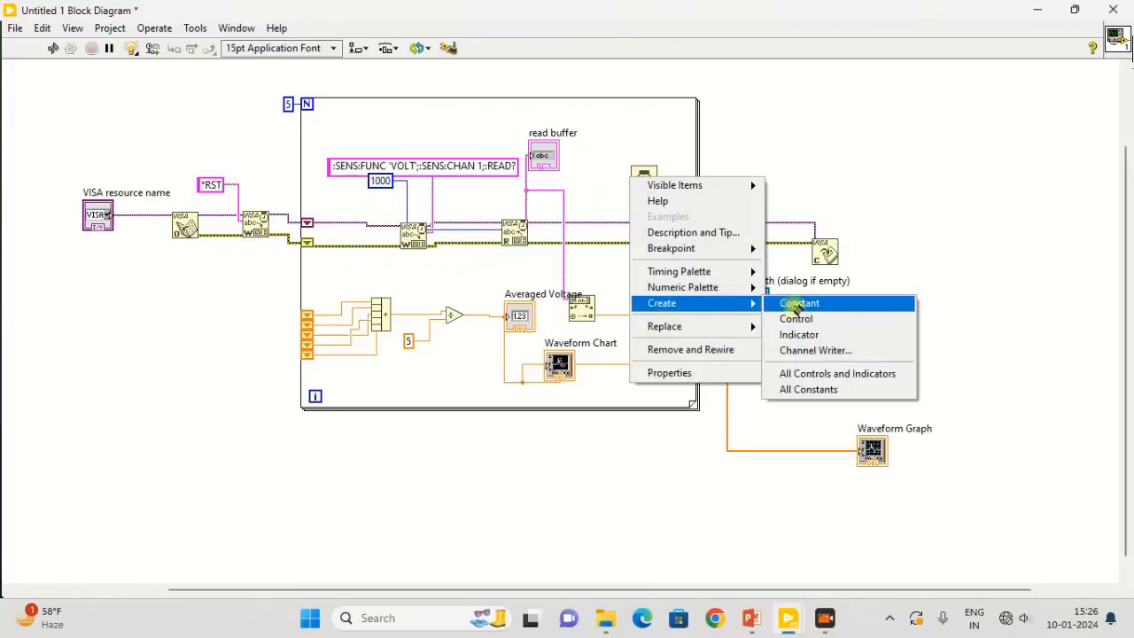
left_click(799, 302)
type("1000")
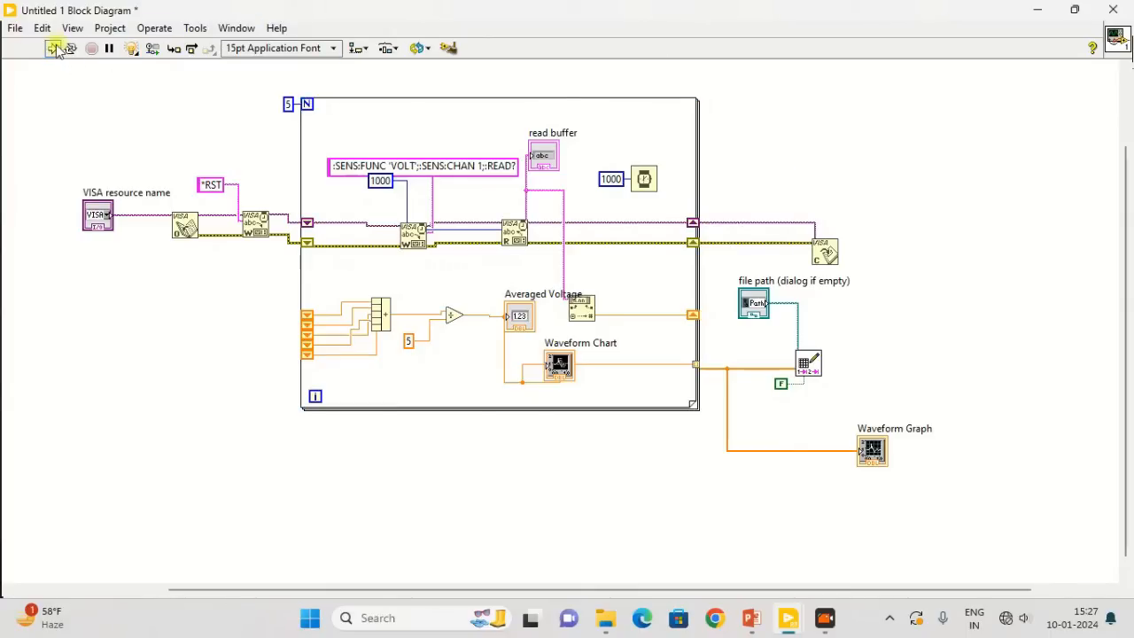
left_click(52, 48)
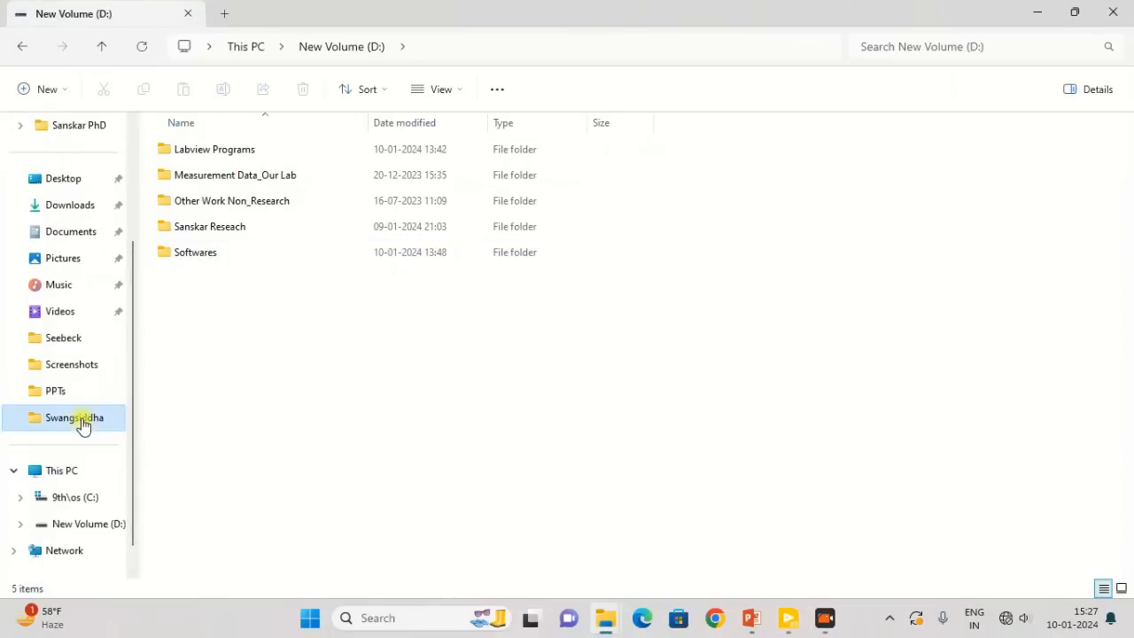
Open test.txt from the Swangsiddha folder and inspect its five 0.000 values.
double_click(75, 418)
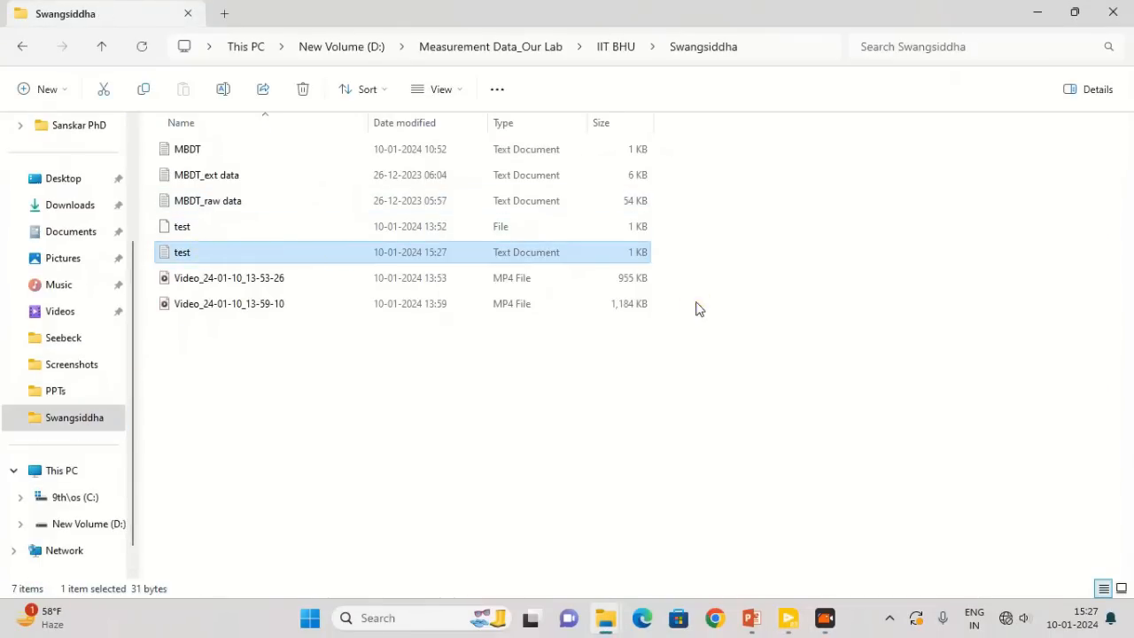
double_click(183, 252)
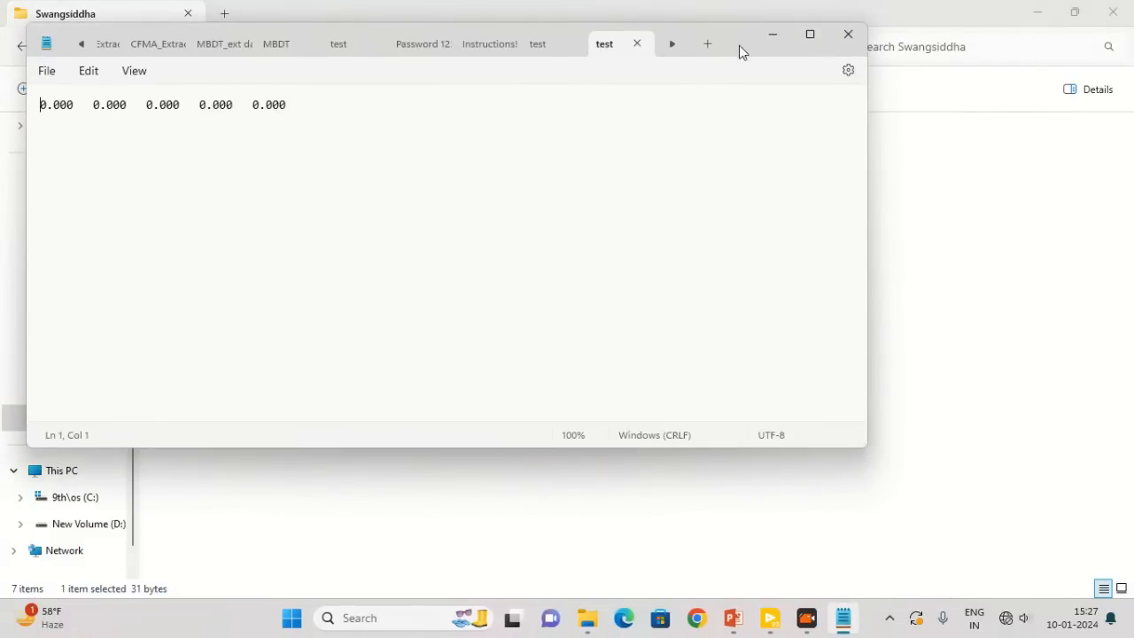
mouse_move(568, 37)
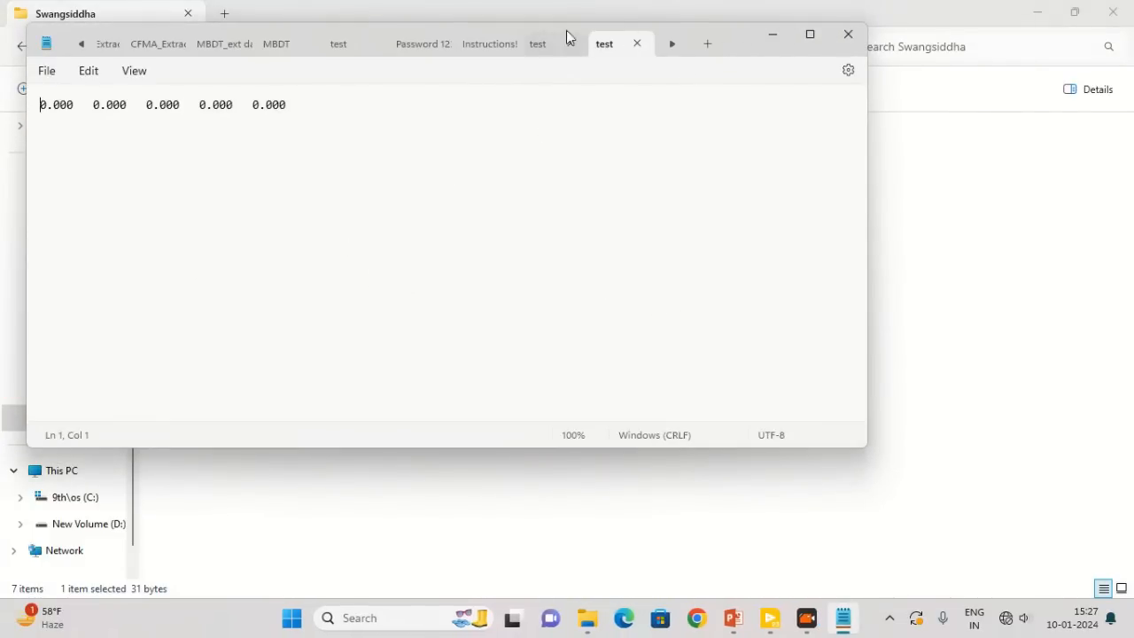
double_click(269, 105)
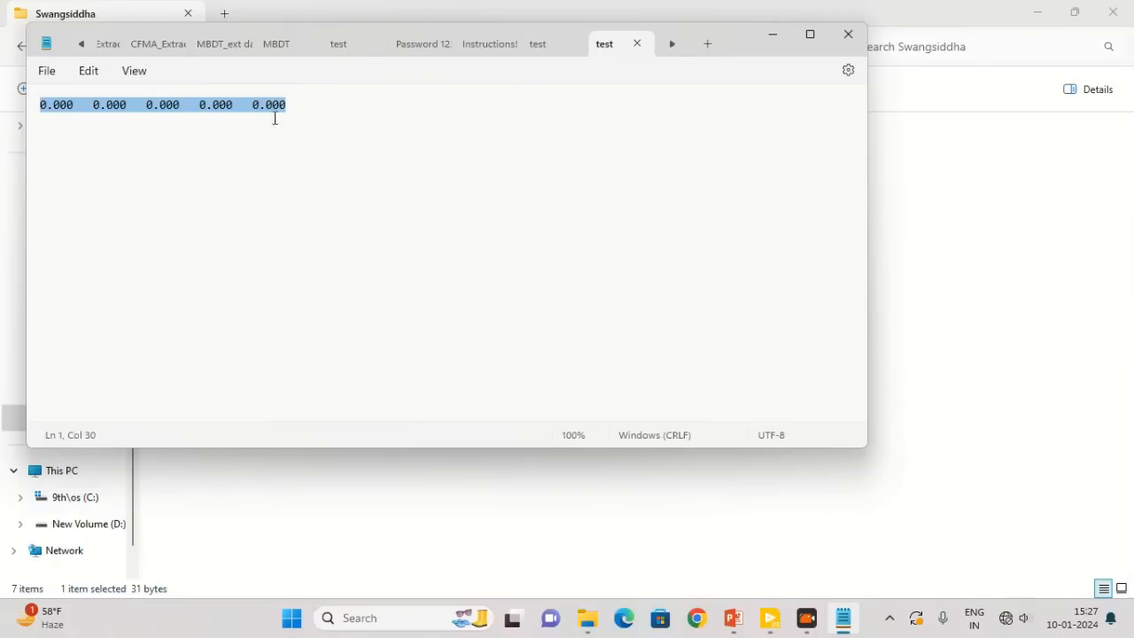
mouse_move(486, 108)
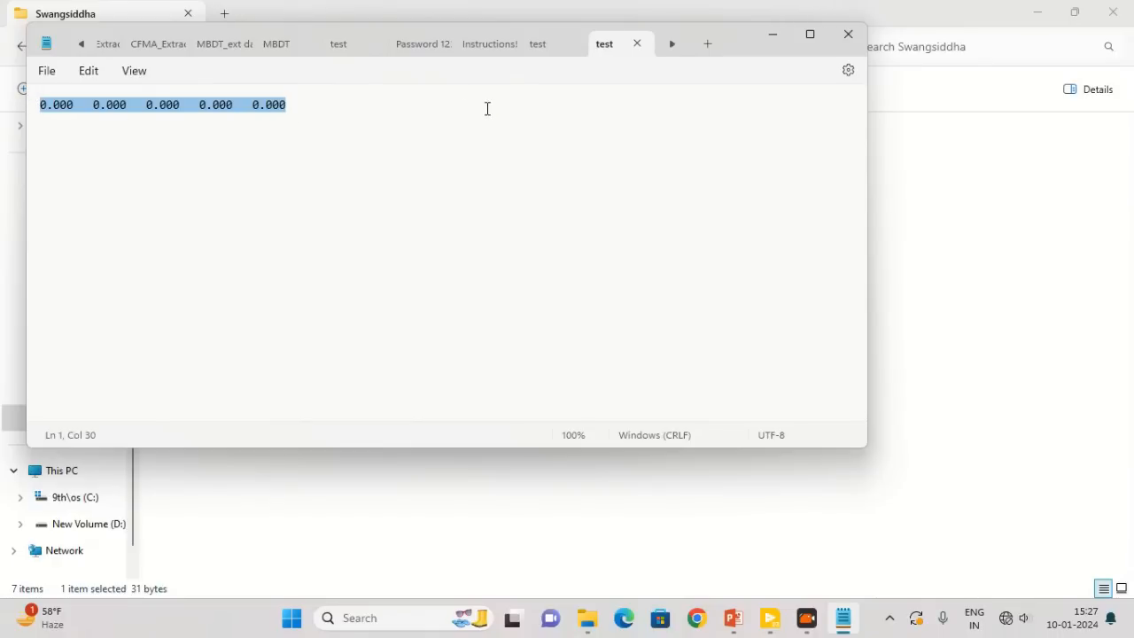
mouse_move(769, 618)
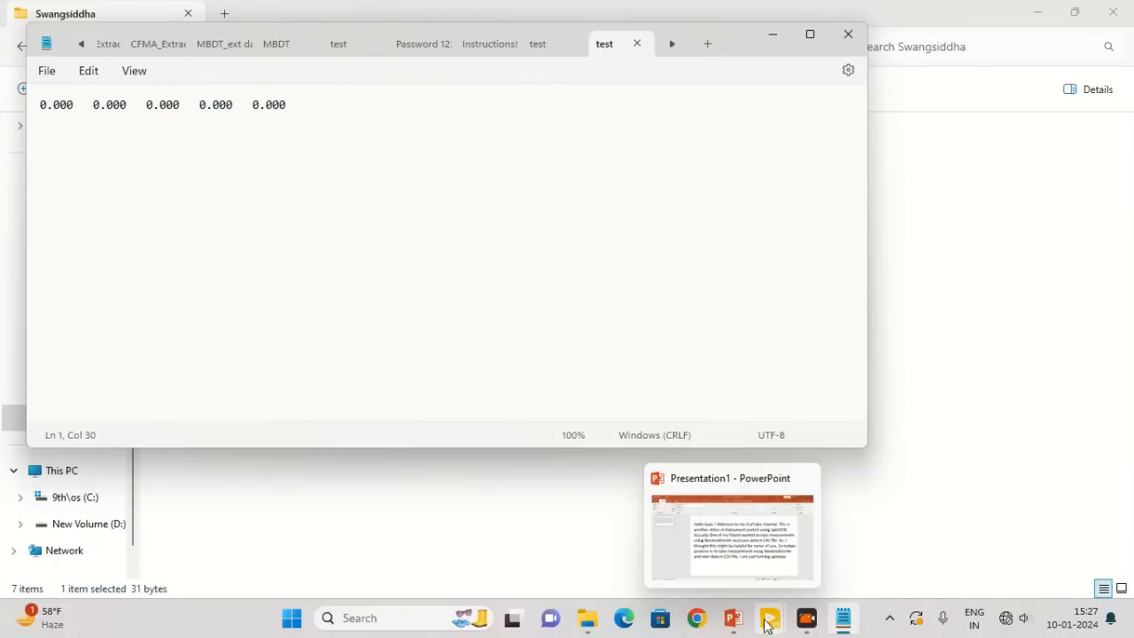
left_click(768, 618)
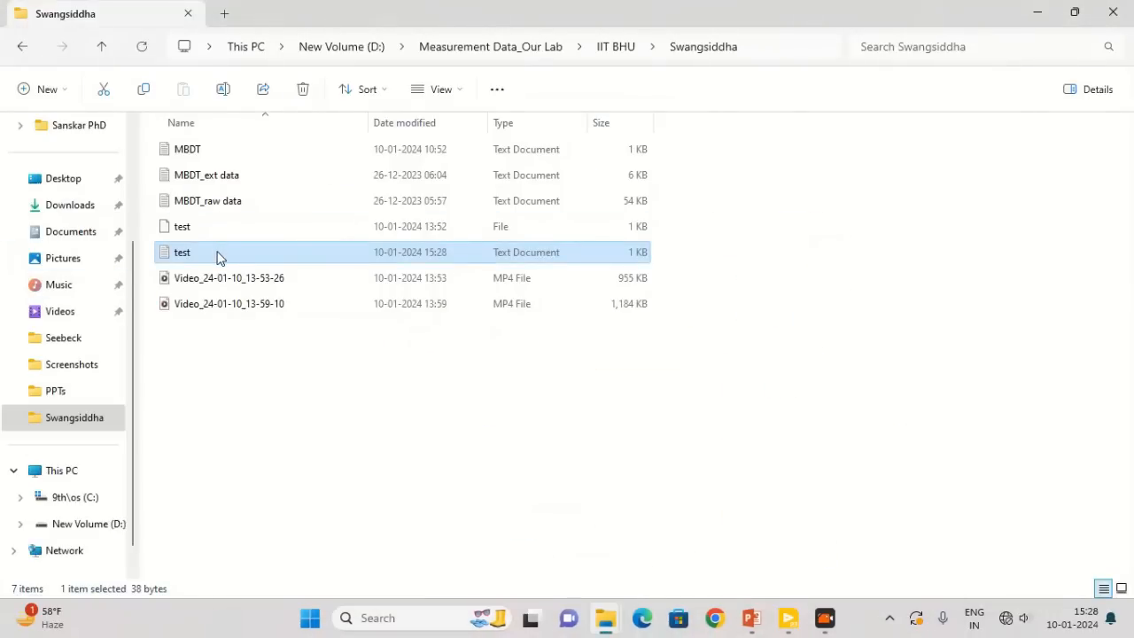
Reopen test.txt and check the column 0.000, 0.000, -0.012, -0.018, -0.025.
double_click(182, 252)
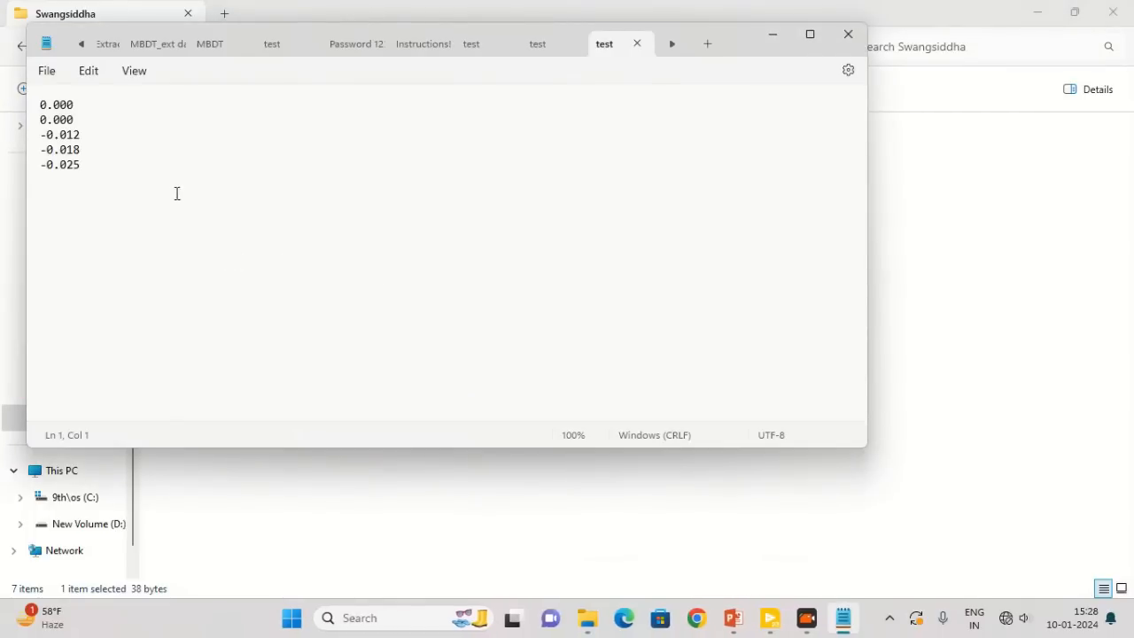
left_click_drag(40, 120, 80, 170)
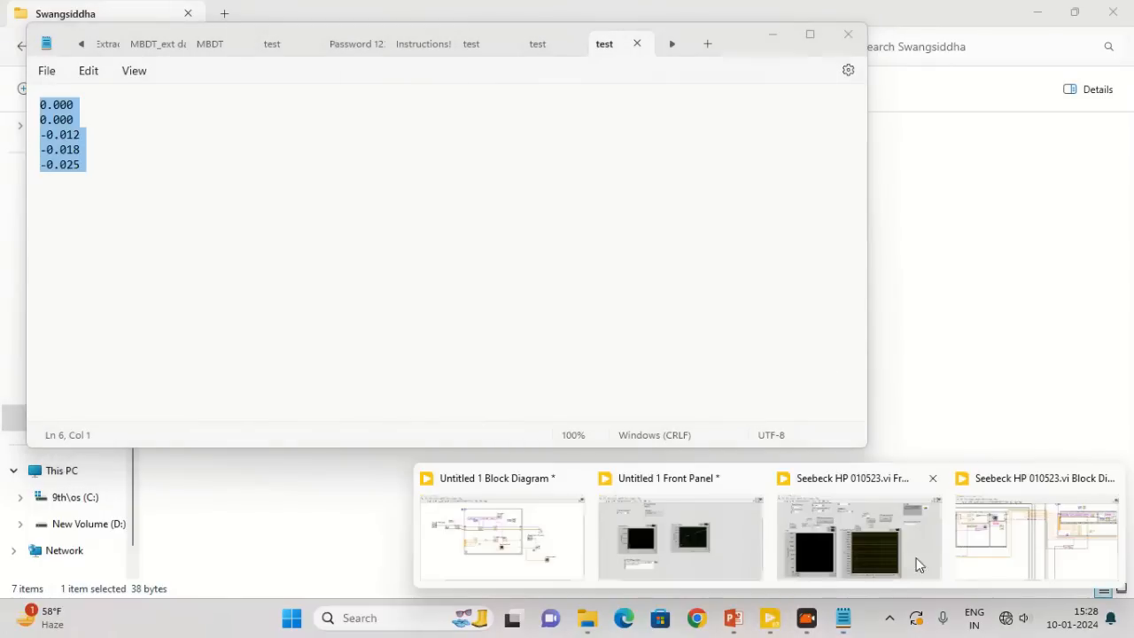
left_click(502, 532)
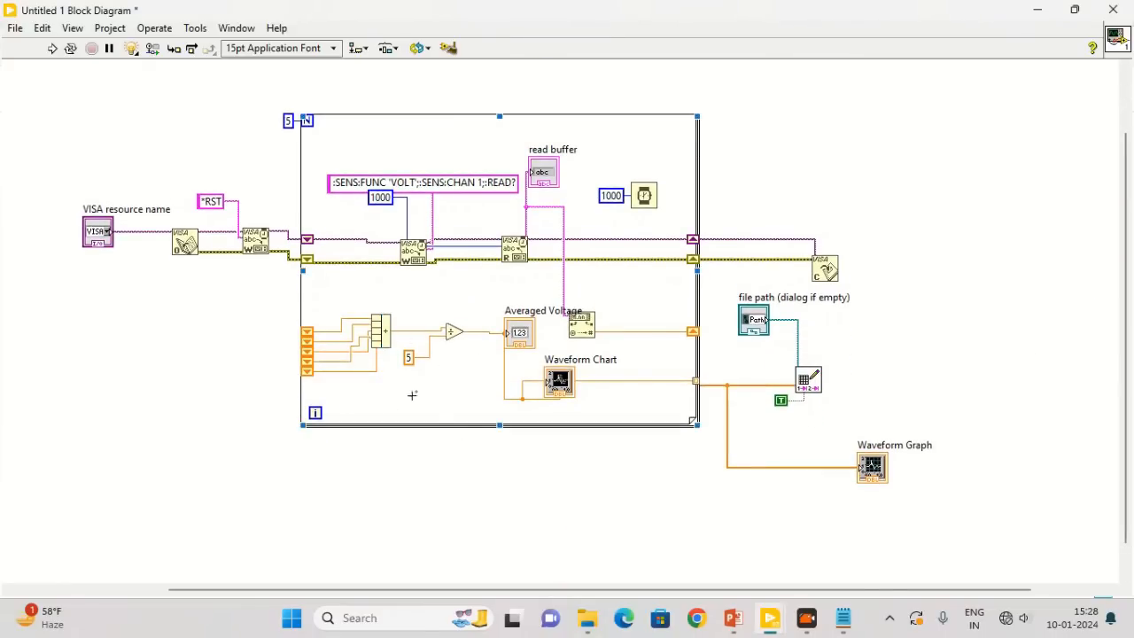
mouse_move(263, 153)
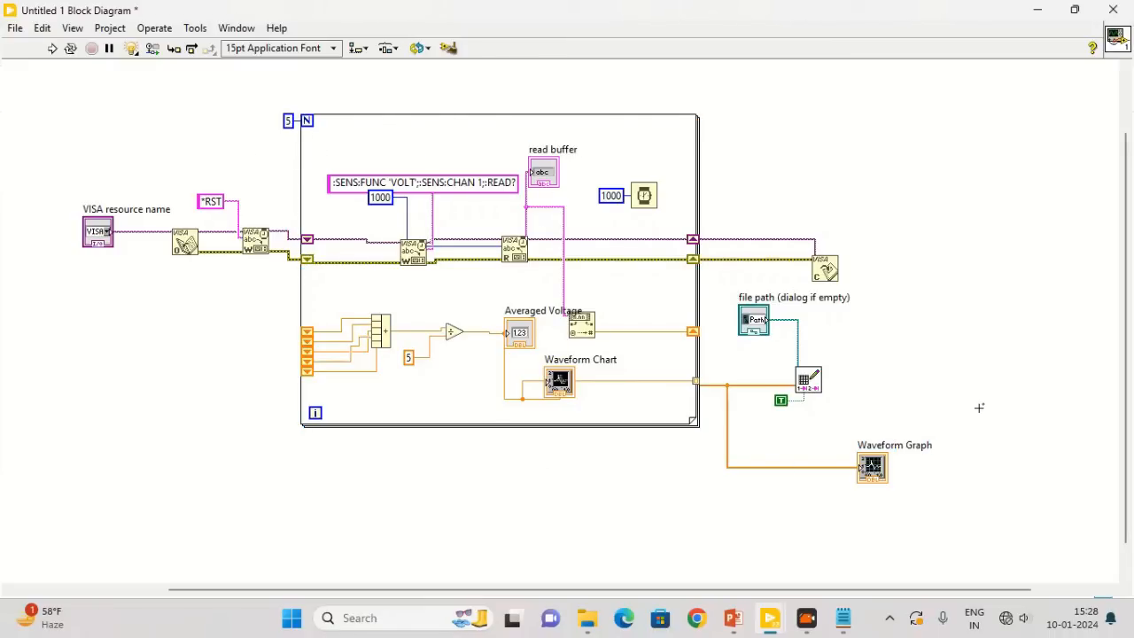
mouse_move(725, 493)
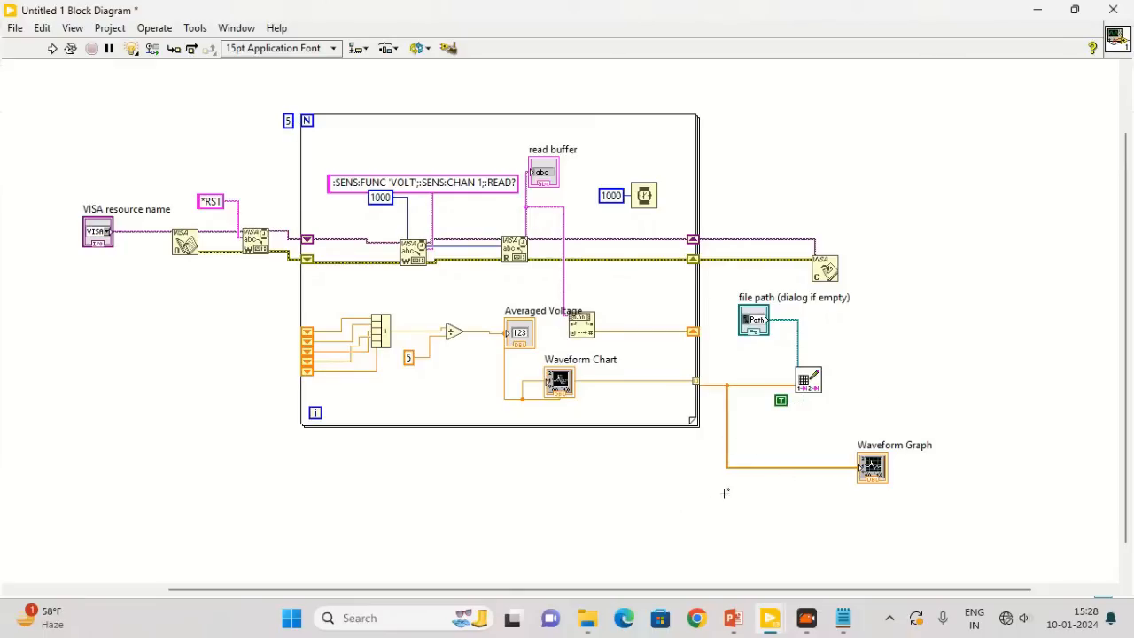